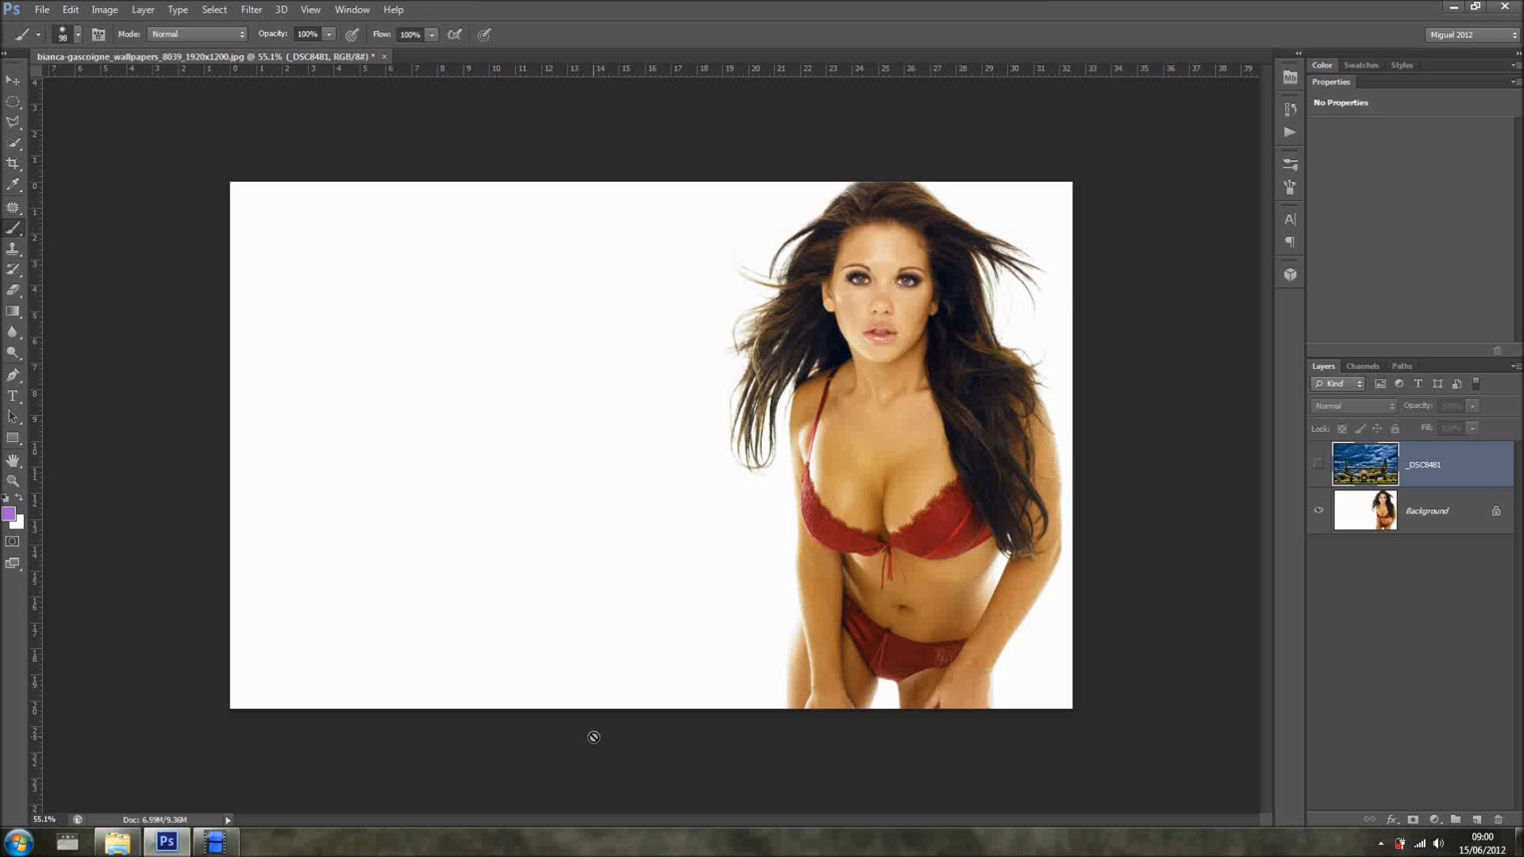
pyautogui.moveTo(667, 649)
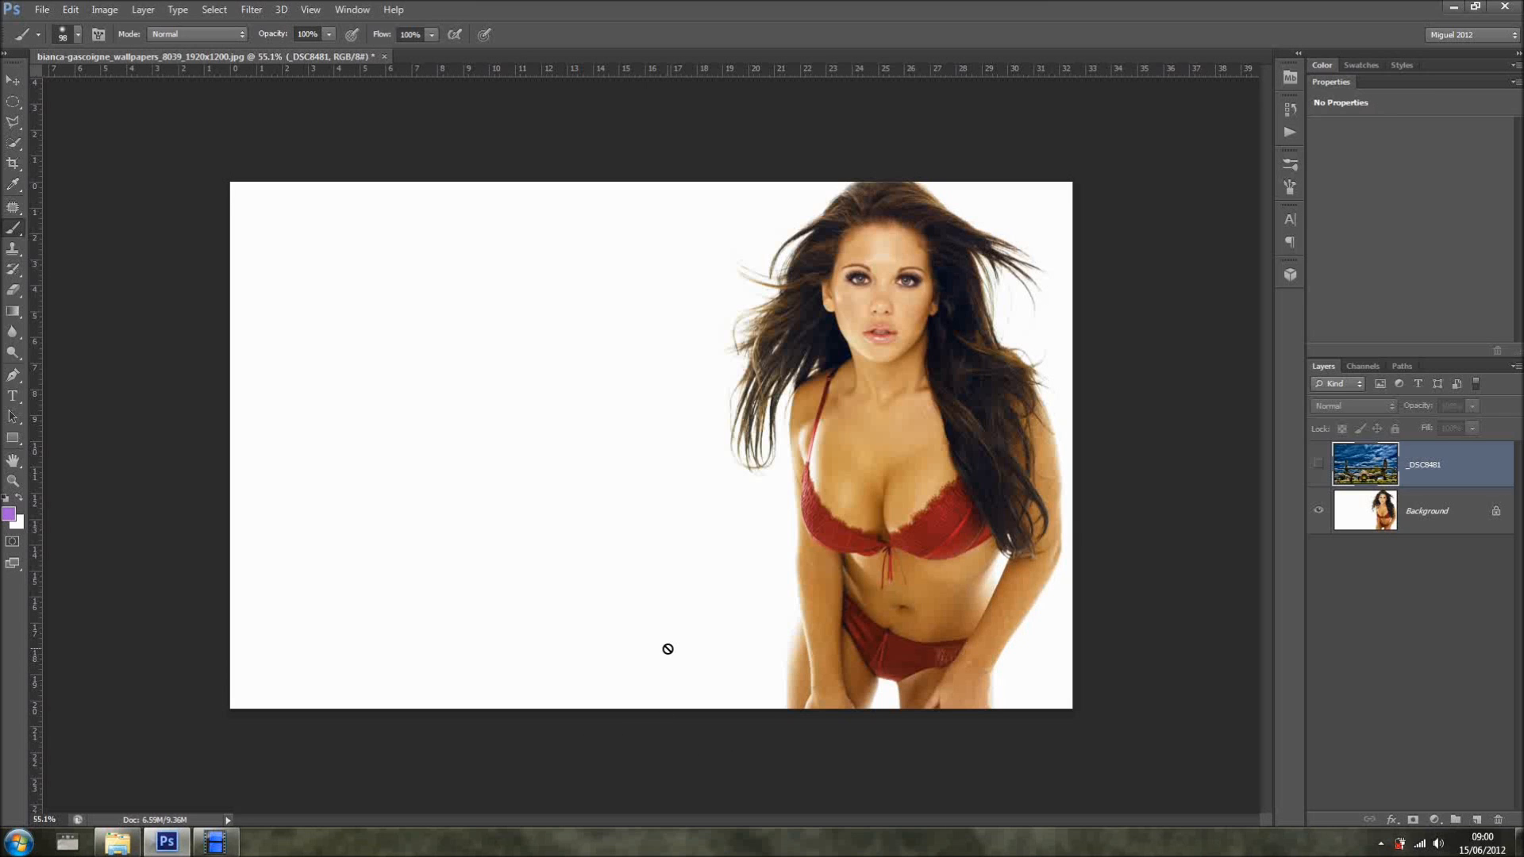
pyautogui.moveTo(630, 412)
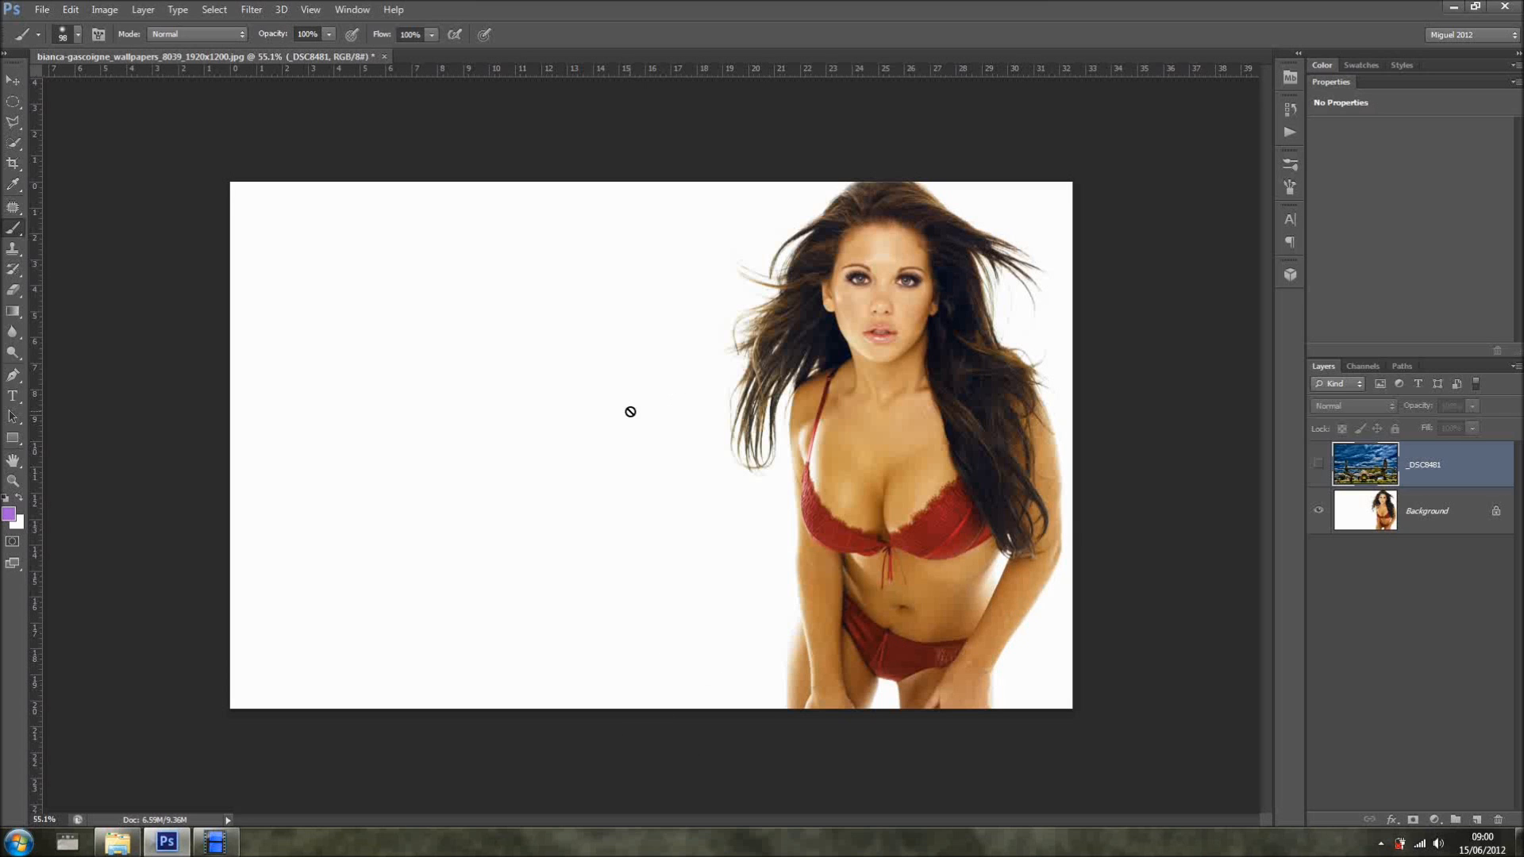
pyautogui.moveTo(867, 420)
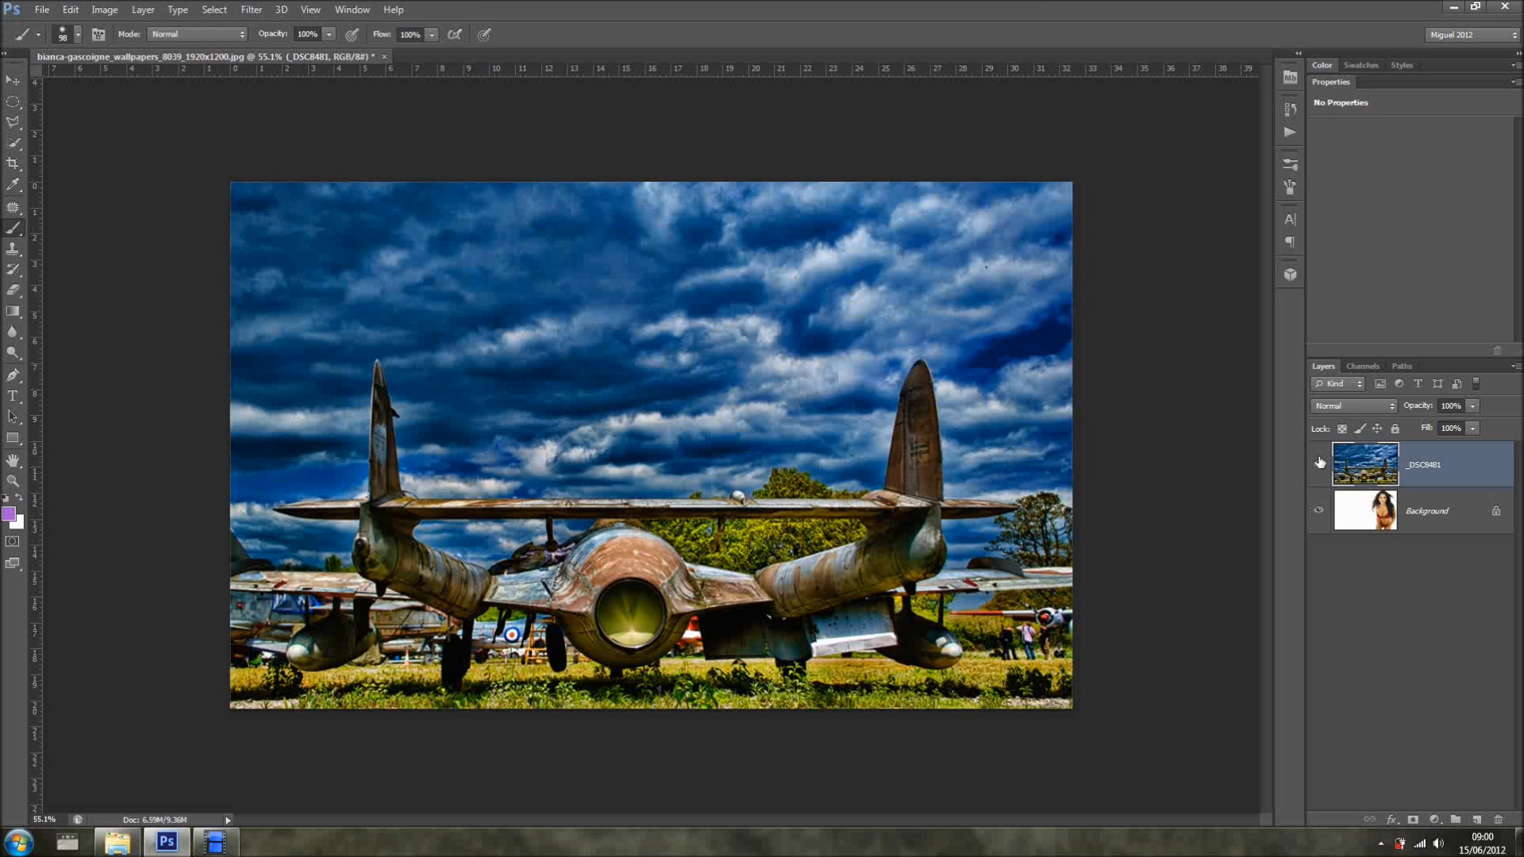
pyautogui.moveTo(1319, 463)
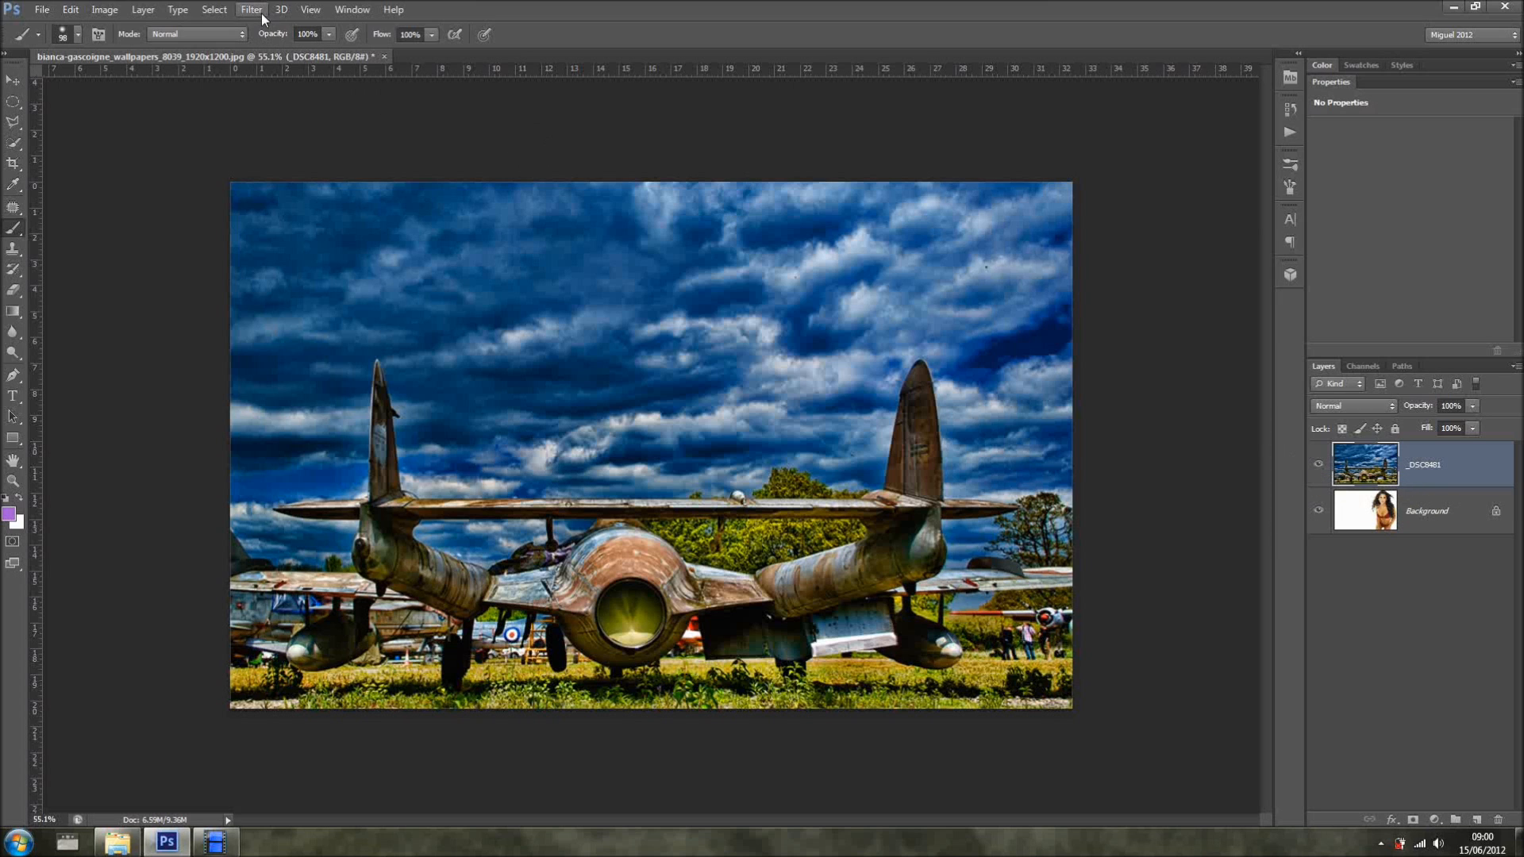
# - Start a Field Blur preview on the jet aircraft photo via Filter > Blur
pyautogui.click(251, 8)
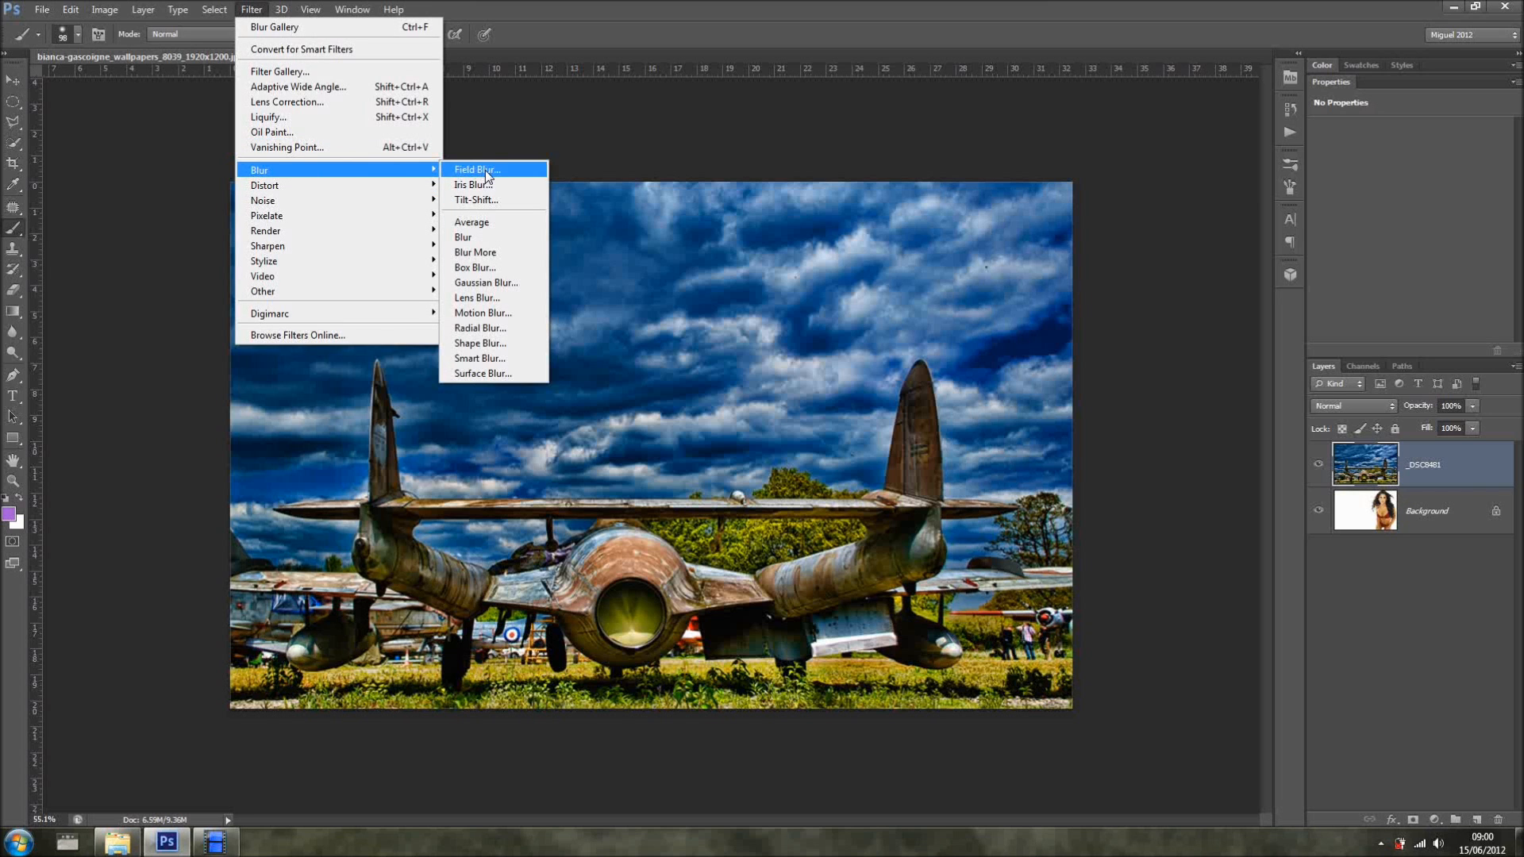
pyautogui.click(476, 169)
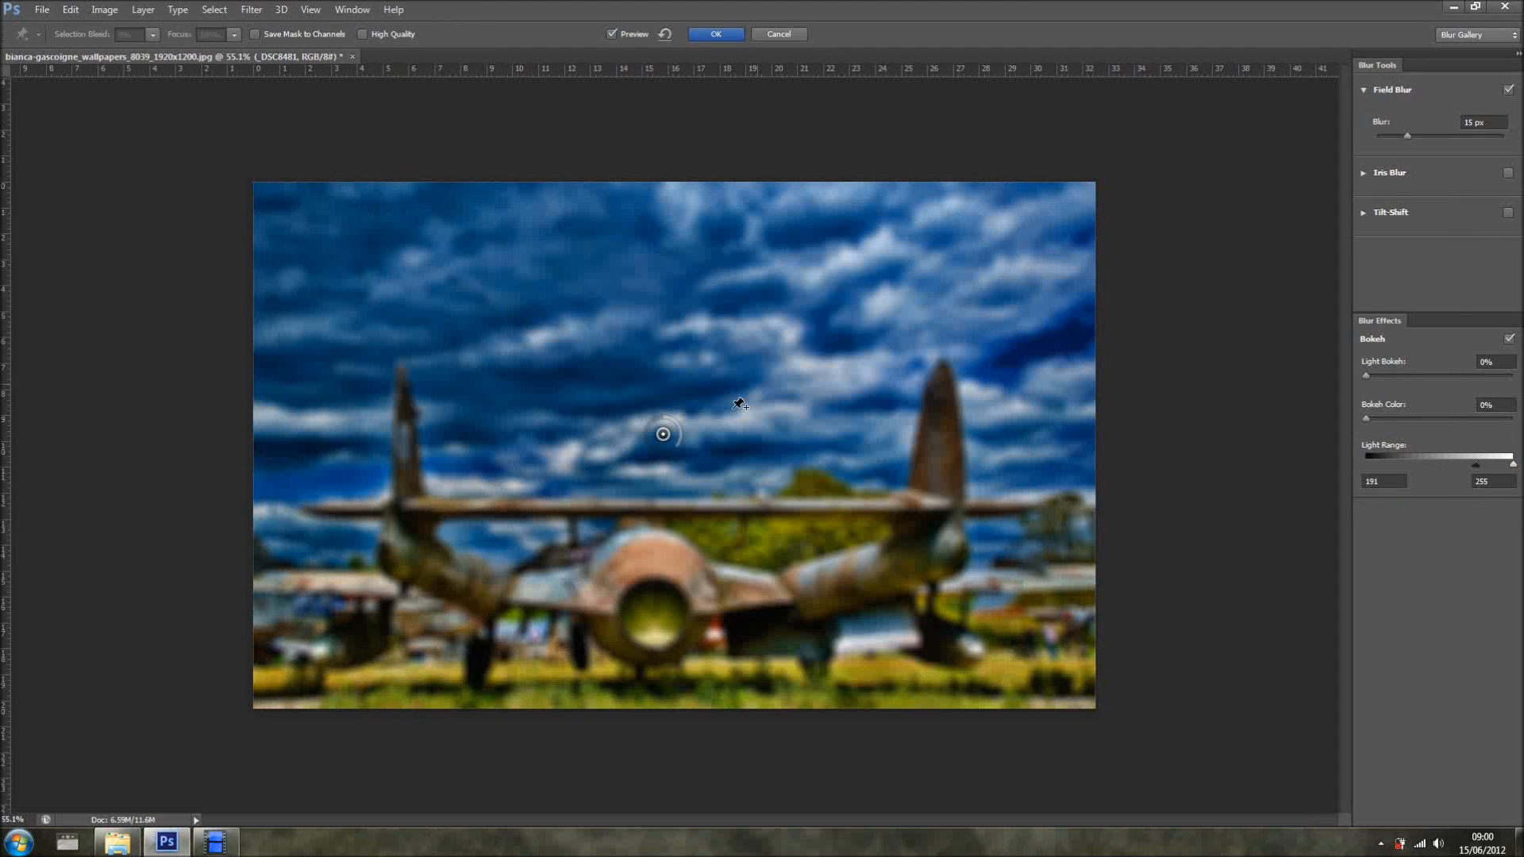
pyautogui.moveTo(680, 451)
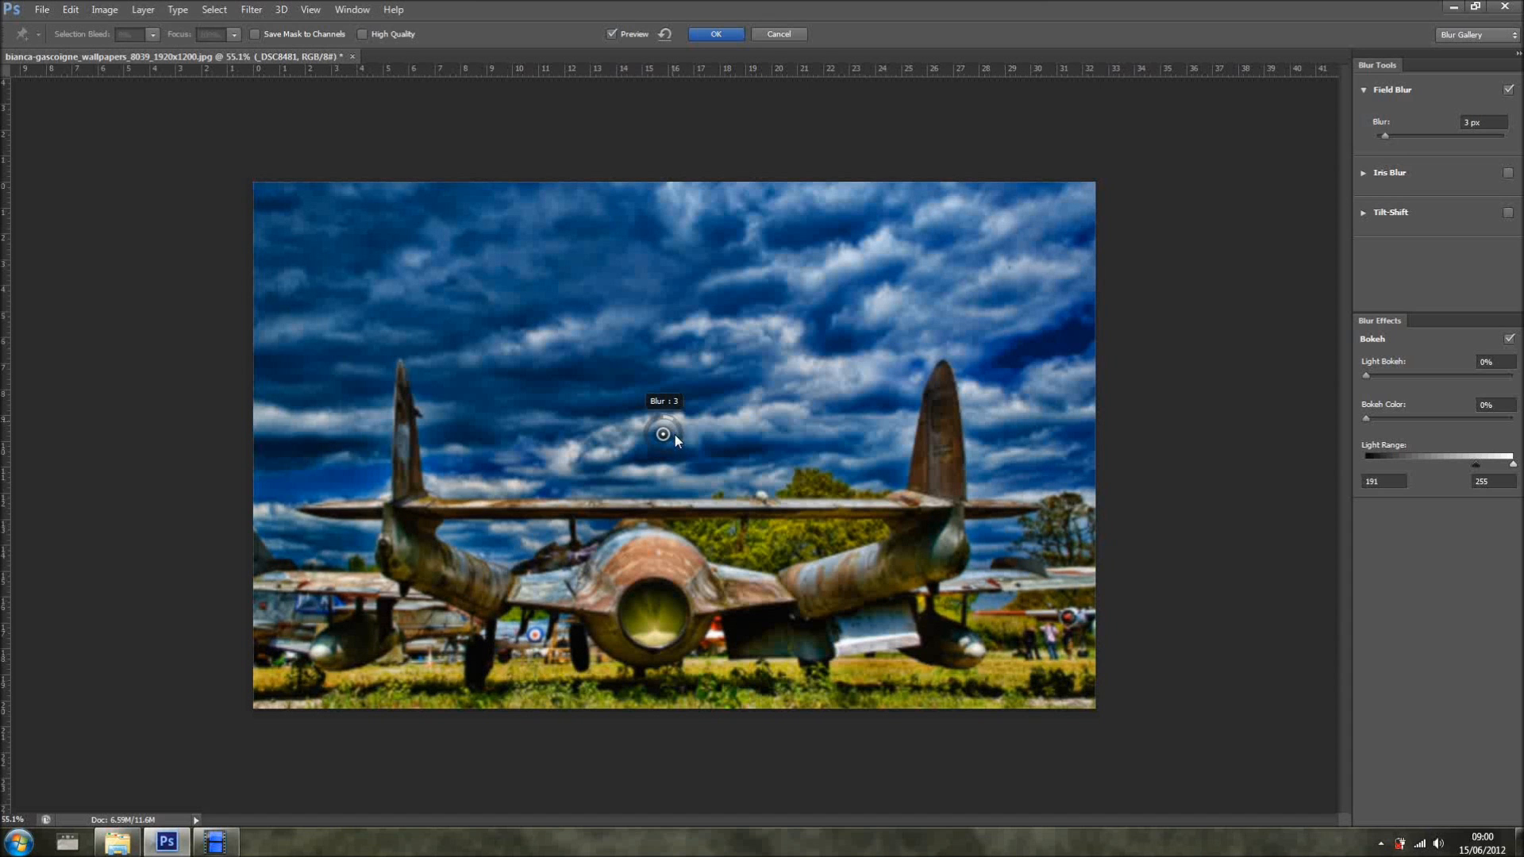
# - Raise the Field Blur strength on the jet photo to about 34 px
pyautogui.moveTo(663, 433); pyautogui.dragTo(667, 436)
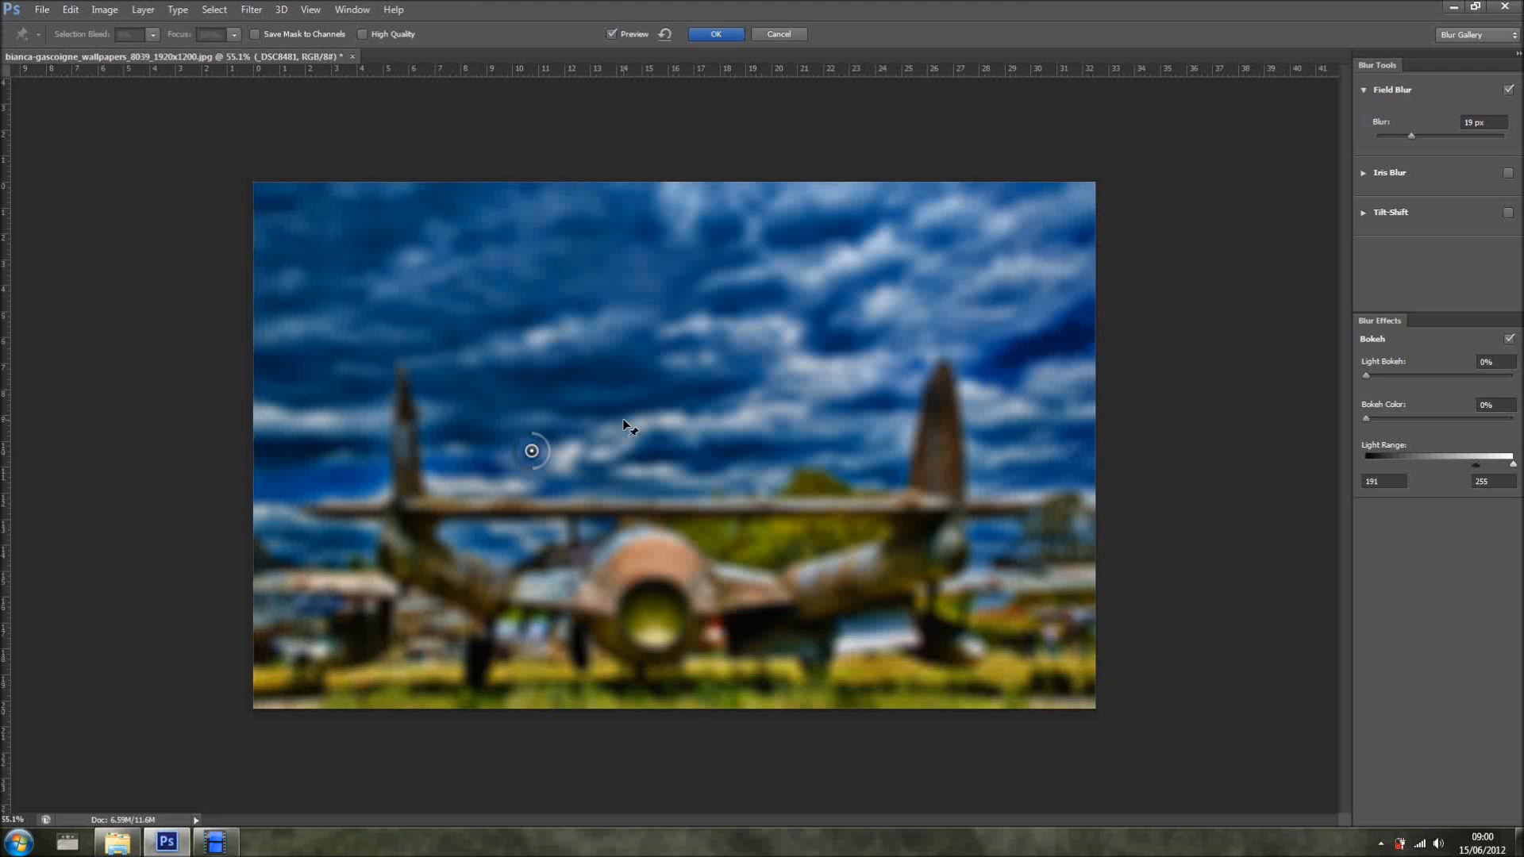
pyautogui.moveTo(532, 450); pyautogui.dragTo(624, 419)
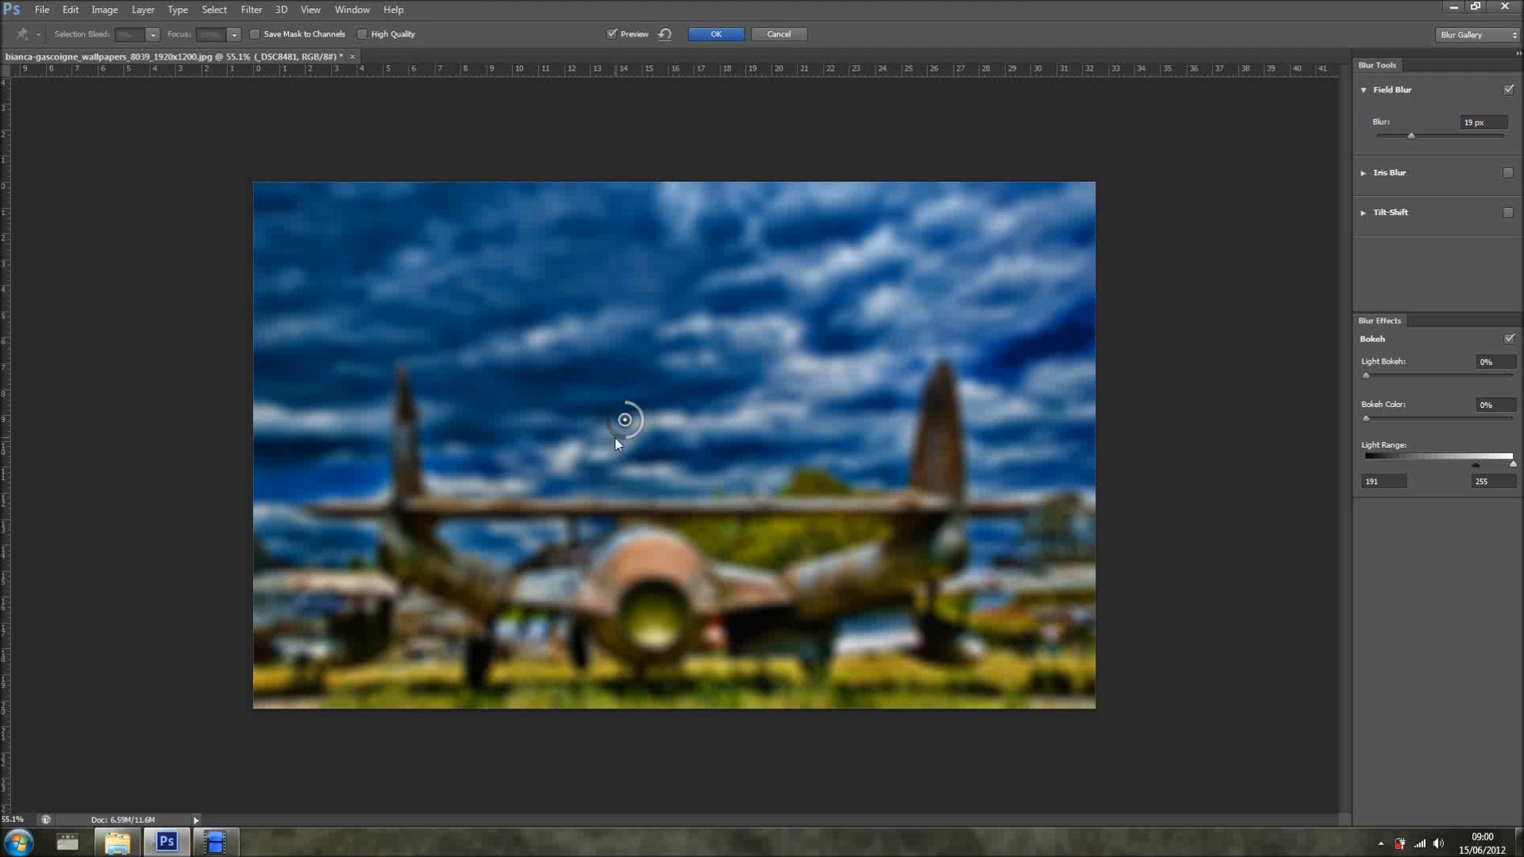
pyautogui.moveTo(624, 406); pyautogui.dragTo(632, 399)
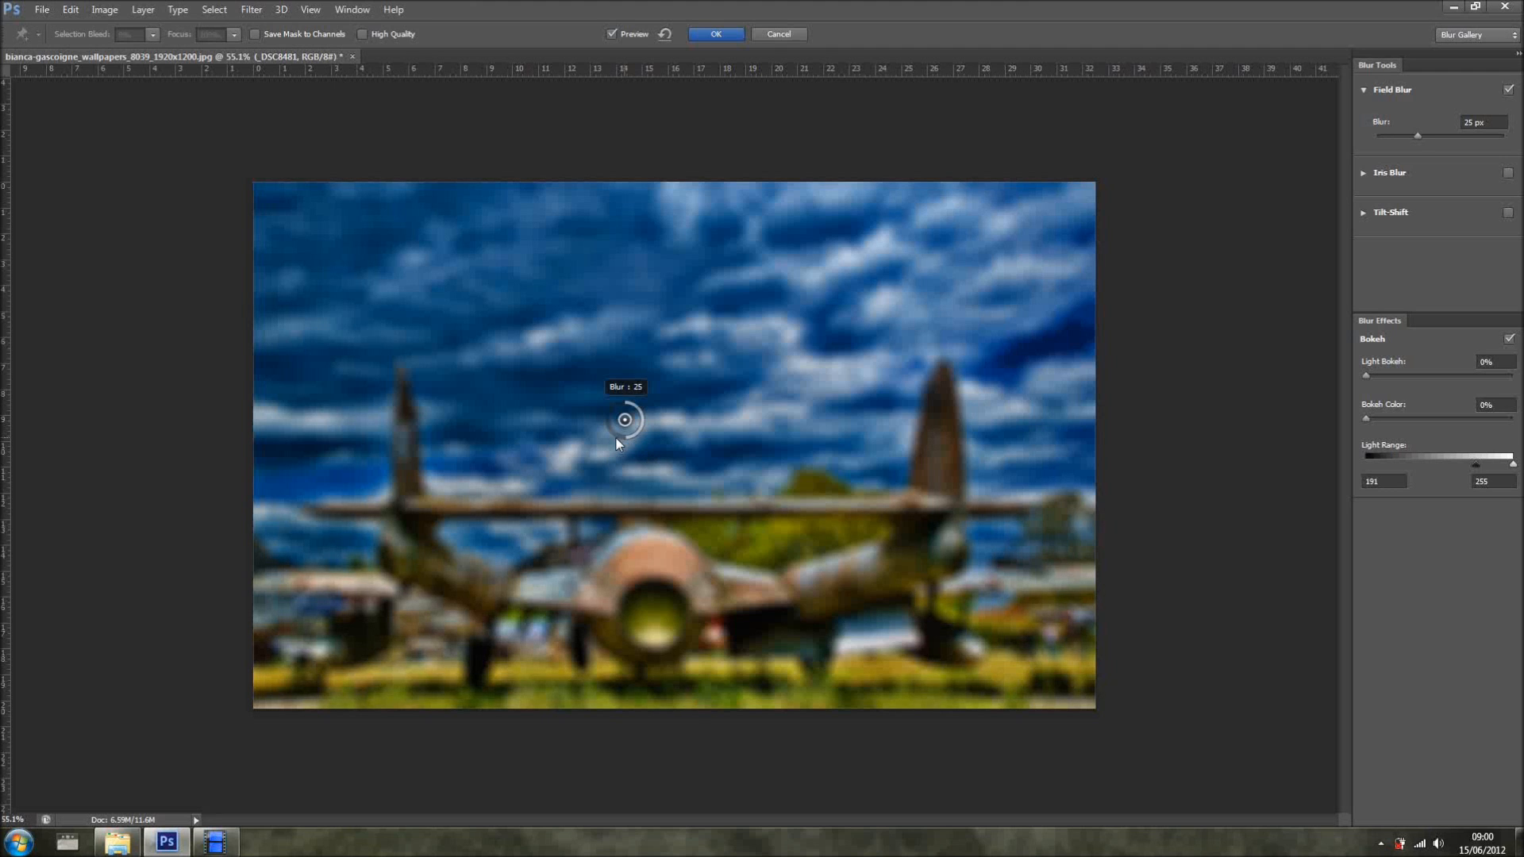
pyautogui.moveTo(625, 419); pyautogui.dragTo(624, 398)
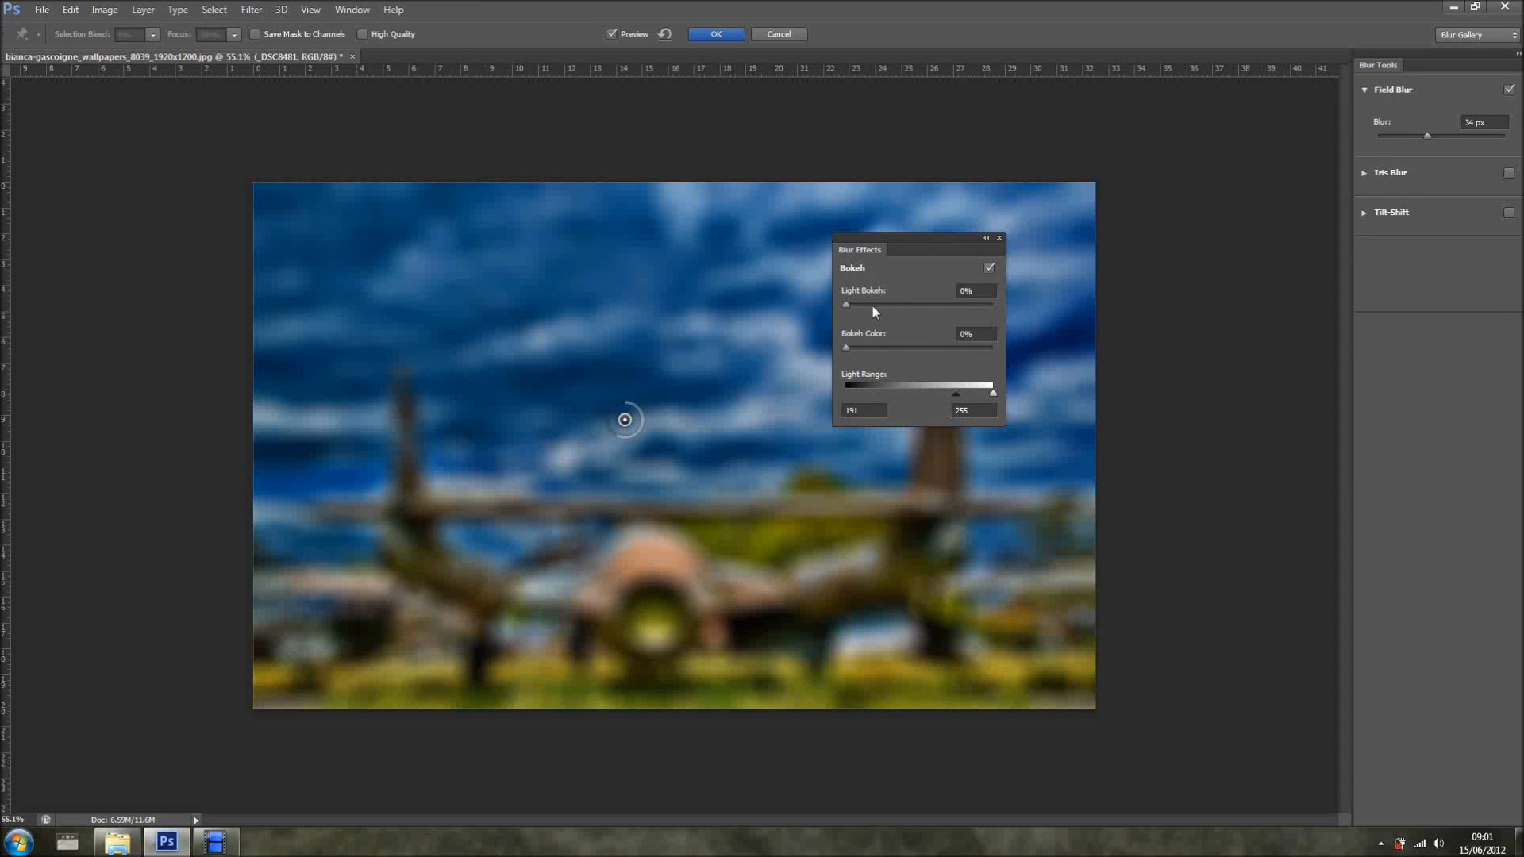
# - Set Light Bokeh to 47%, Bokeh Color to 49%, and the blur to 67 px
pyautogui.moveTo(845, 304); pyautogui.dragTo(871, 304)
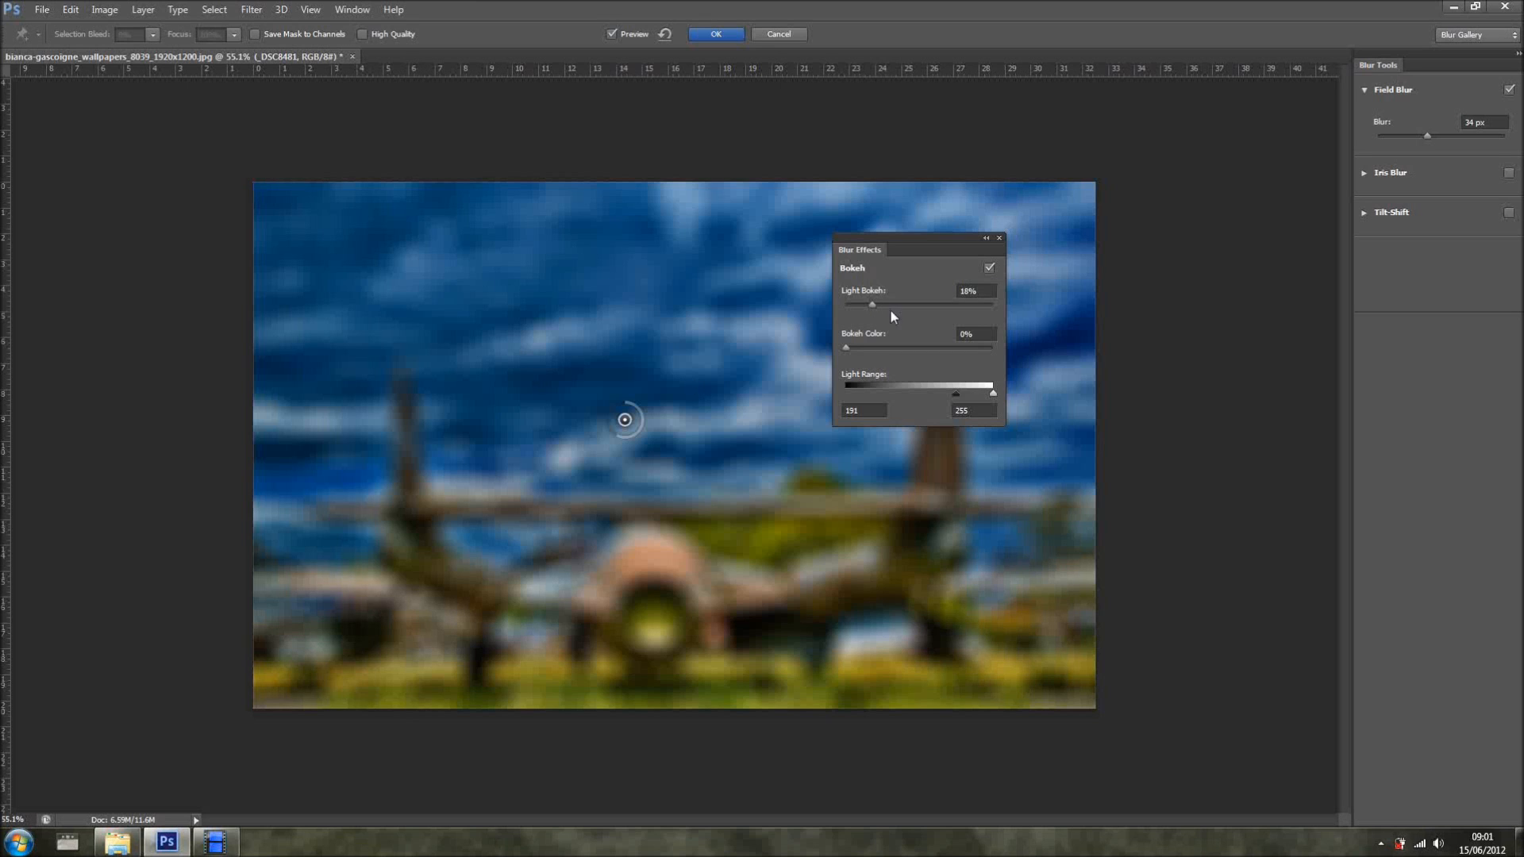
pyautogui.moveTo(871, 303); pyautogui.dragTo(899, 303)
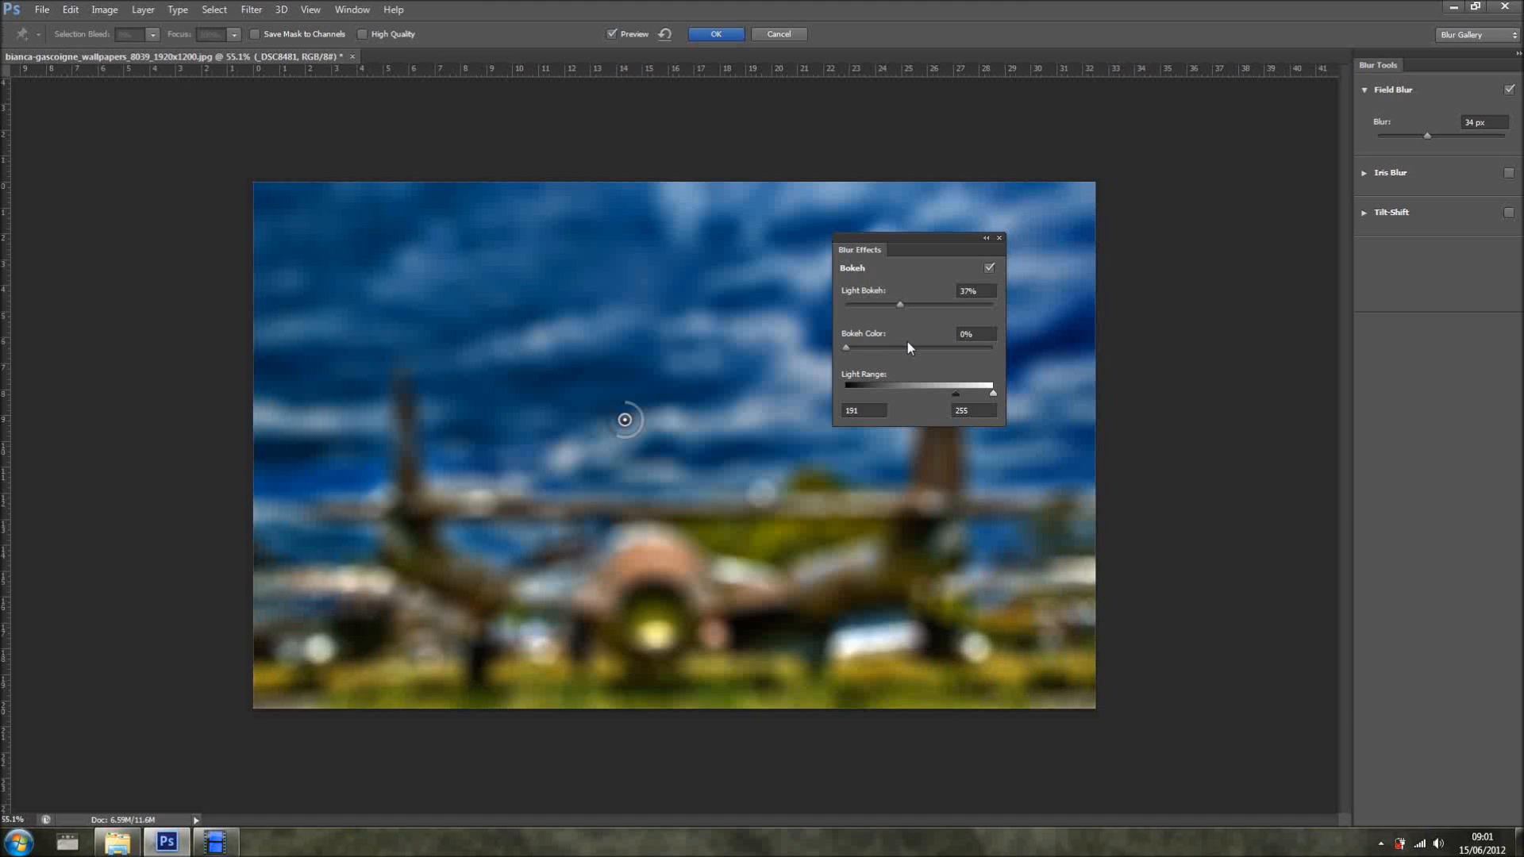
pyautogui.moveTo(613, 441)
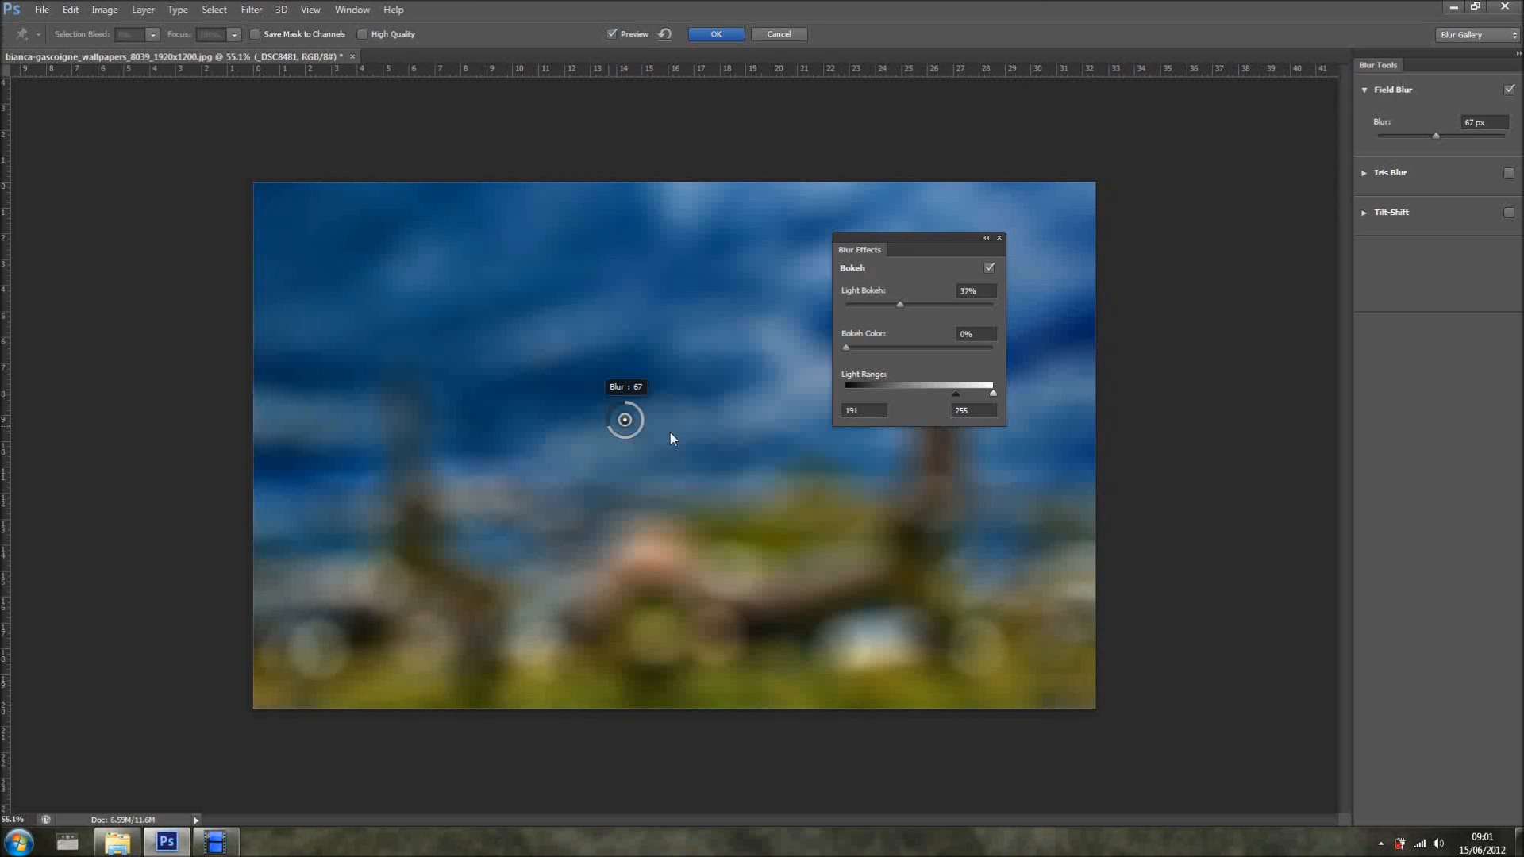
pyautogui.moveTo(882, 353)
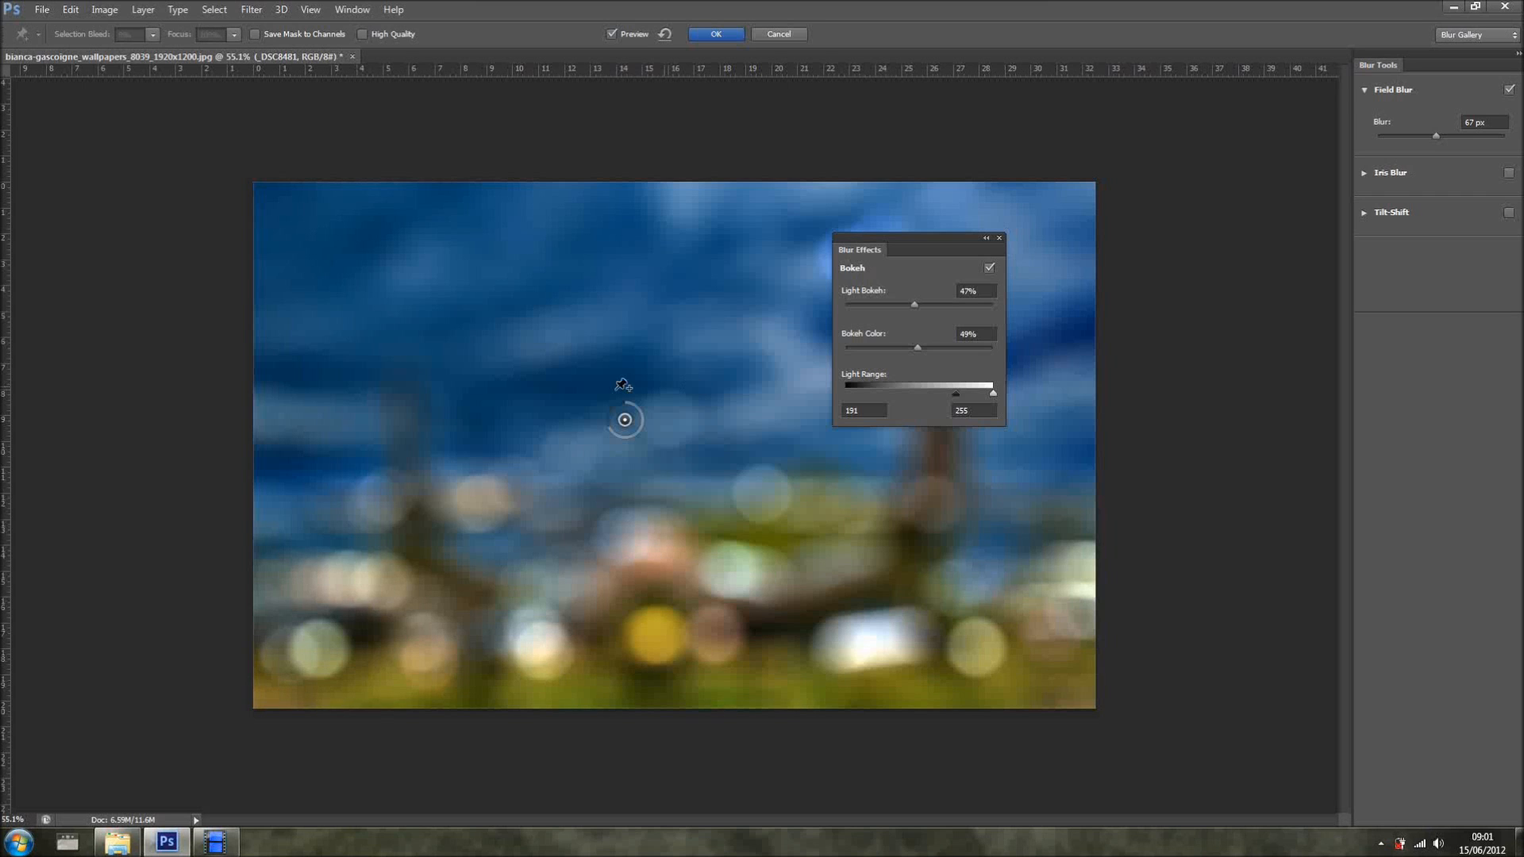
pyautogui.moveTo(1447, 152)
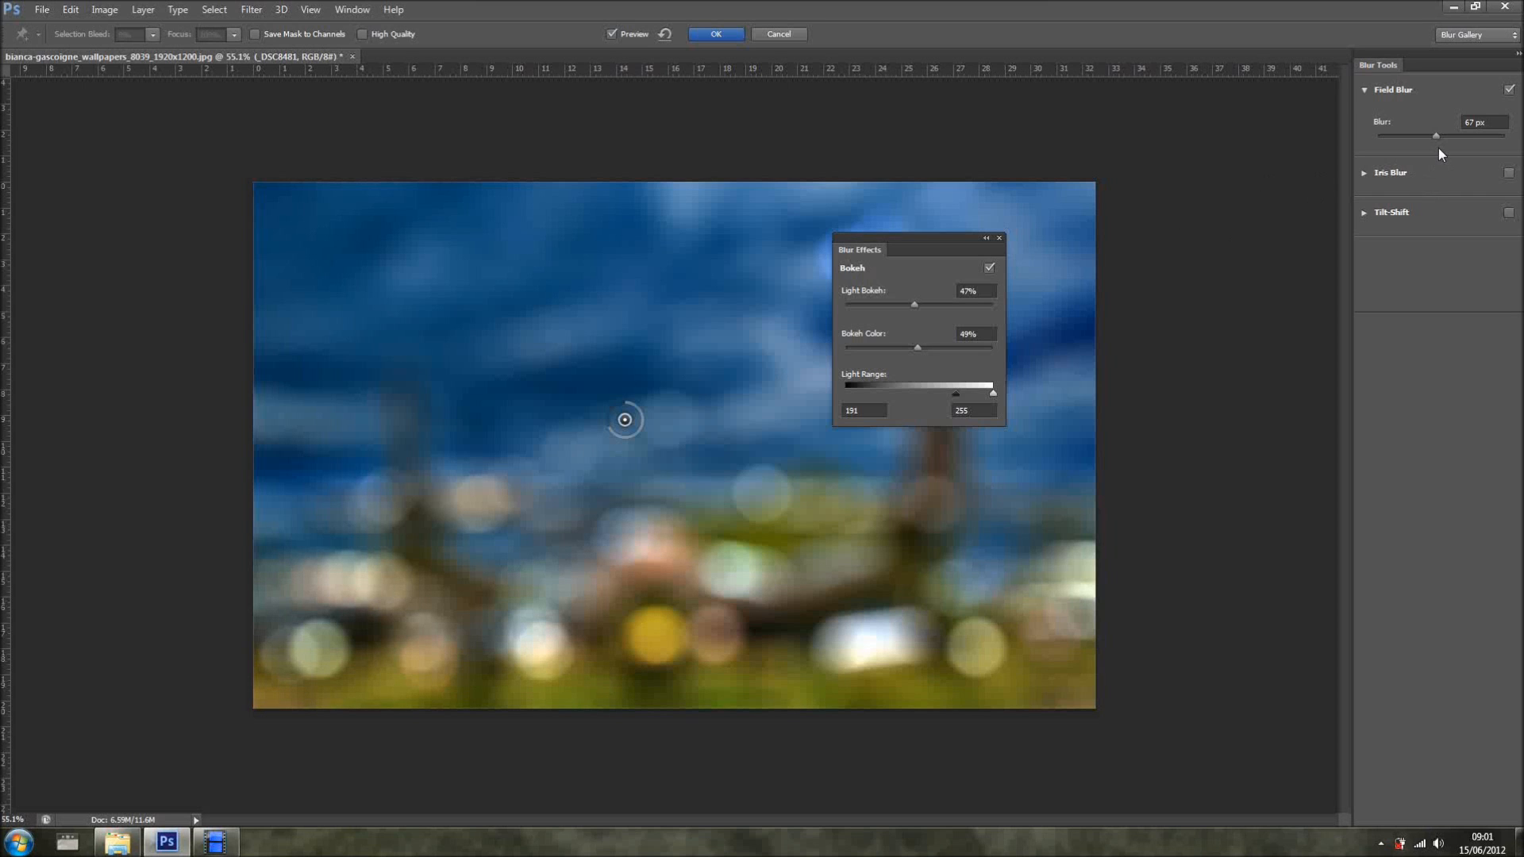
pyautogui.moveTo(1436, 135); pyautogui.dragTo(1446, 134)
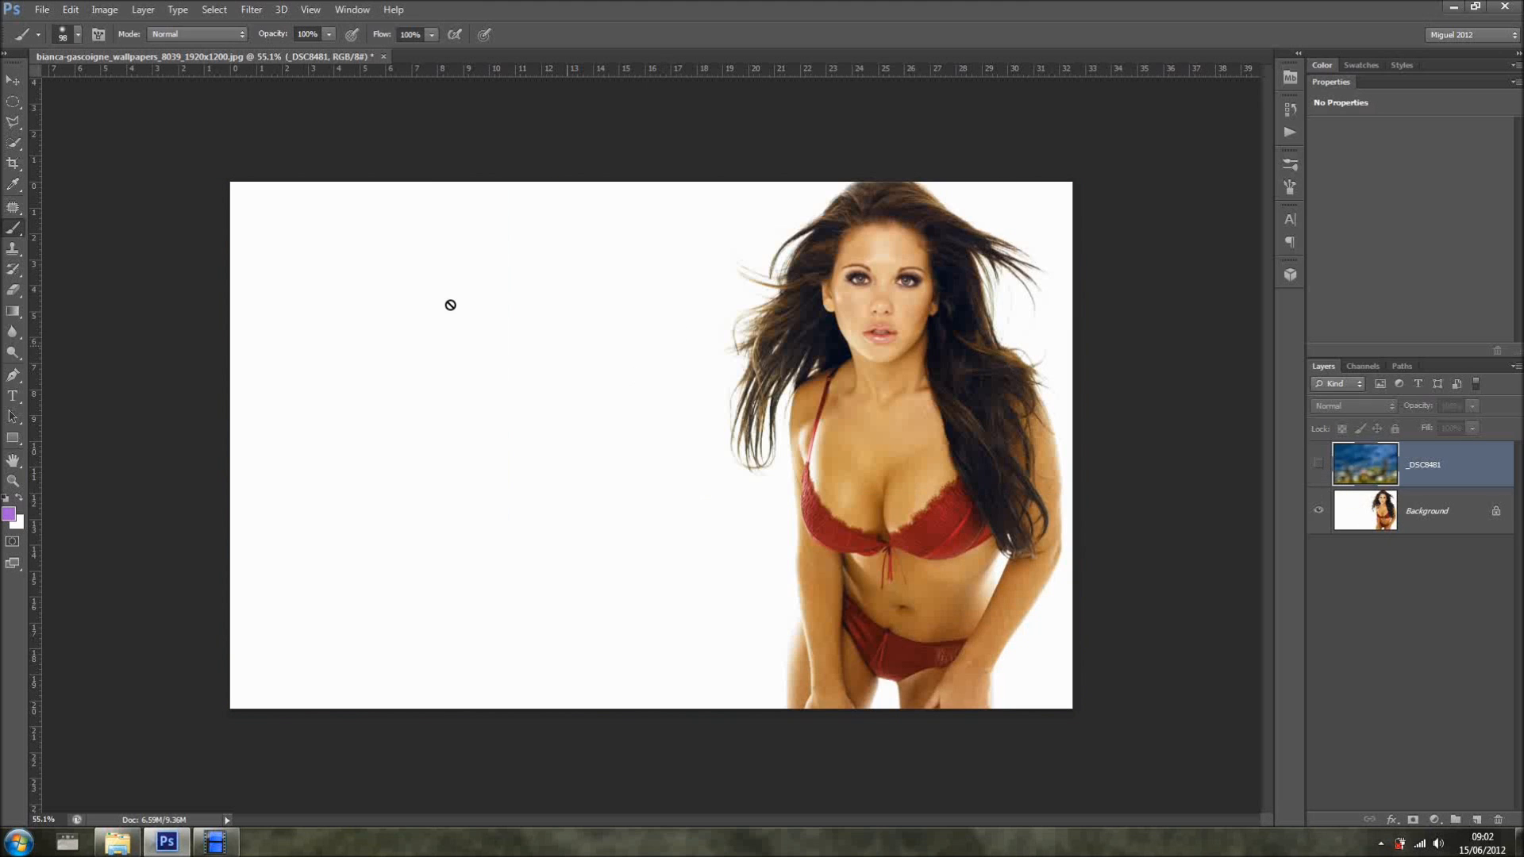
pyautogui.moveTo(1219, 502)
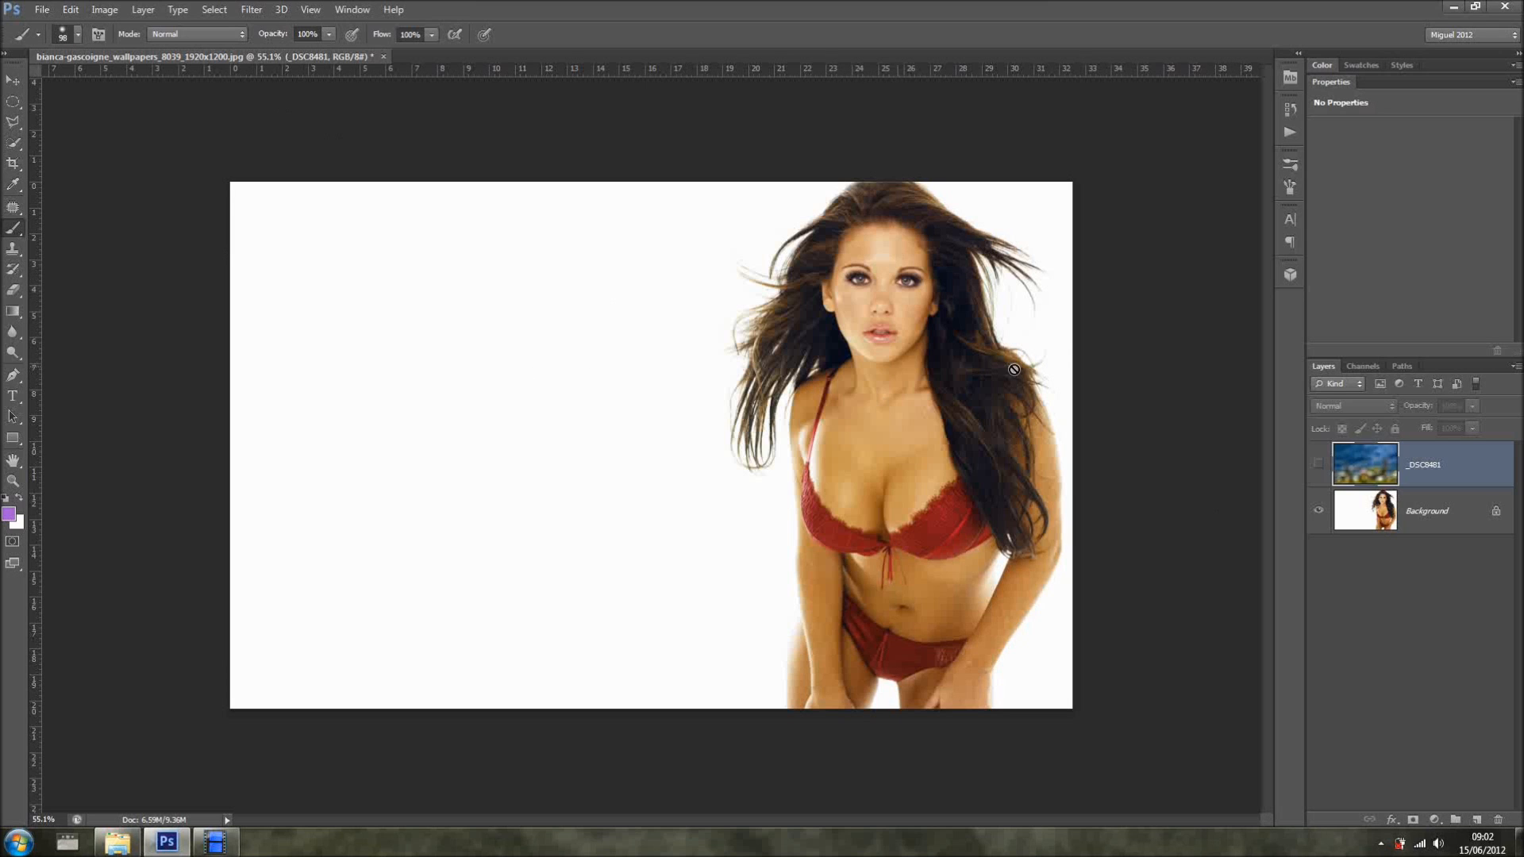
pyautogui.moveTo(12, 188)
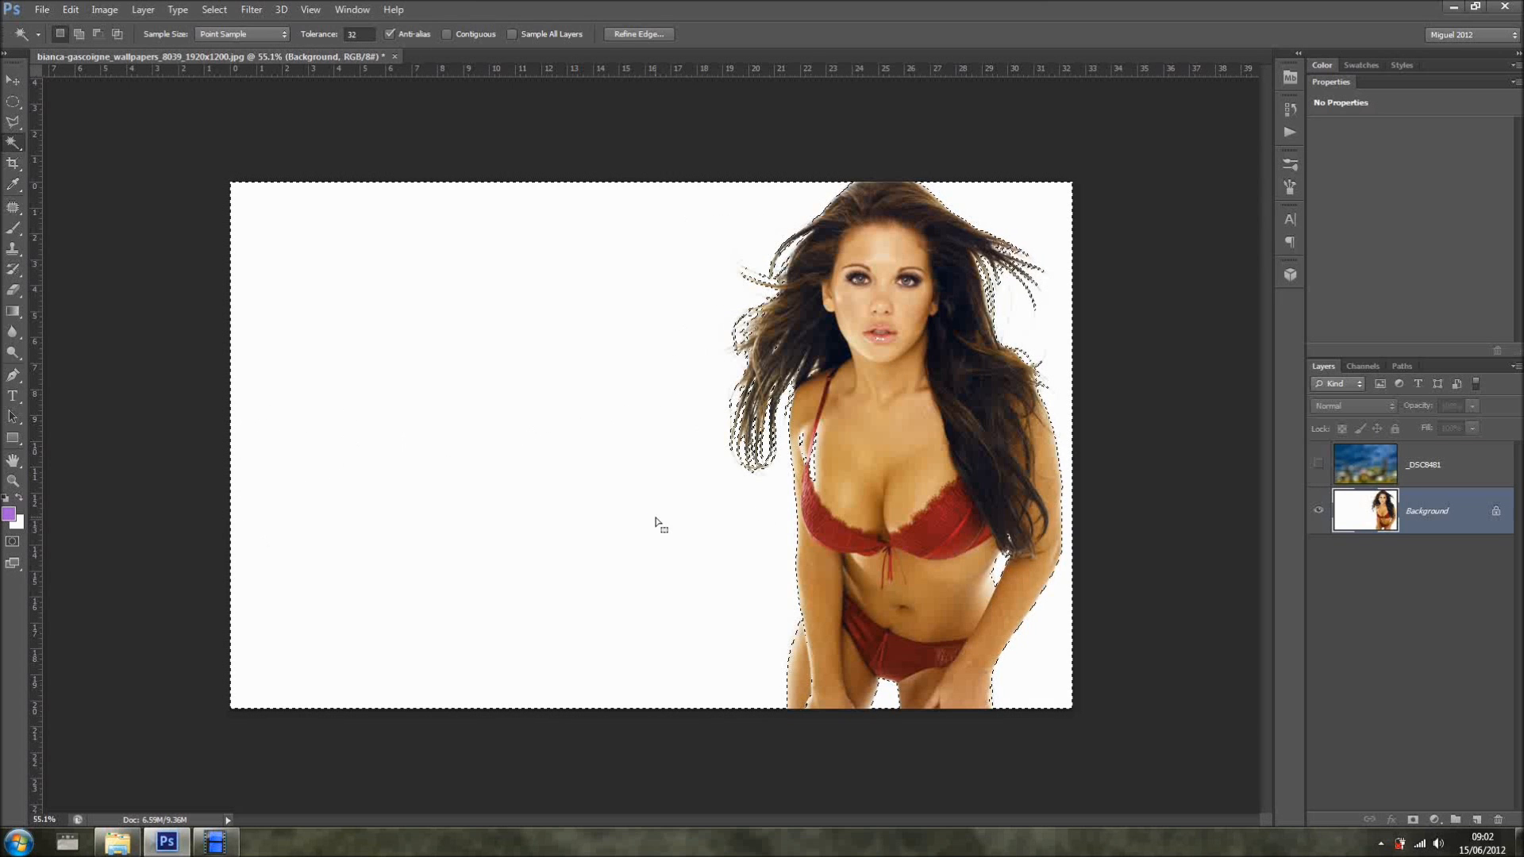
# - Make the blurred _DSC8481 jet layer visible and active above the portrait
pyautogui.click(1318, 464)
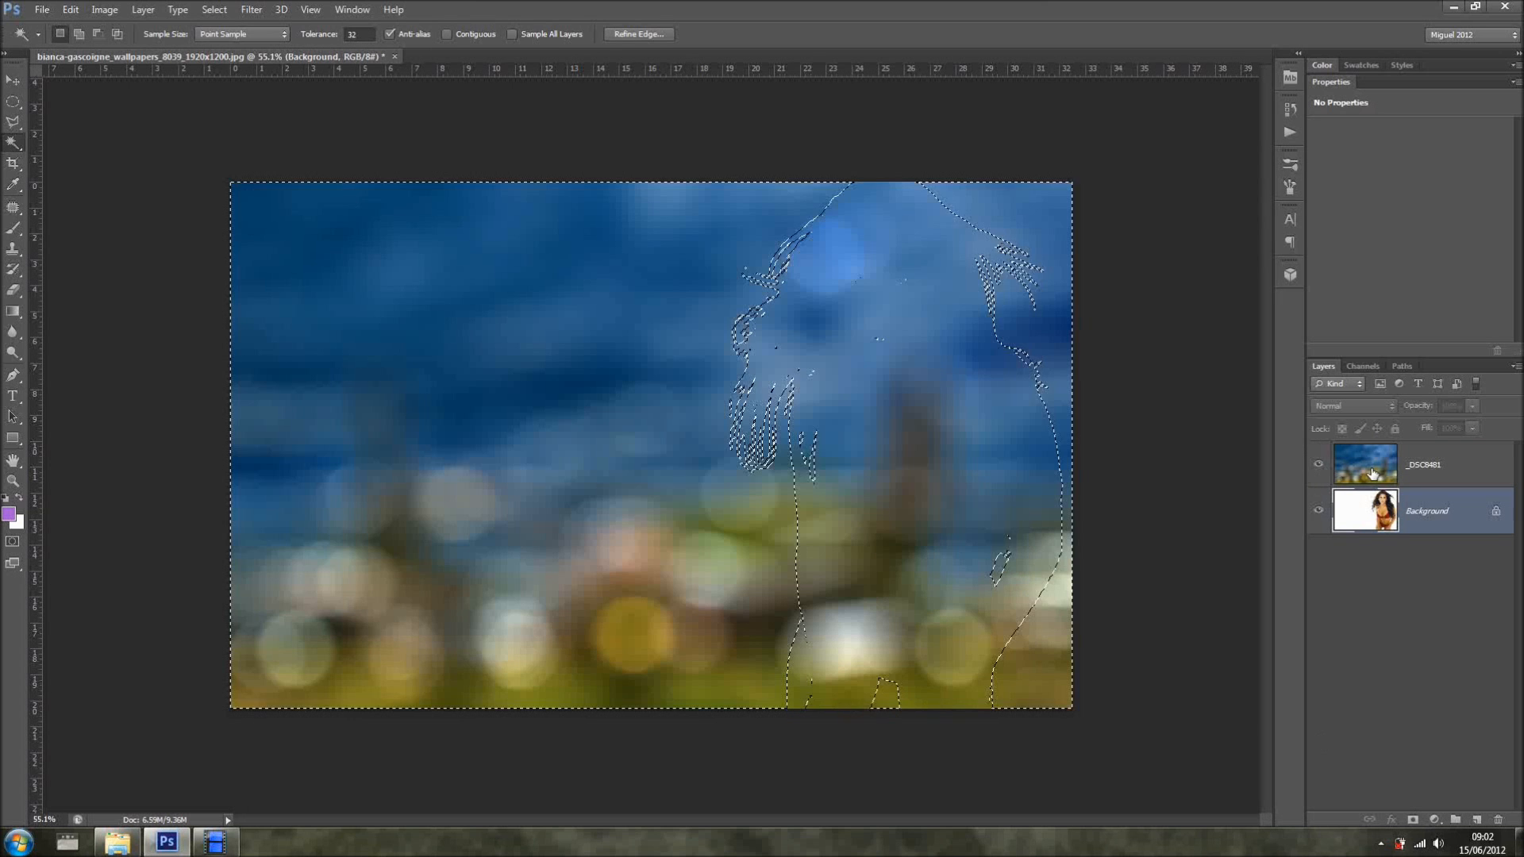
pyautogui.click(1414, 818)
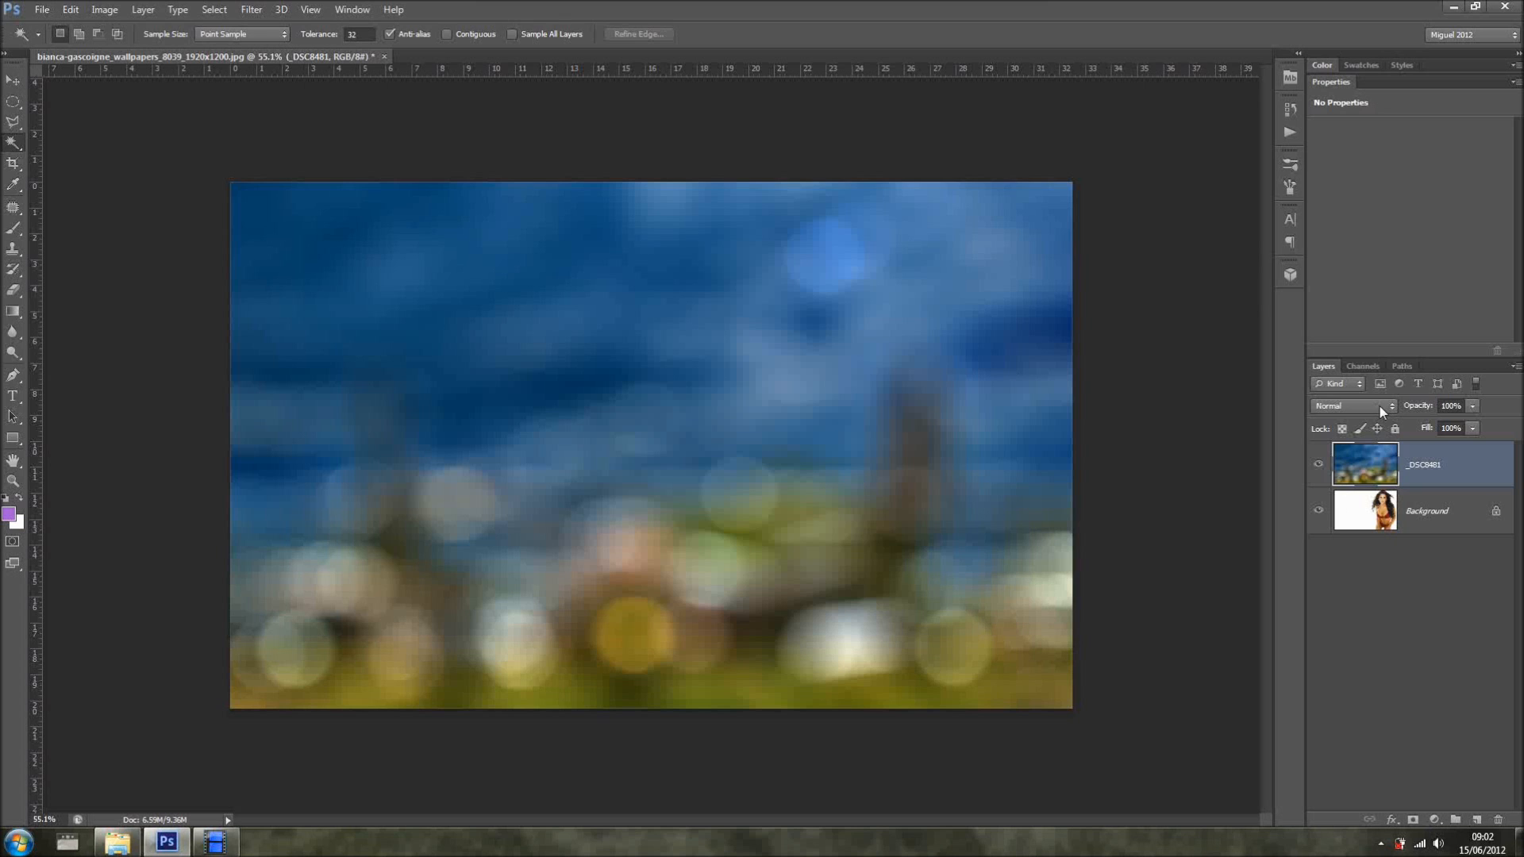
# - Preview alternative blend modes such as Multiply and Overlay on the bokeh photo layer
pyautogui.click(1389, 405)
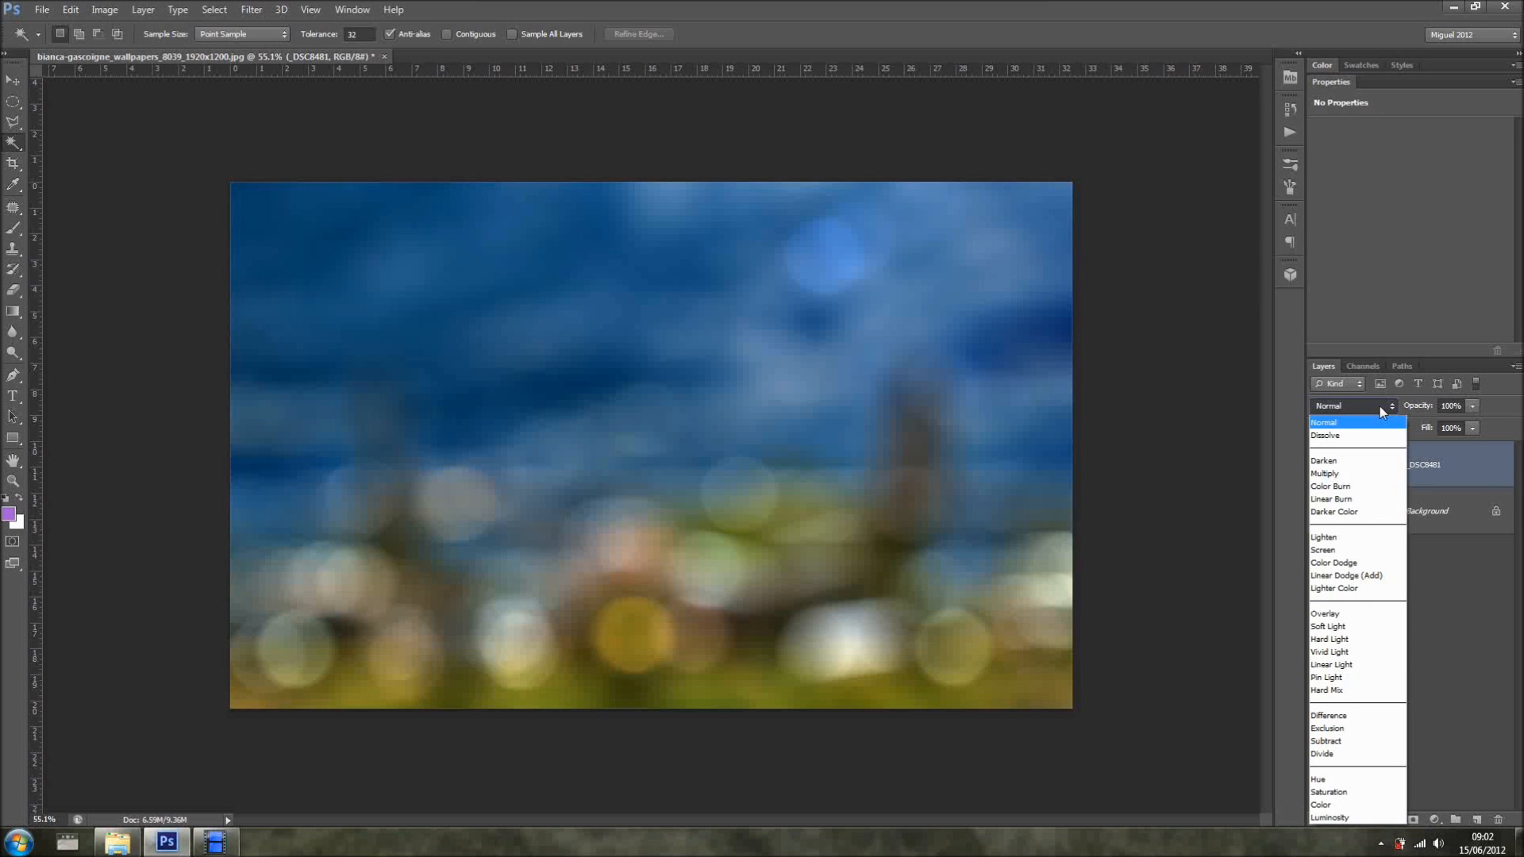
pyautogui.moveTo(1330, 486)
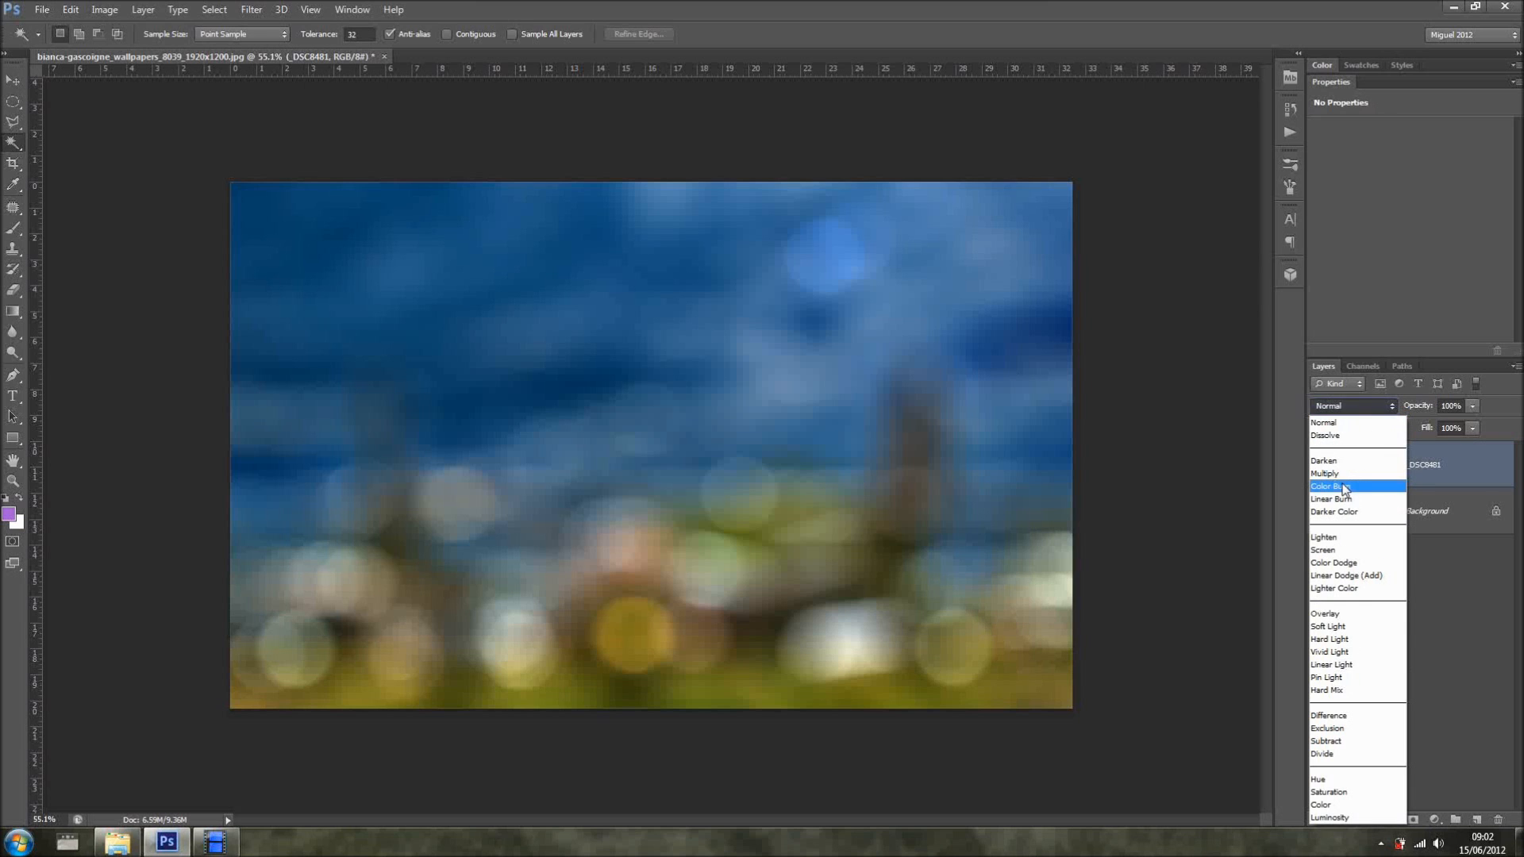
pyautogui.click(1324, 473)
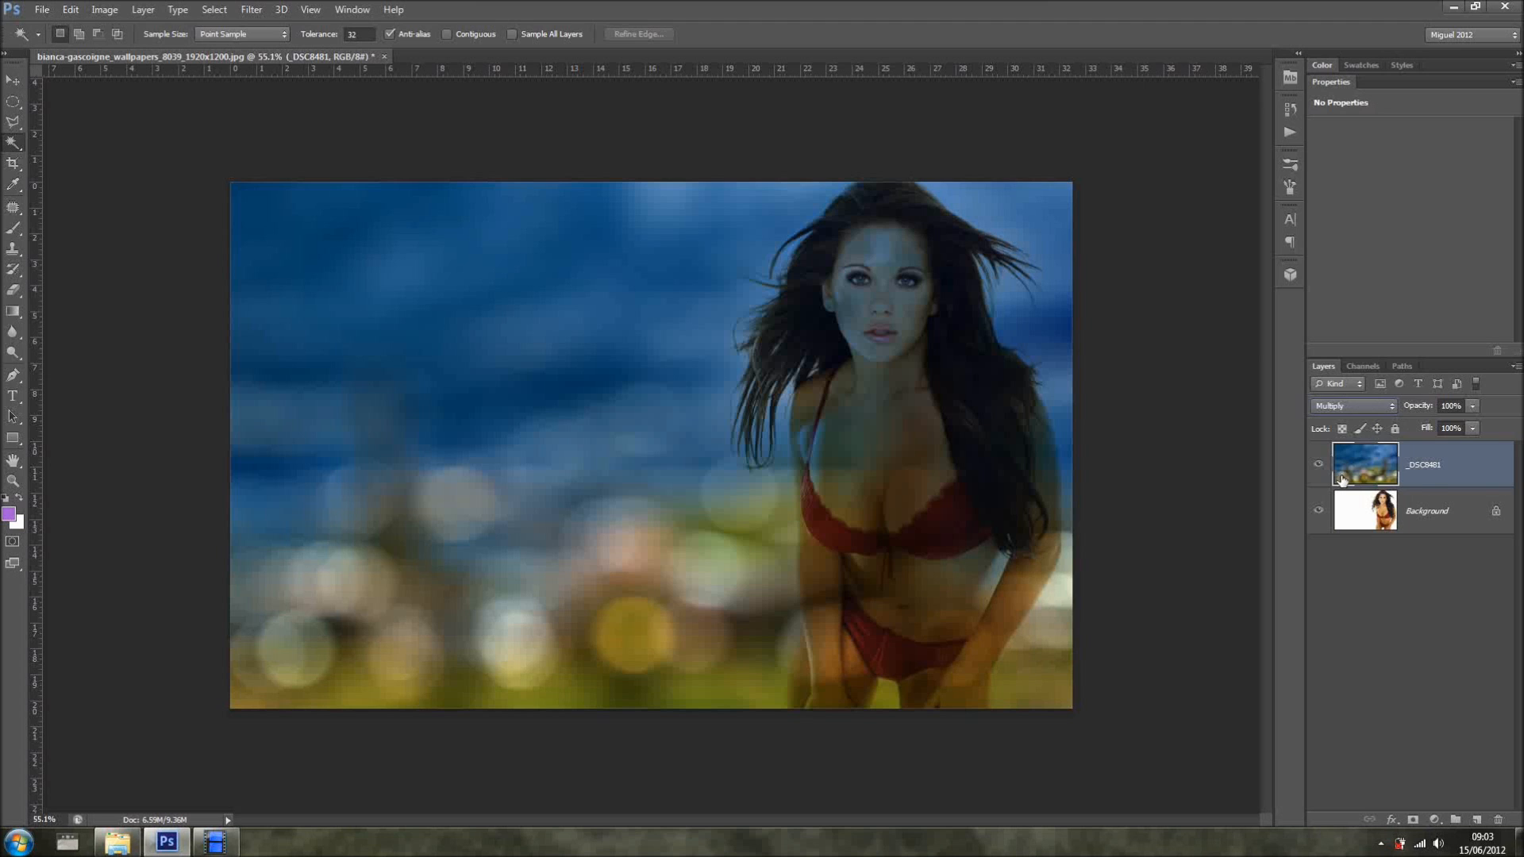
pyautogui.moveTo(1362, 442)
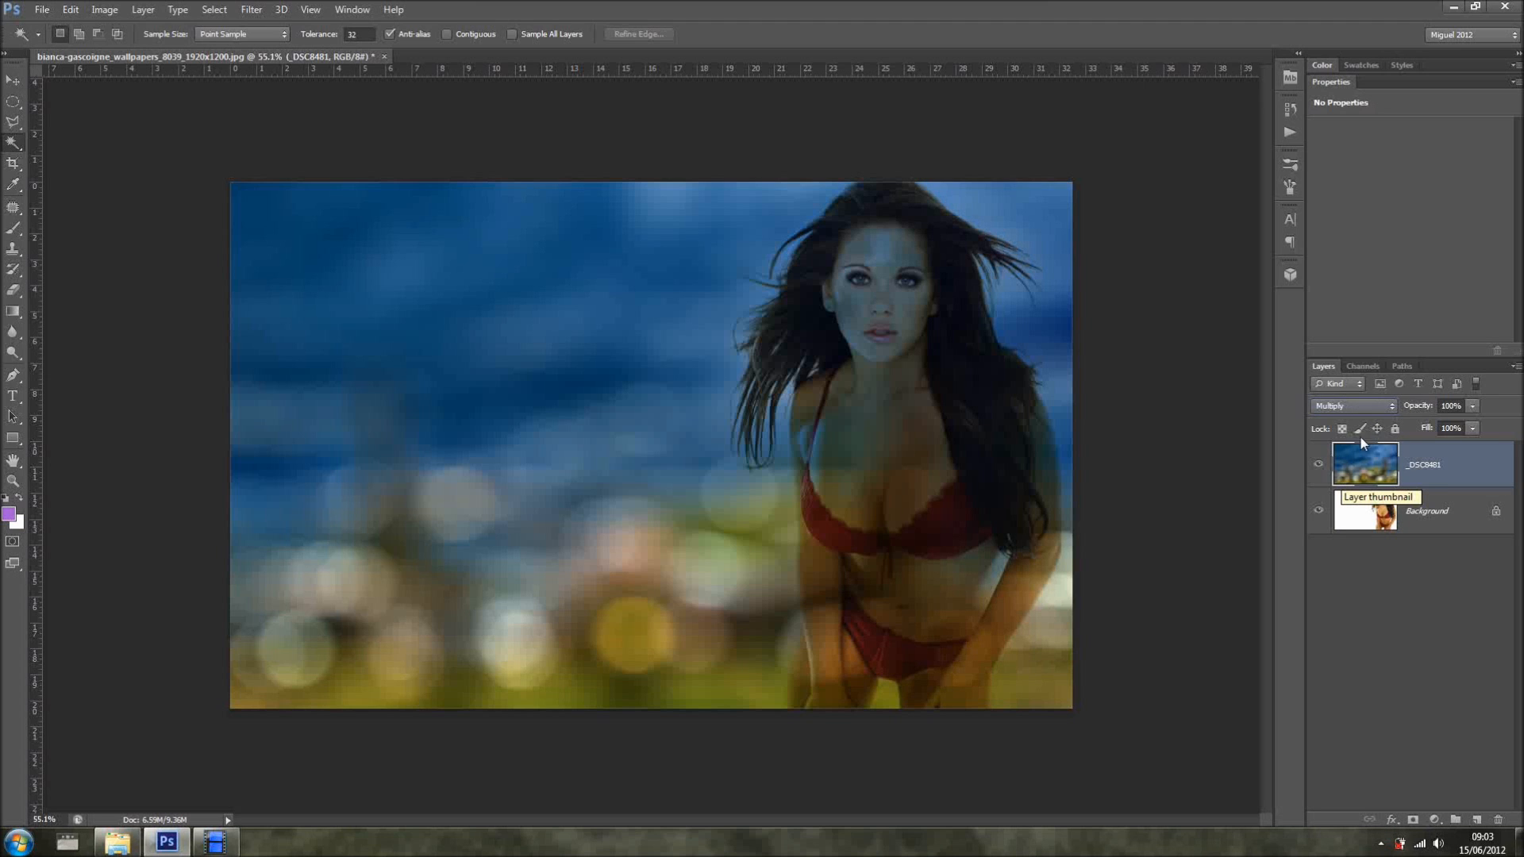
pyautogui.click(1350, 405)
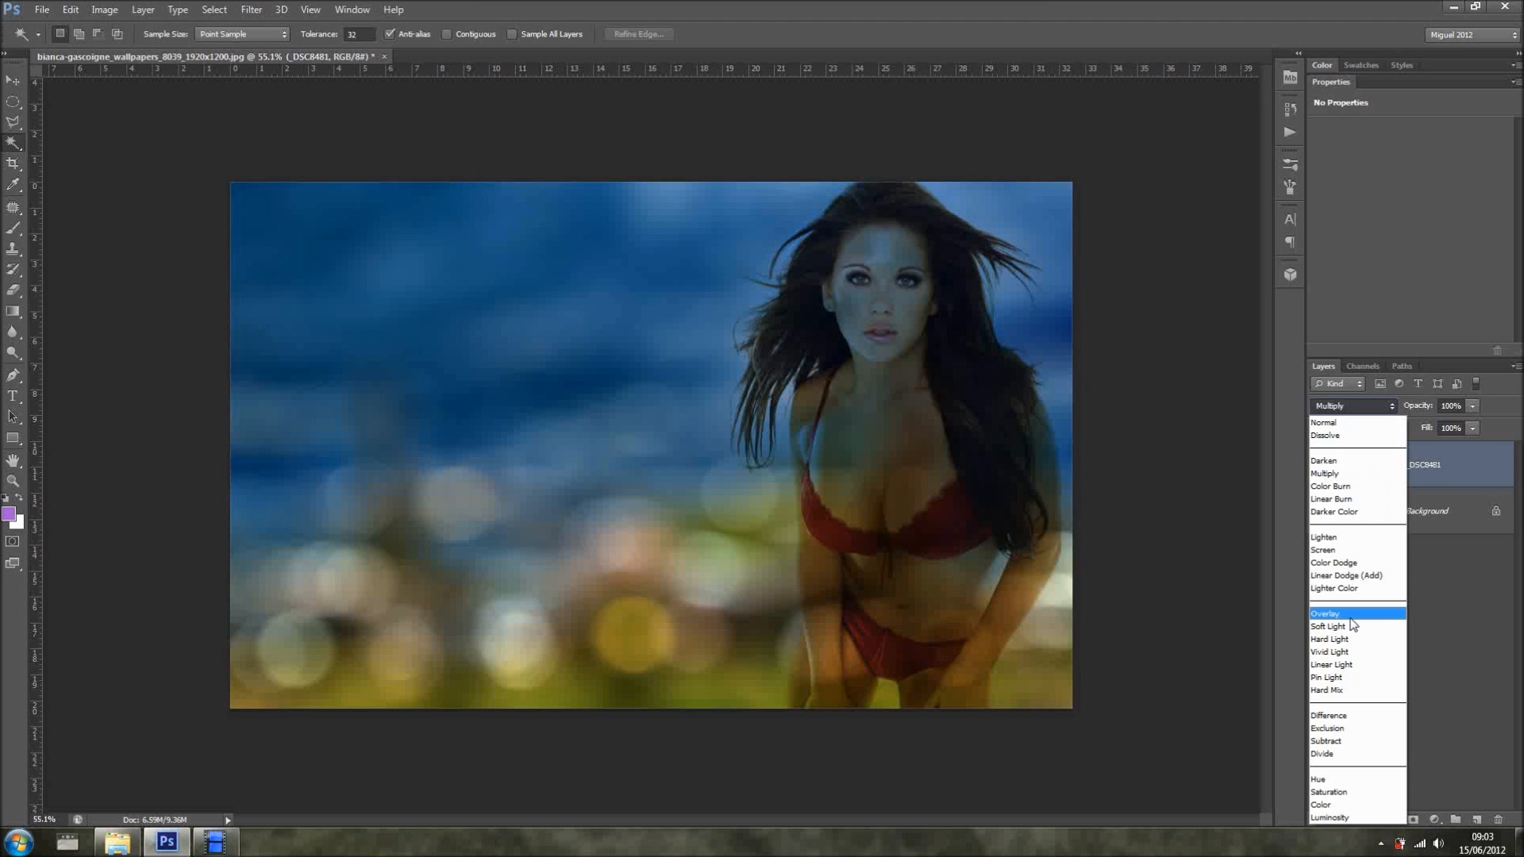
pyautogui.click(1324, 614)
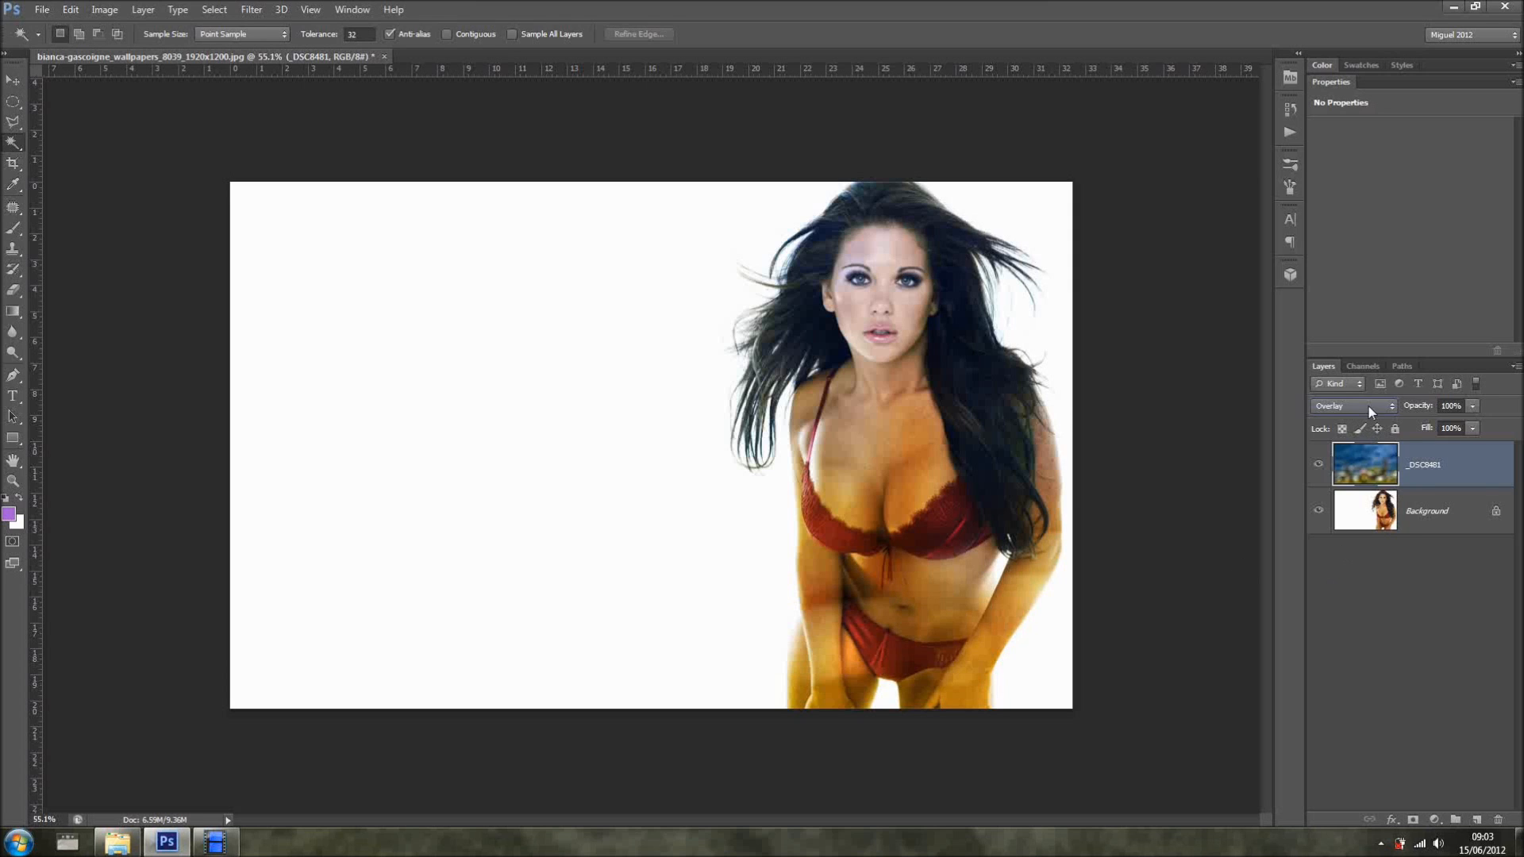
# - Set the bokeh photo layer's blend mode back to Normal
pyautogui.click(1353, 406)
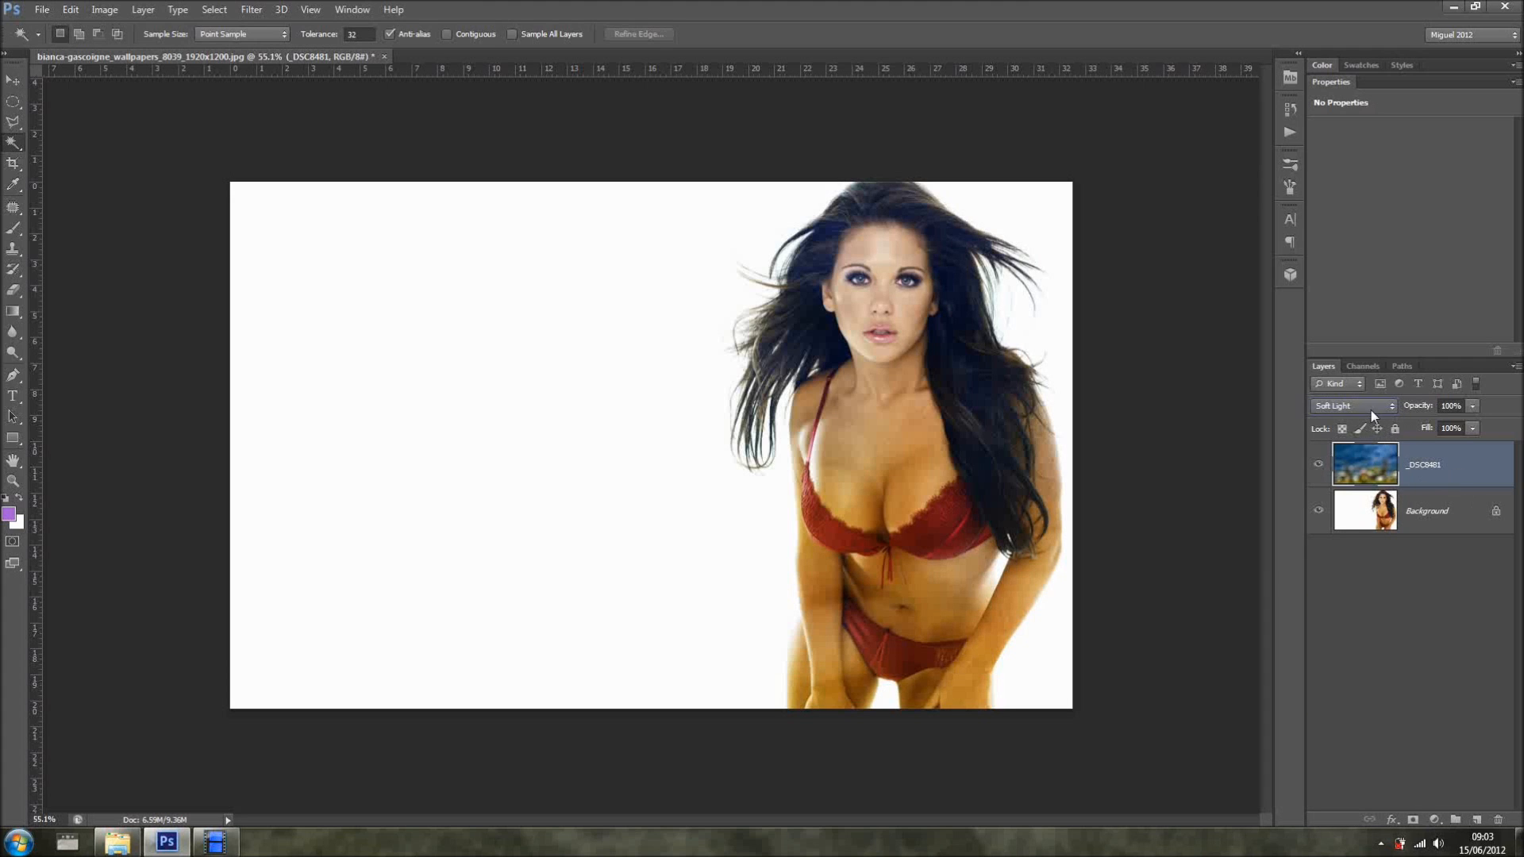
pyautogui.click(1352, 405)
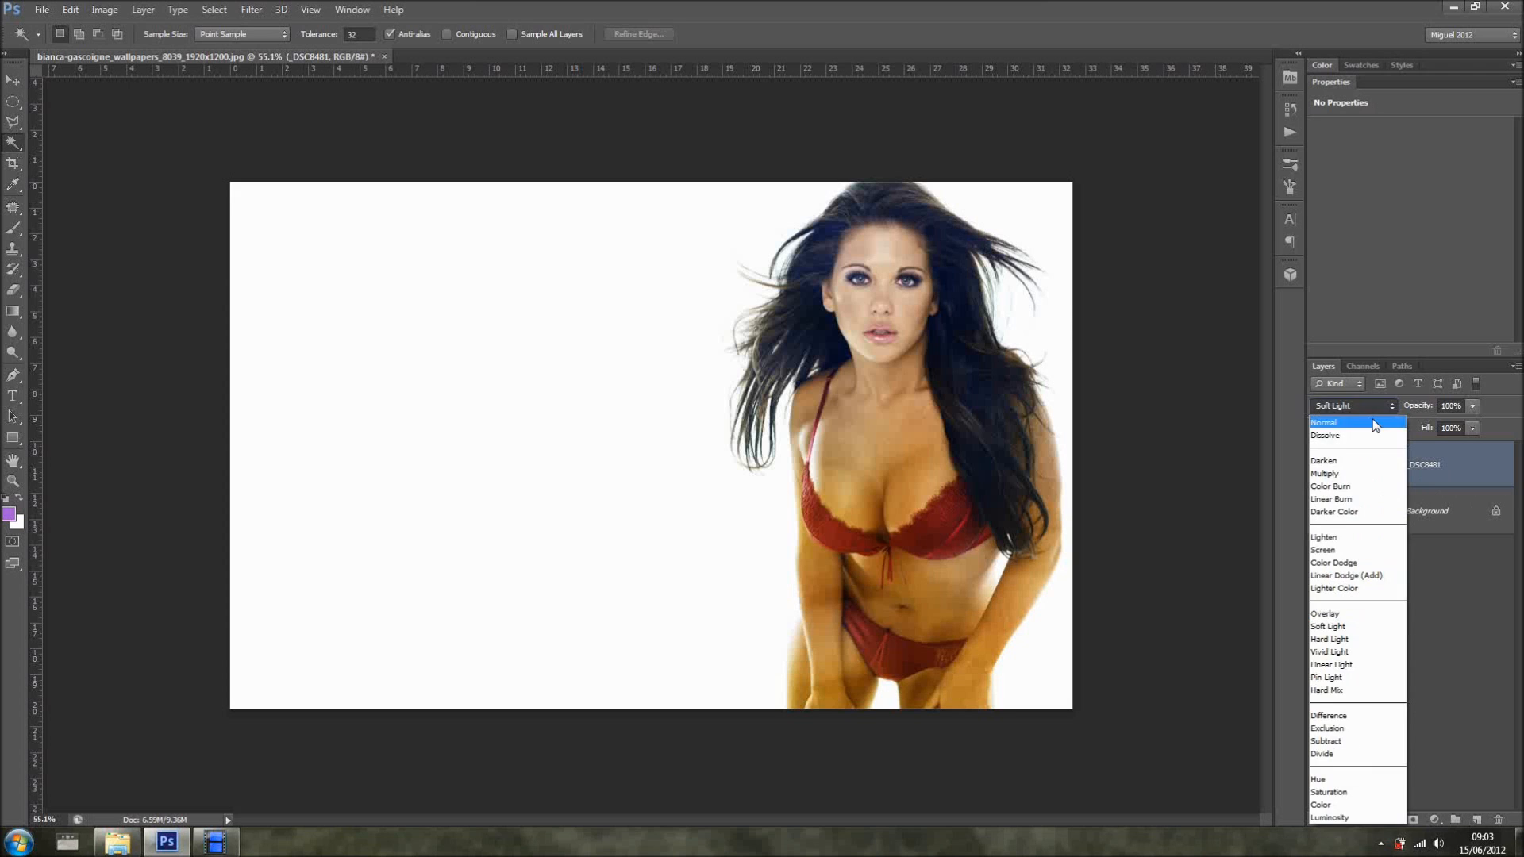
pyautogui.click(1323, 422)
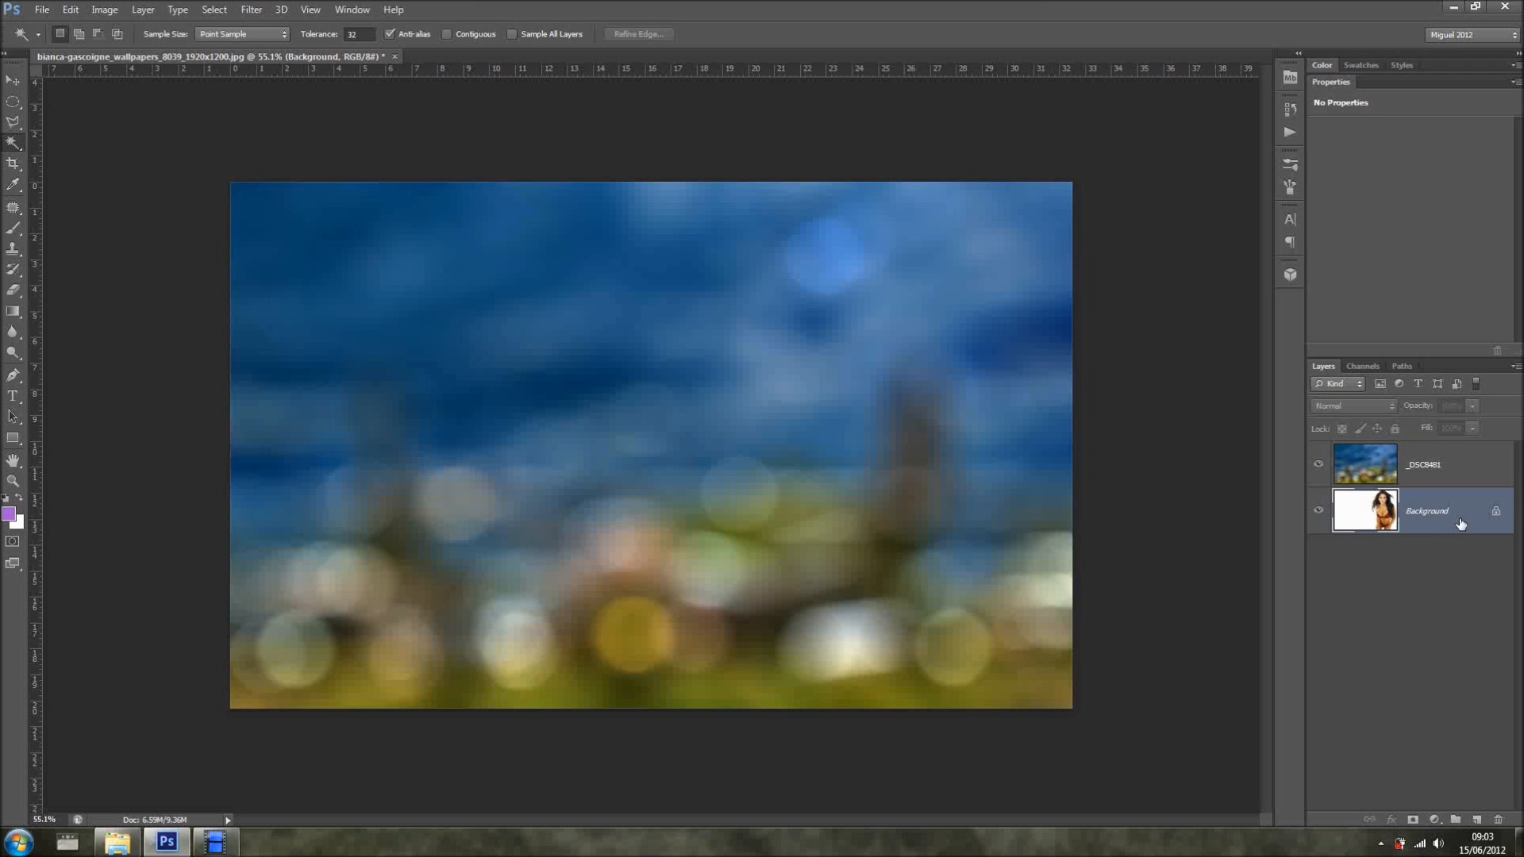
# - Duplicate the portrait layer with Ctrl+J and toggle the copy's visibility
pyautogui.press('ctrl+j')
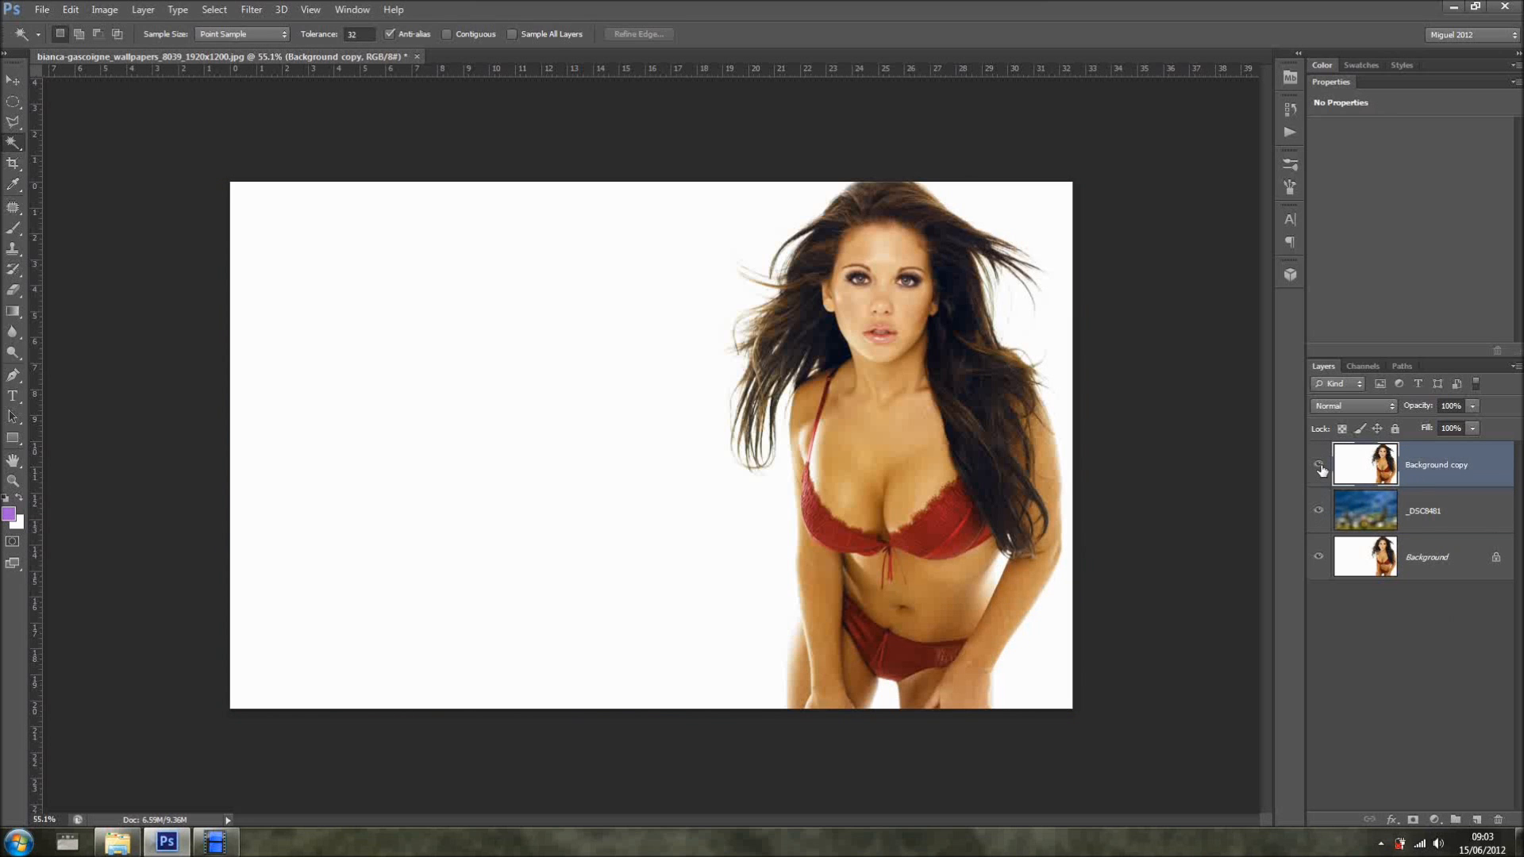
pyautogui.click(1318, 464)
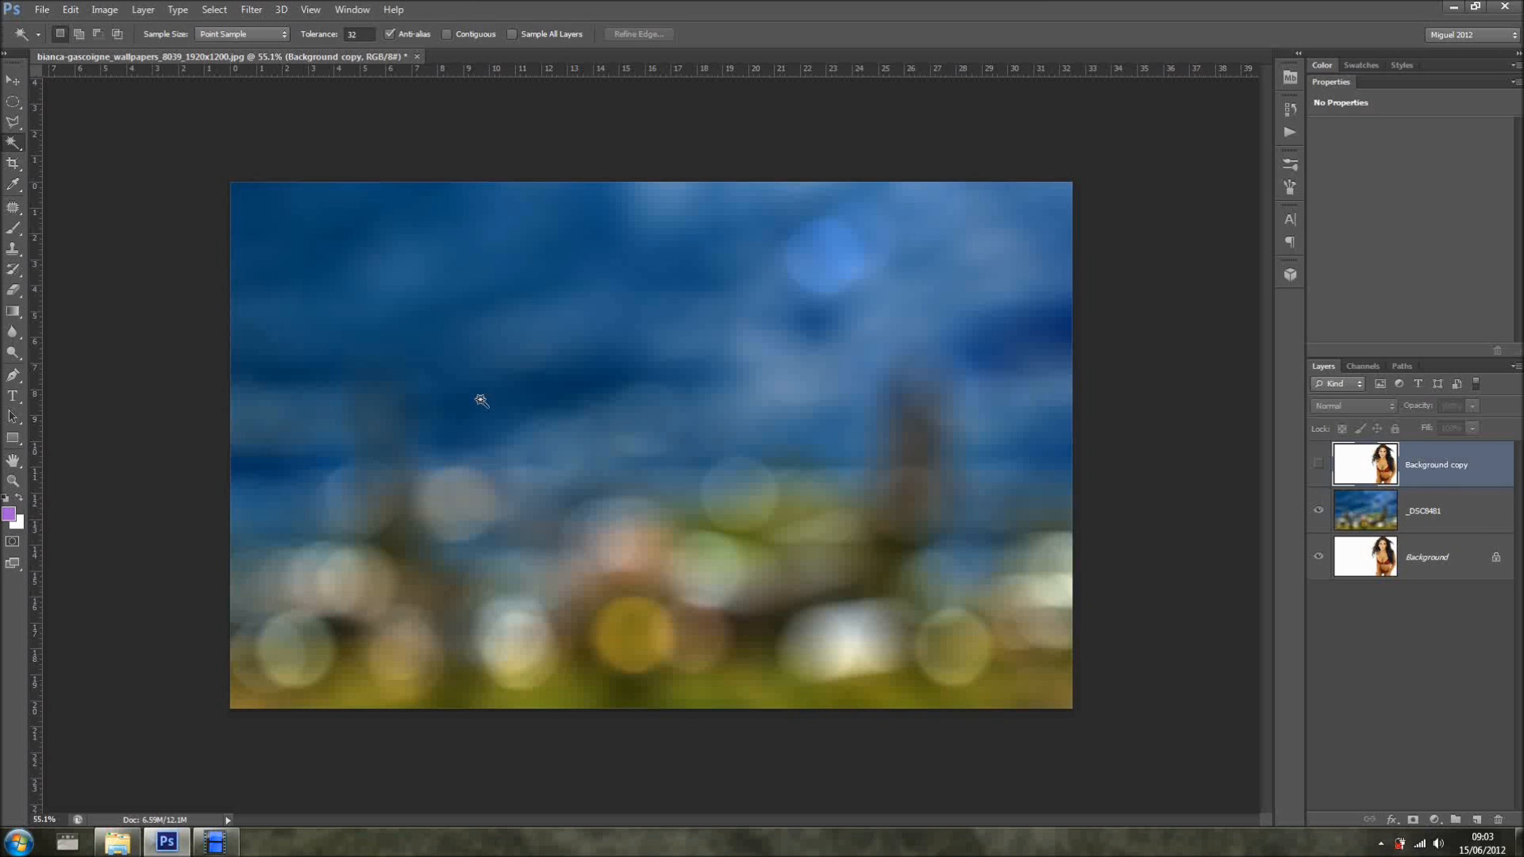
pyautogui.click(1317, 464)
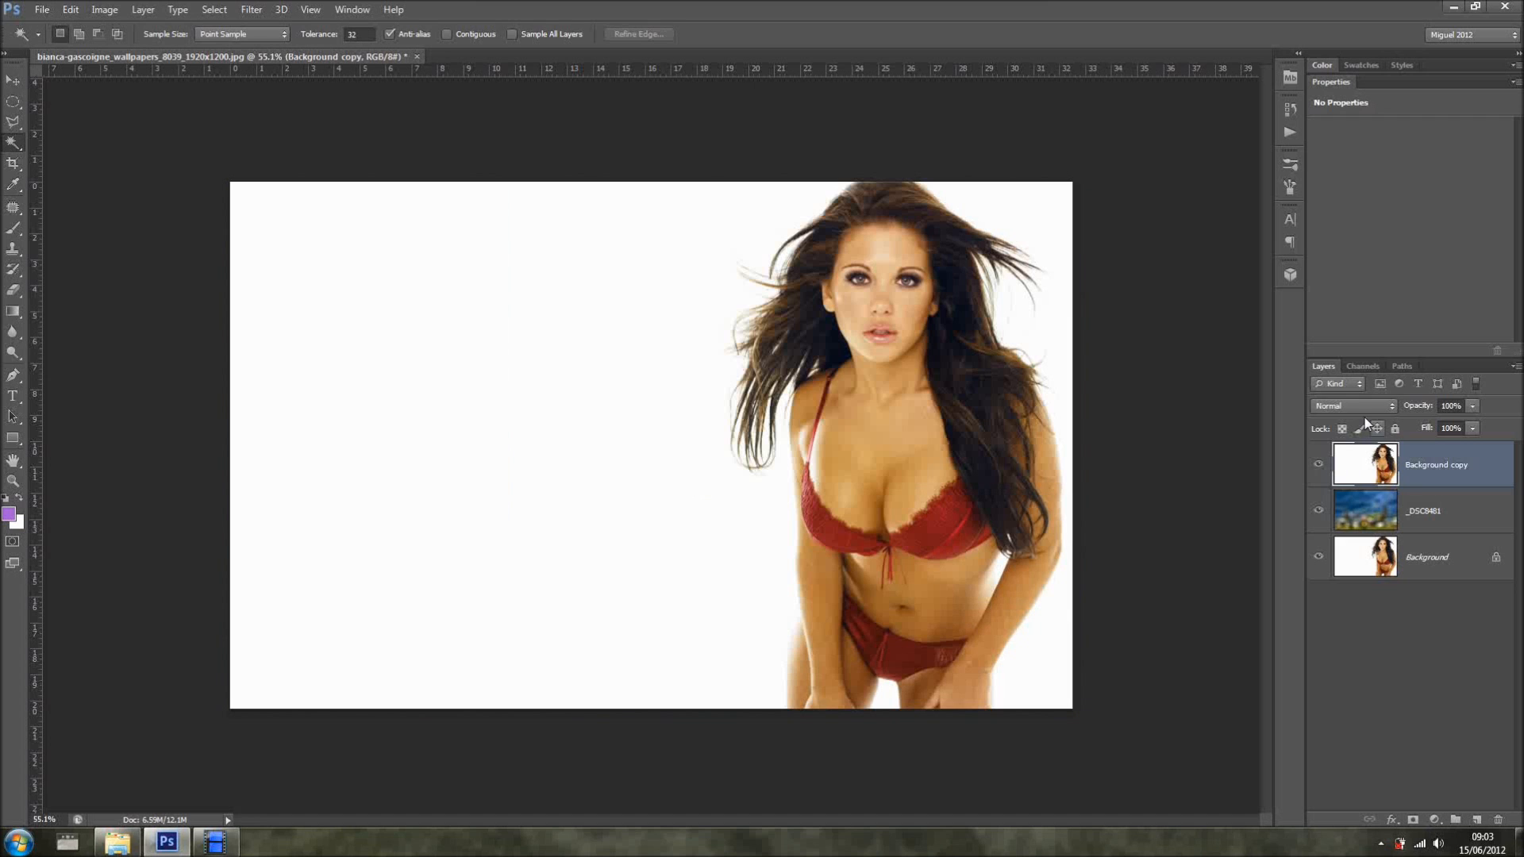
# - Try a different blend mode on the portrait copy, then return it to Normal
pyautogui.click(1353, 405)
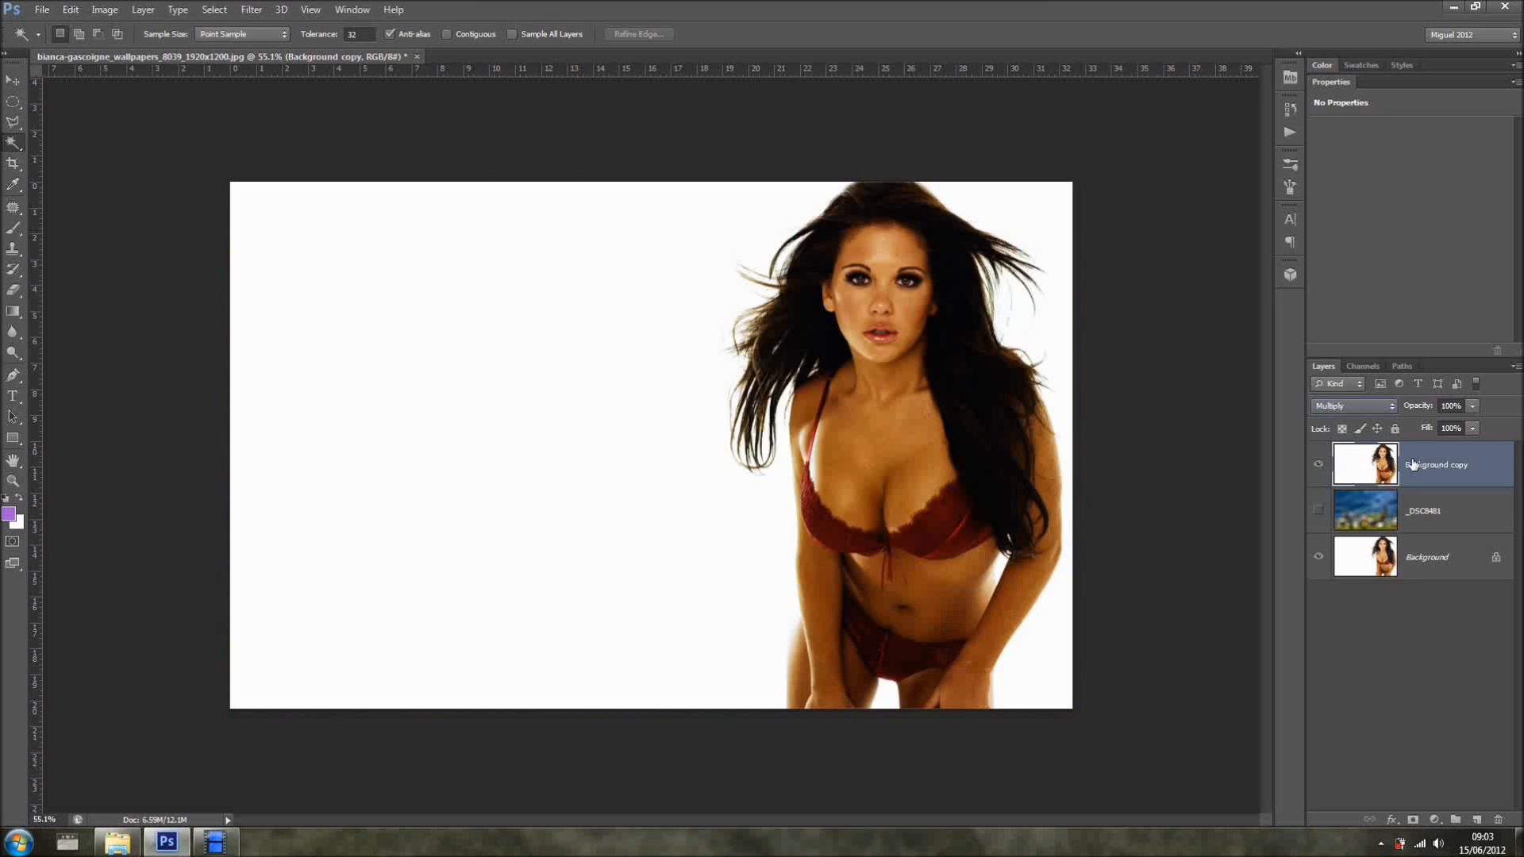
pyautogui.click(1352, 406)
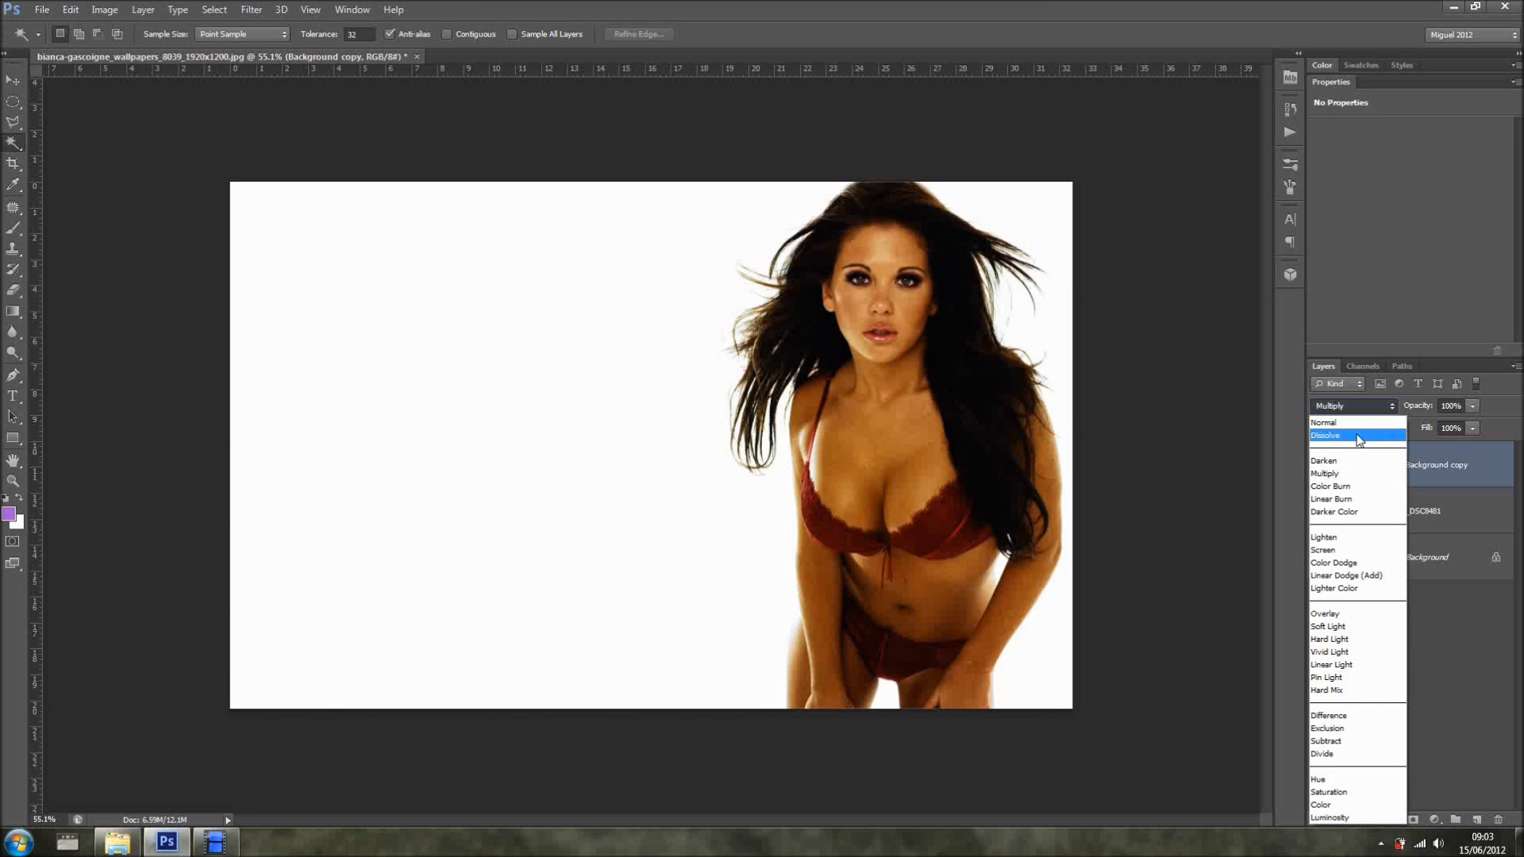
pyautogui.click(1323, 422)
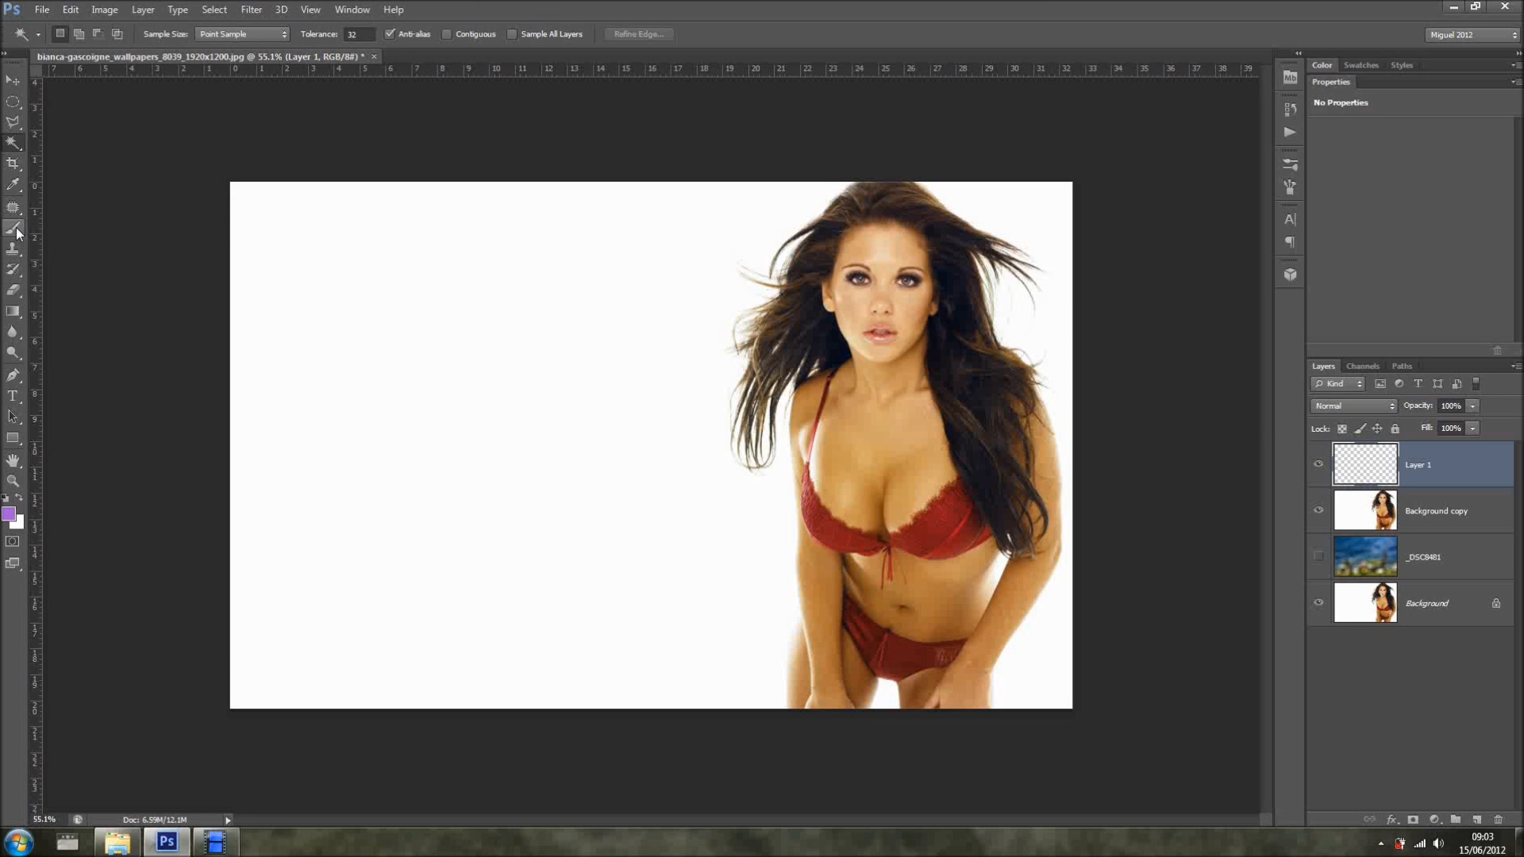
# - Select the Brush tool and set the brush tip spacing to 271%
pyautogui.click(12, 230)
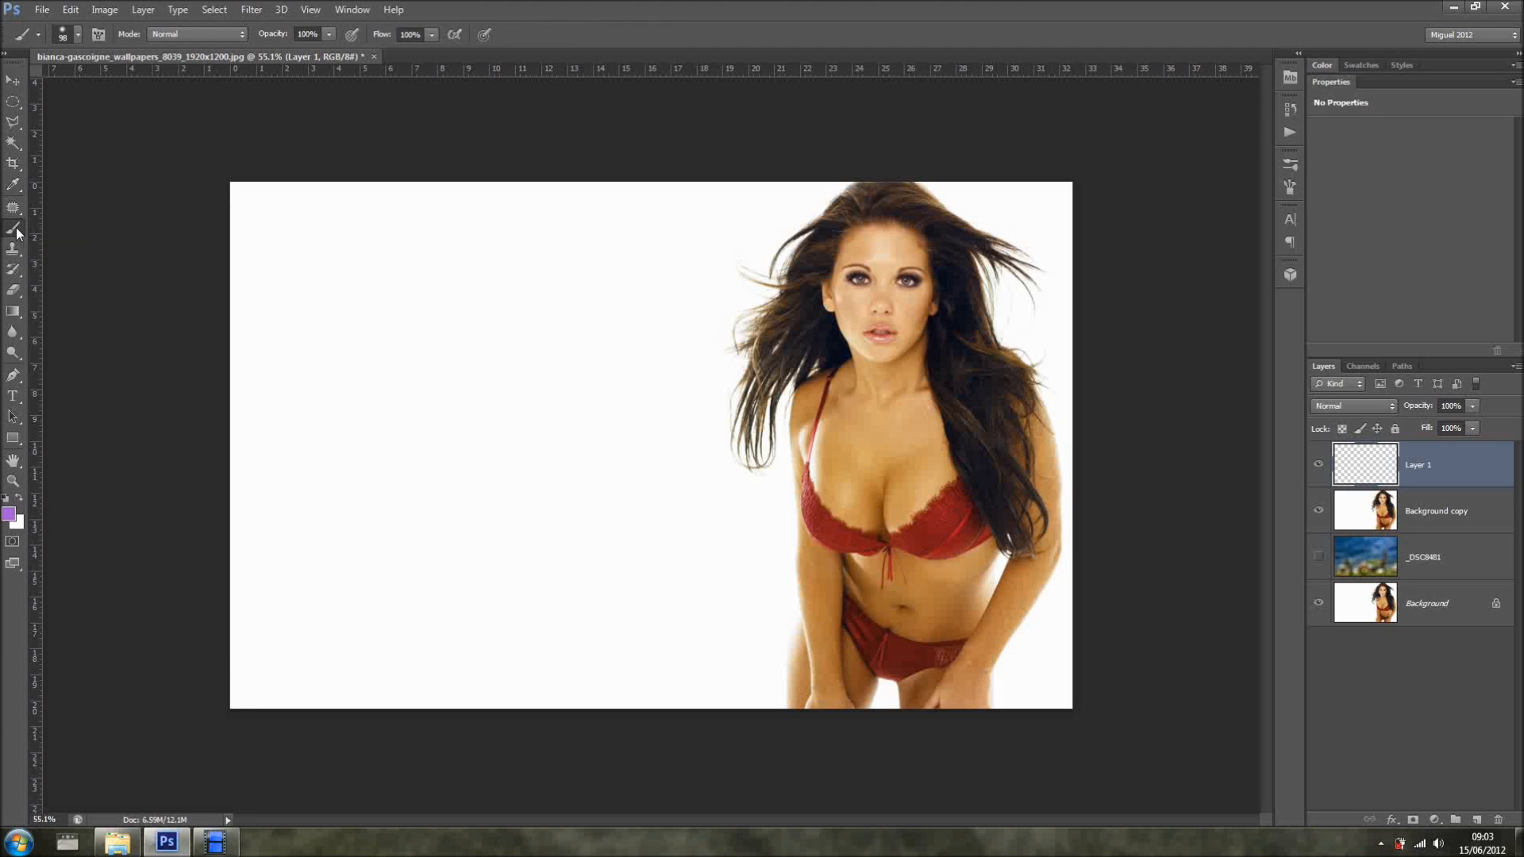
pyautogui.moveTo(403, 317)
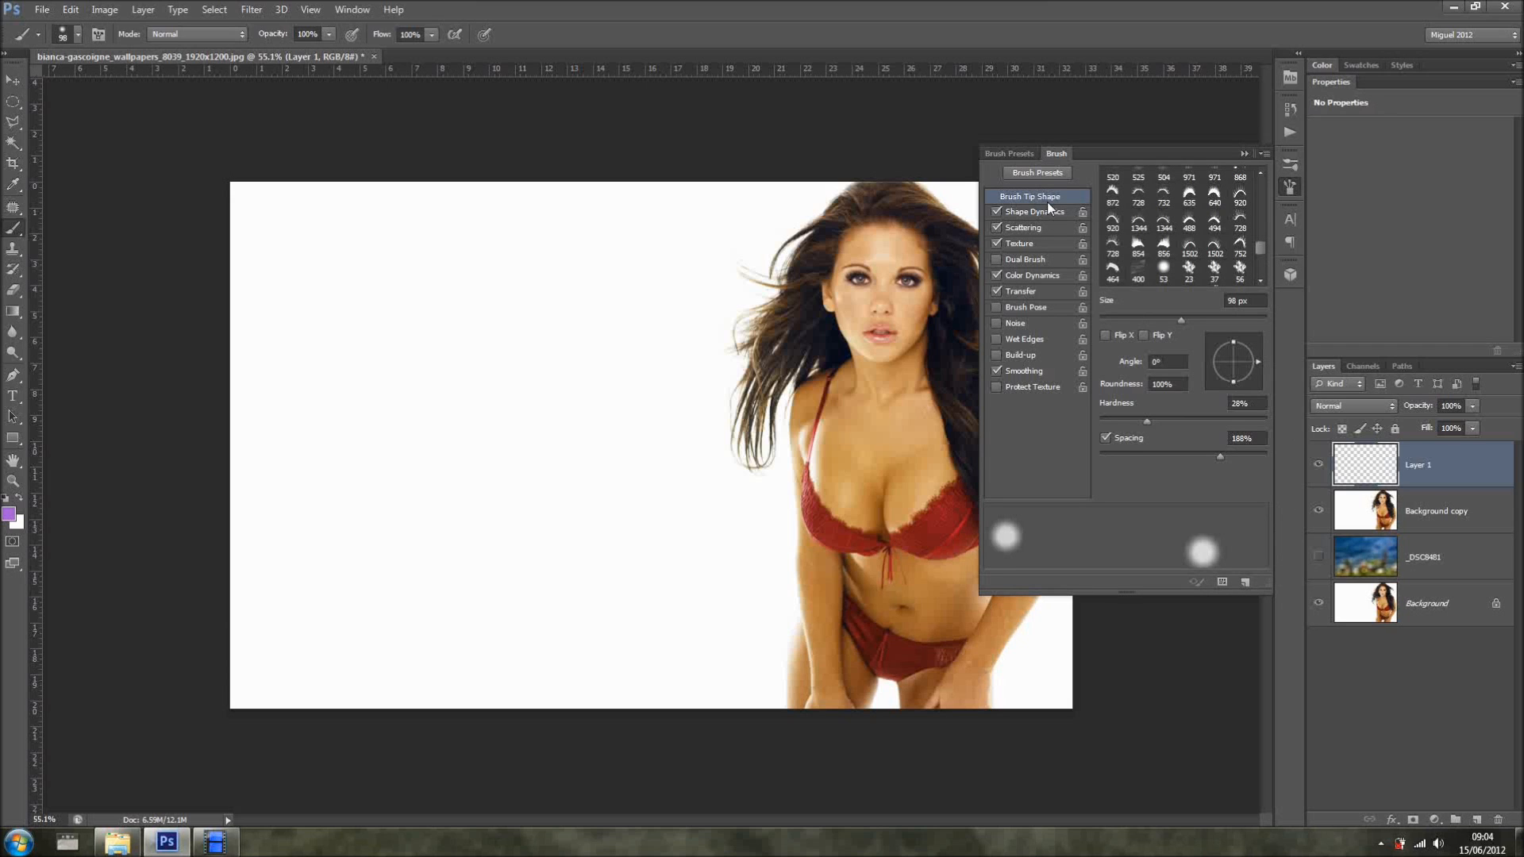
pyautogui.moveTo(1078, 539)
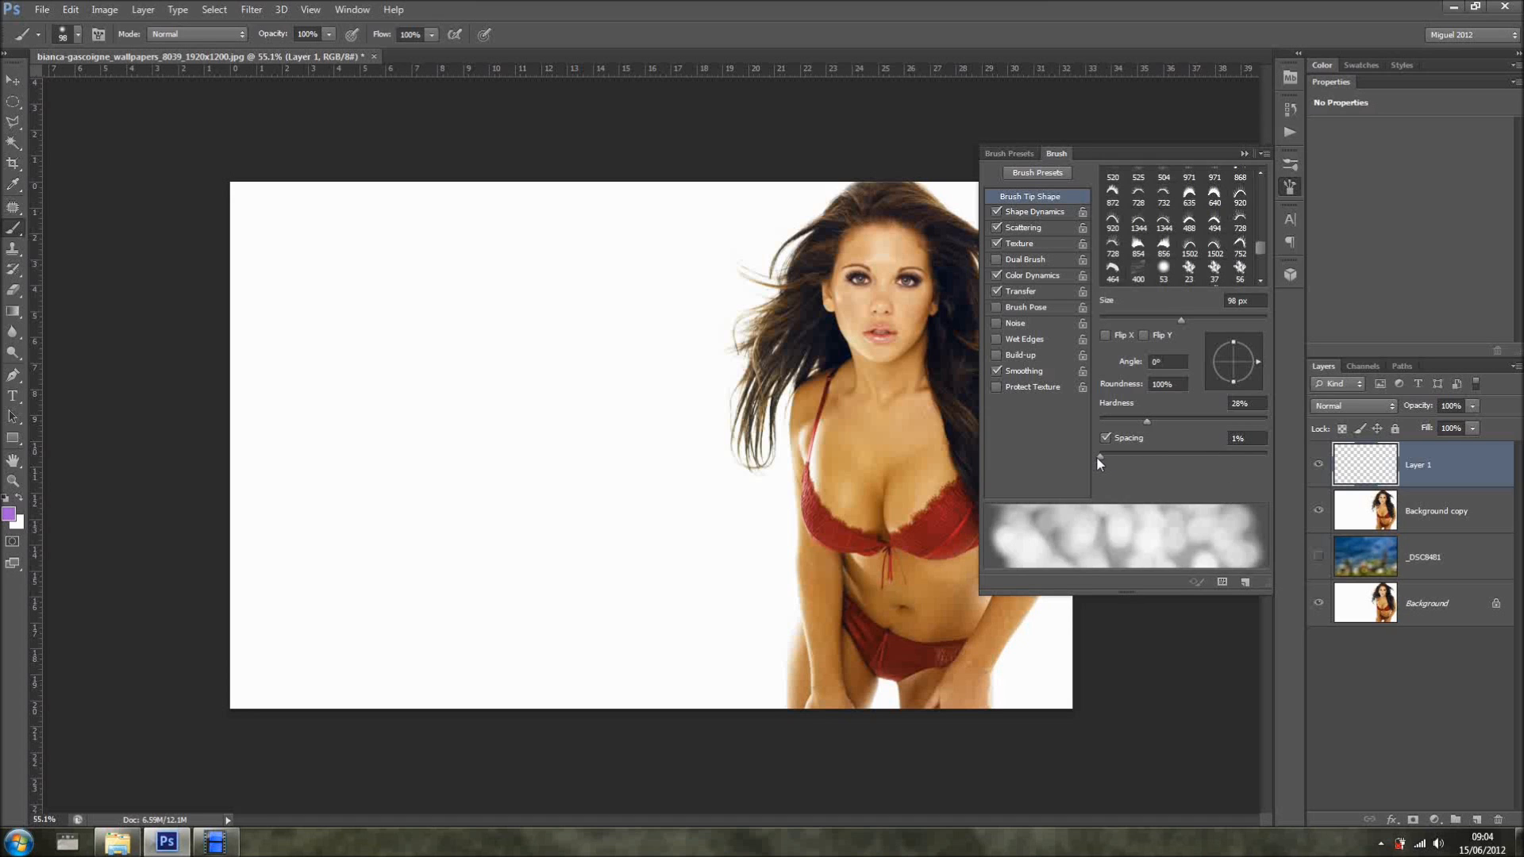
pyautogui.moveTo(1146, 447); pyautogui.dragTo(1212, 448)
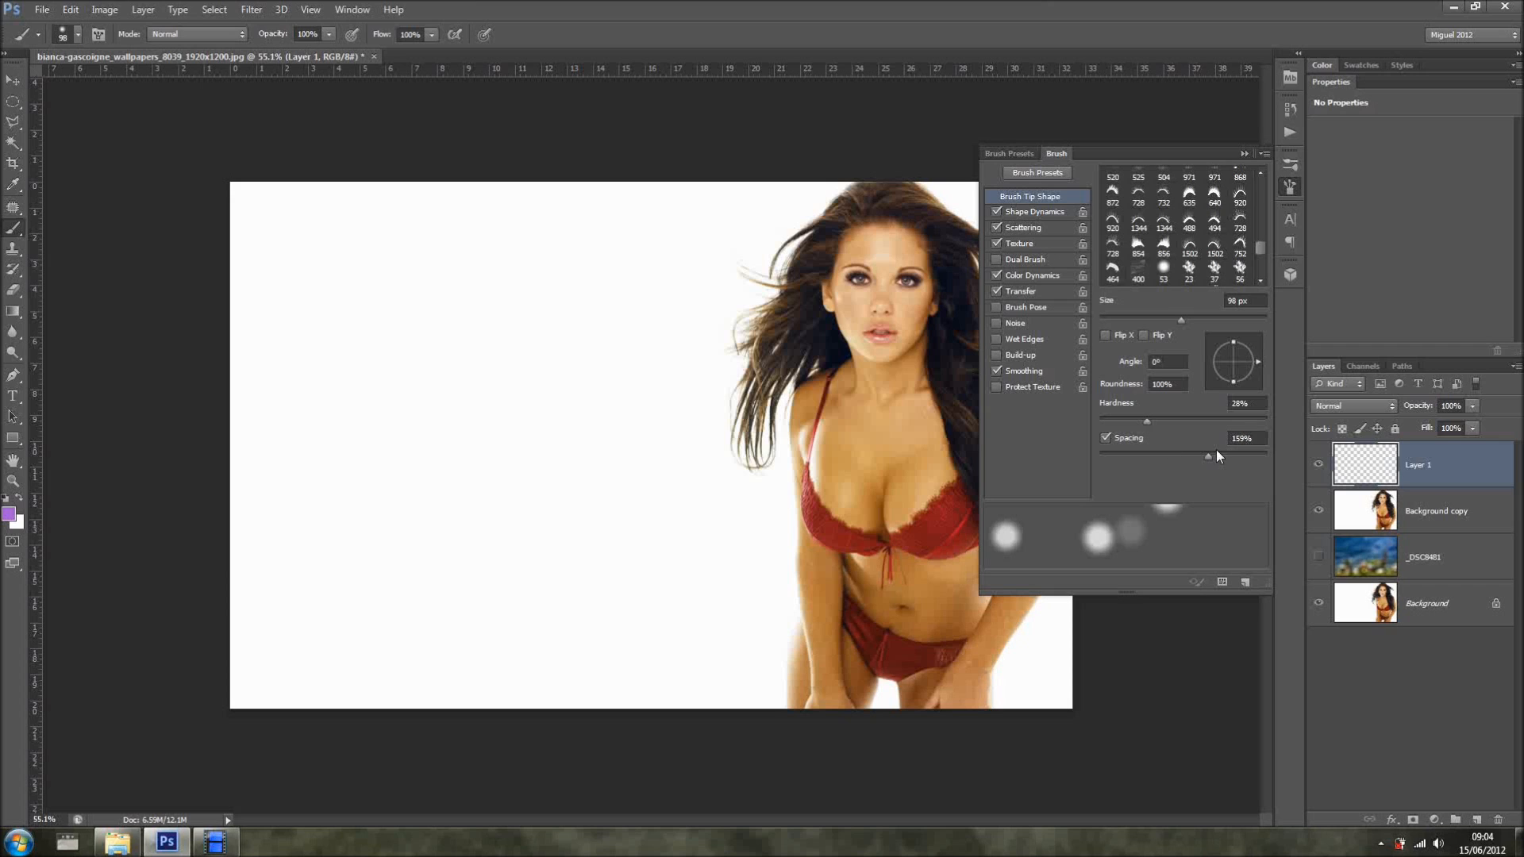
pyautogui.moveTo(1177, 447); pyautogui.dragTo(1239, 448)
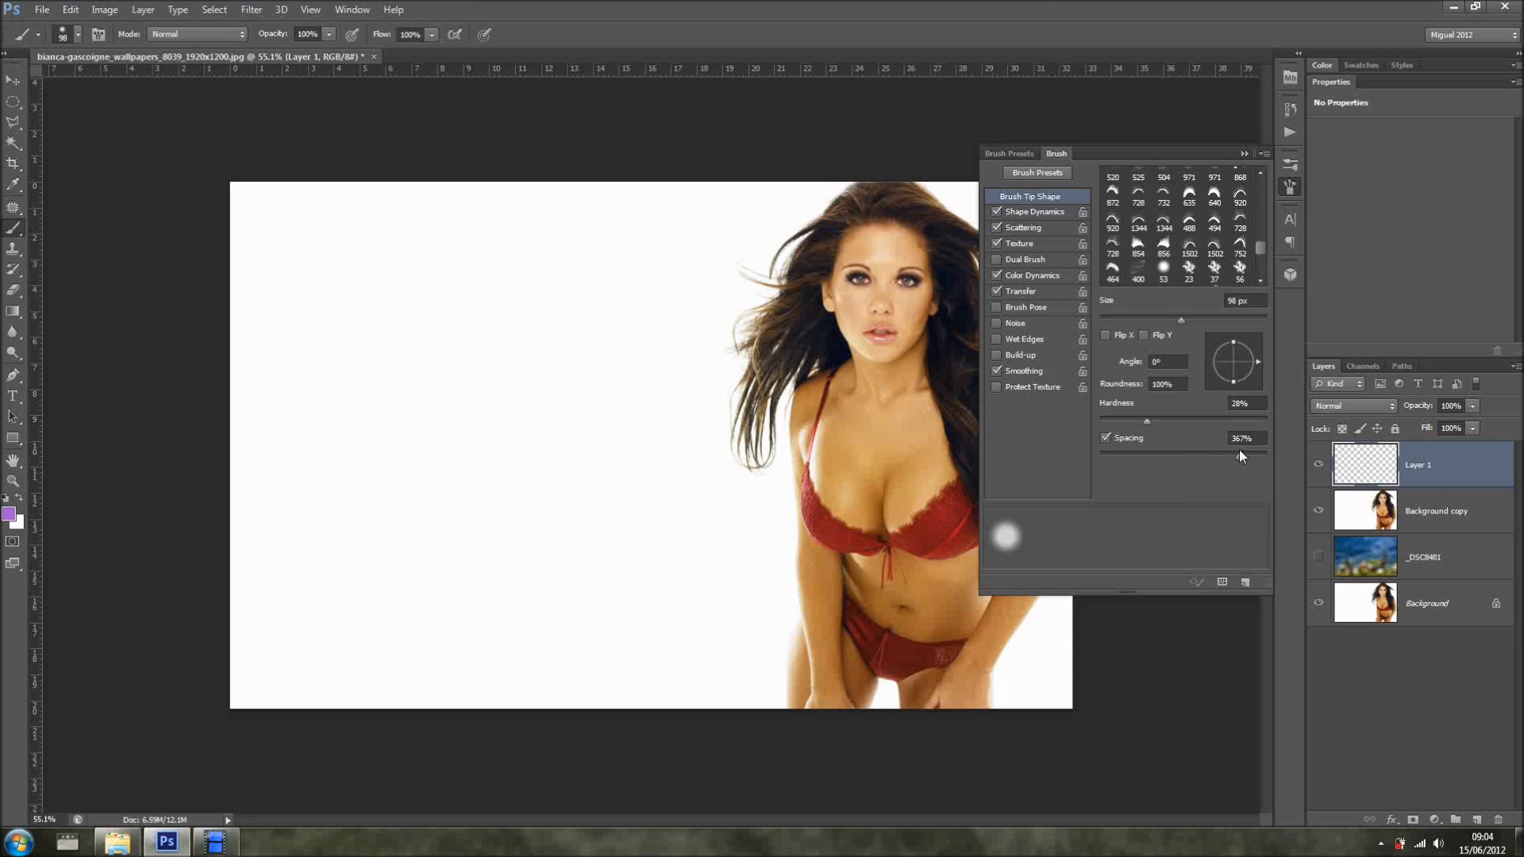
pyautogui.moveTo(1239, 447); pyautogui.dragTo(1209, 447)
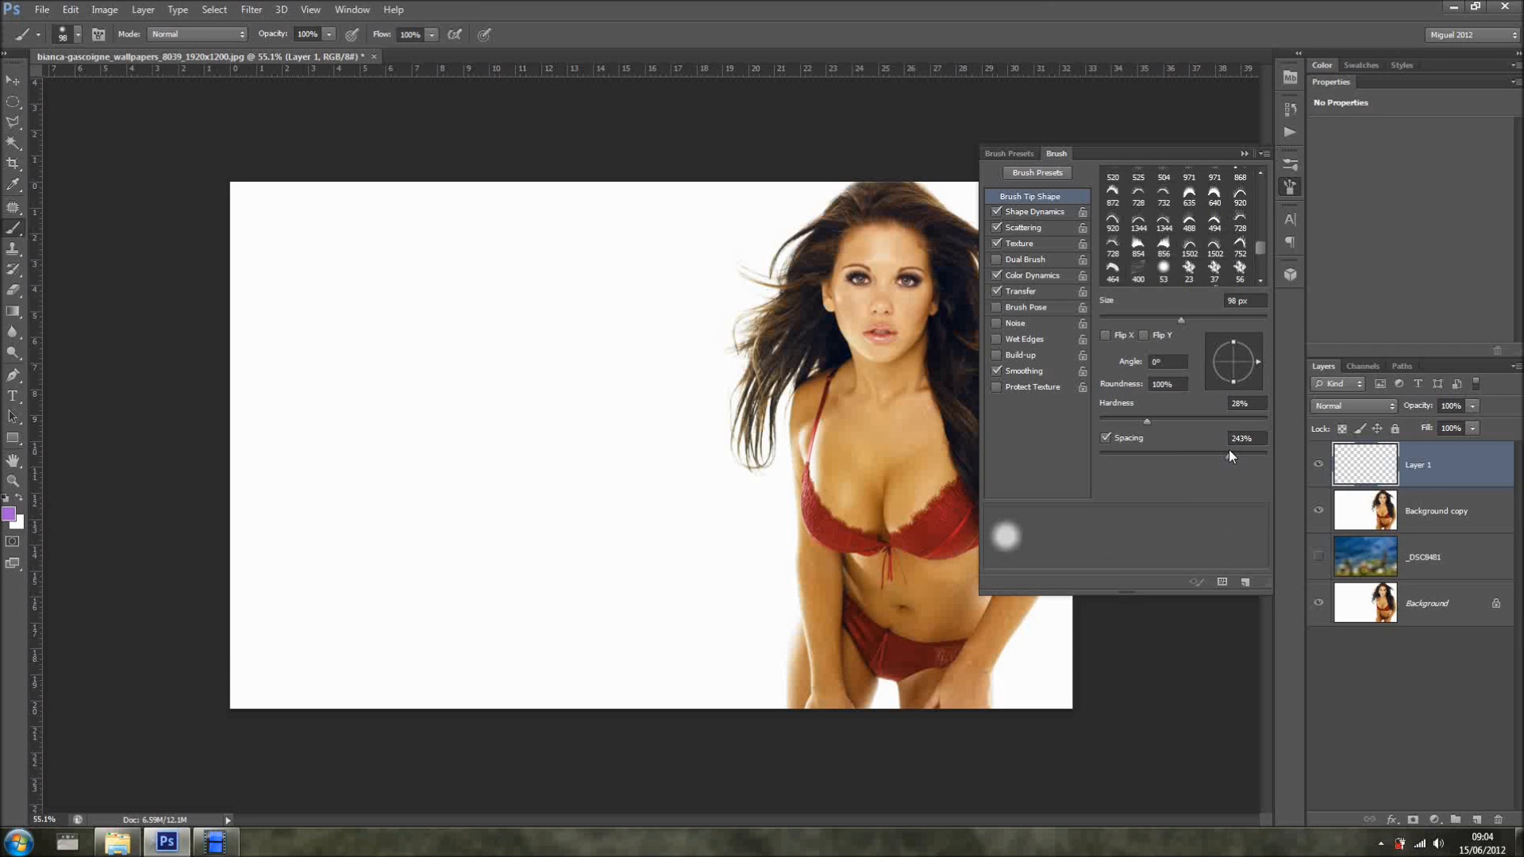
pyautogui.moveTo(1220, 446); pyautogui.dragTo(1234, 447)
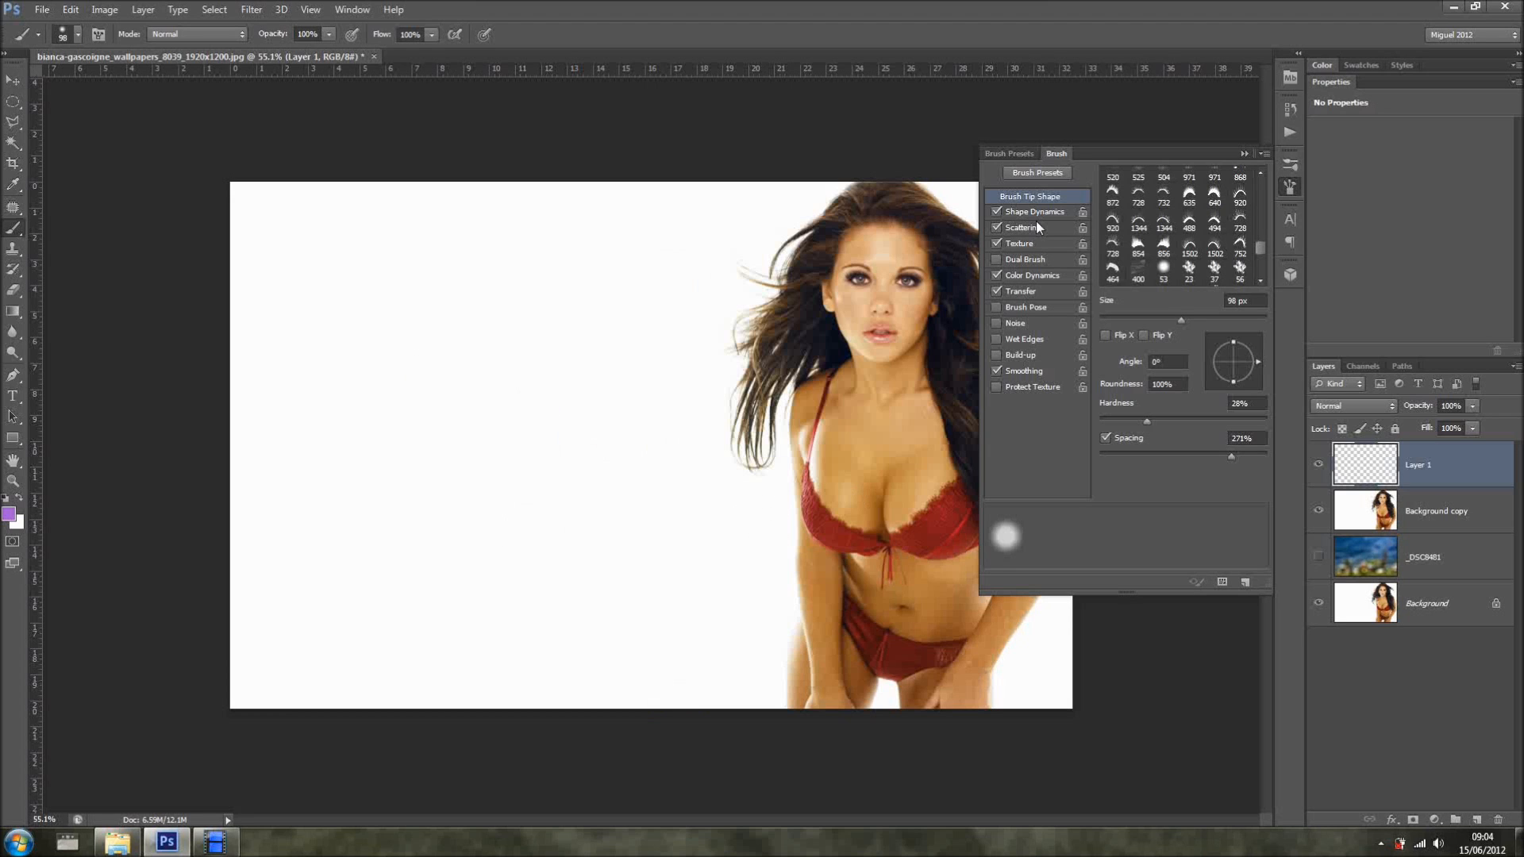
pyautogui.click(1035, 211)
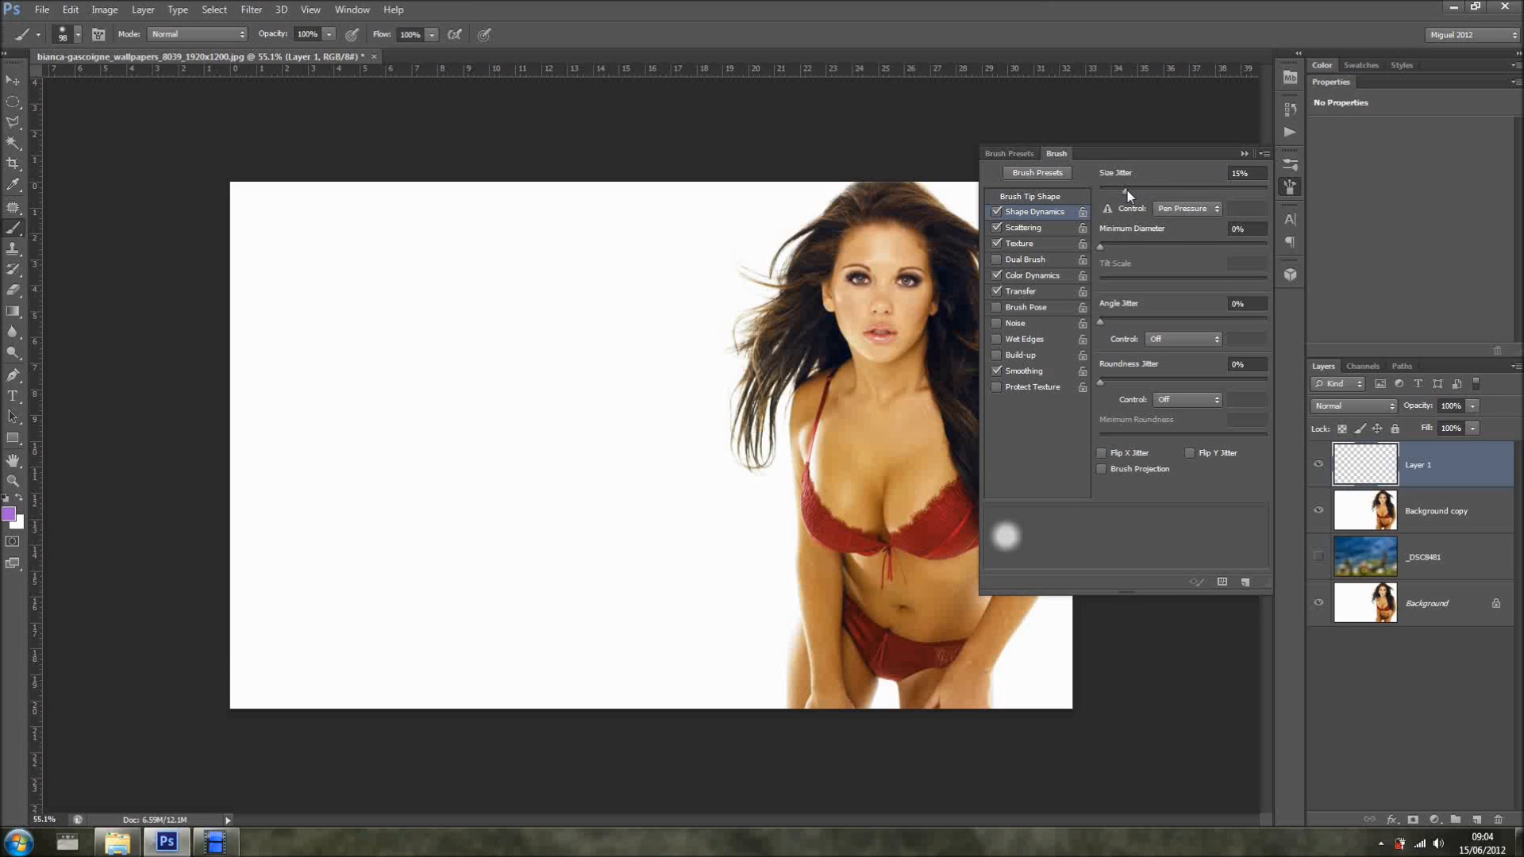
# - Set Shape Dynamics size jitter to 79% and paint a test stroke of bokeh dots
pyautogui.moveTo(1118, 191); pyautogui.dragTo(1127, 191)
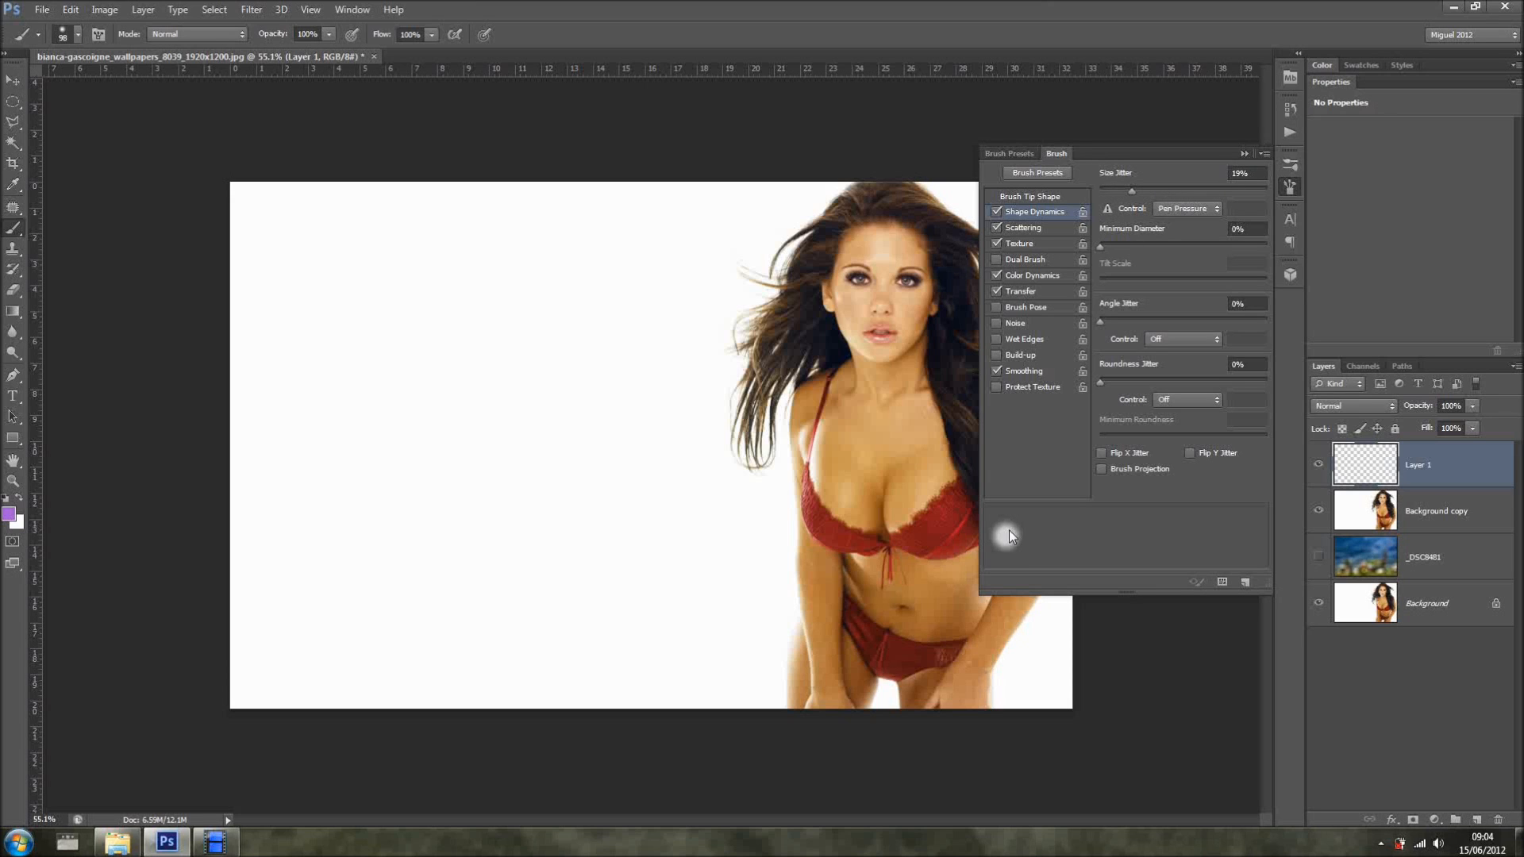
pyautogui.moveTo(1144, 209)
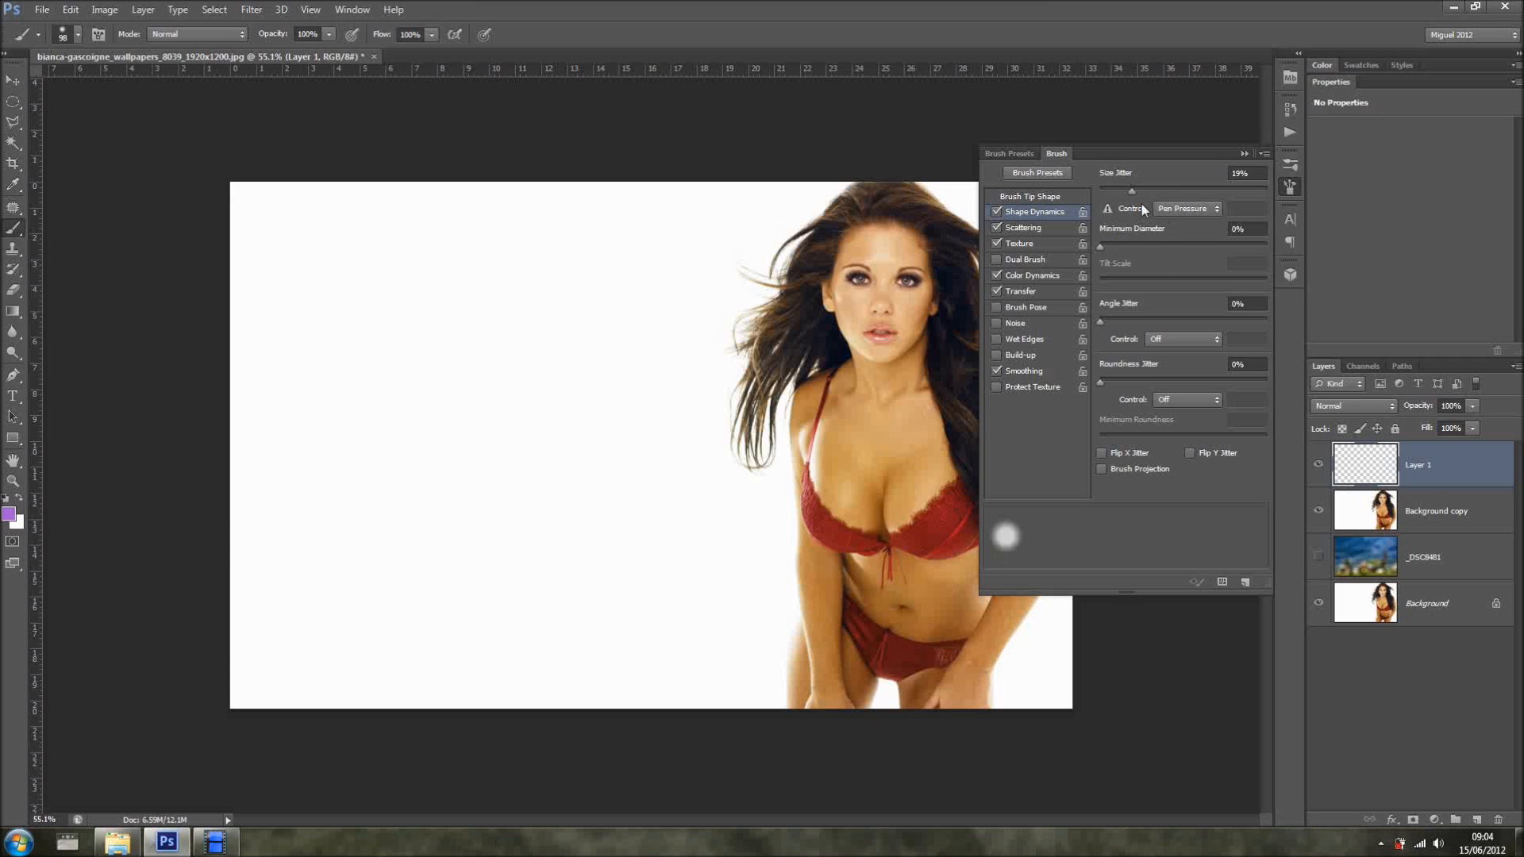
pyautogui.moveTo(1129, 191); pyautogui.dragTo(1258, 190)
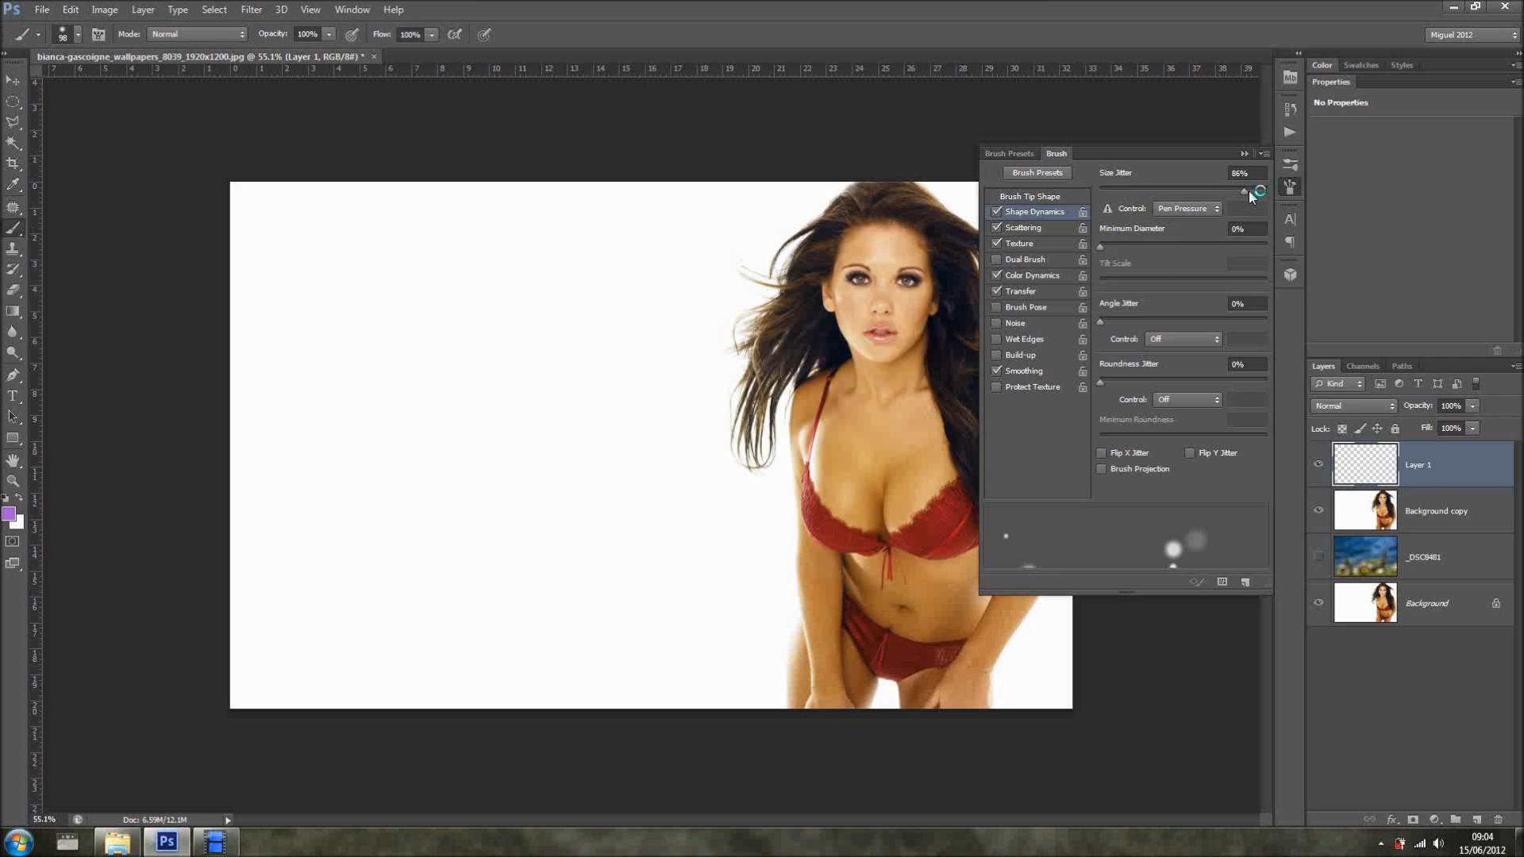
pyautogui.moveTo(1254, 189); pyautogui.dragTo(1183, 190)
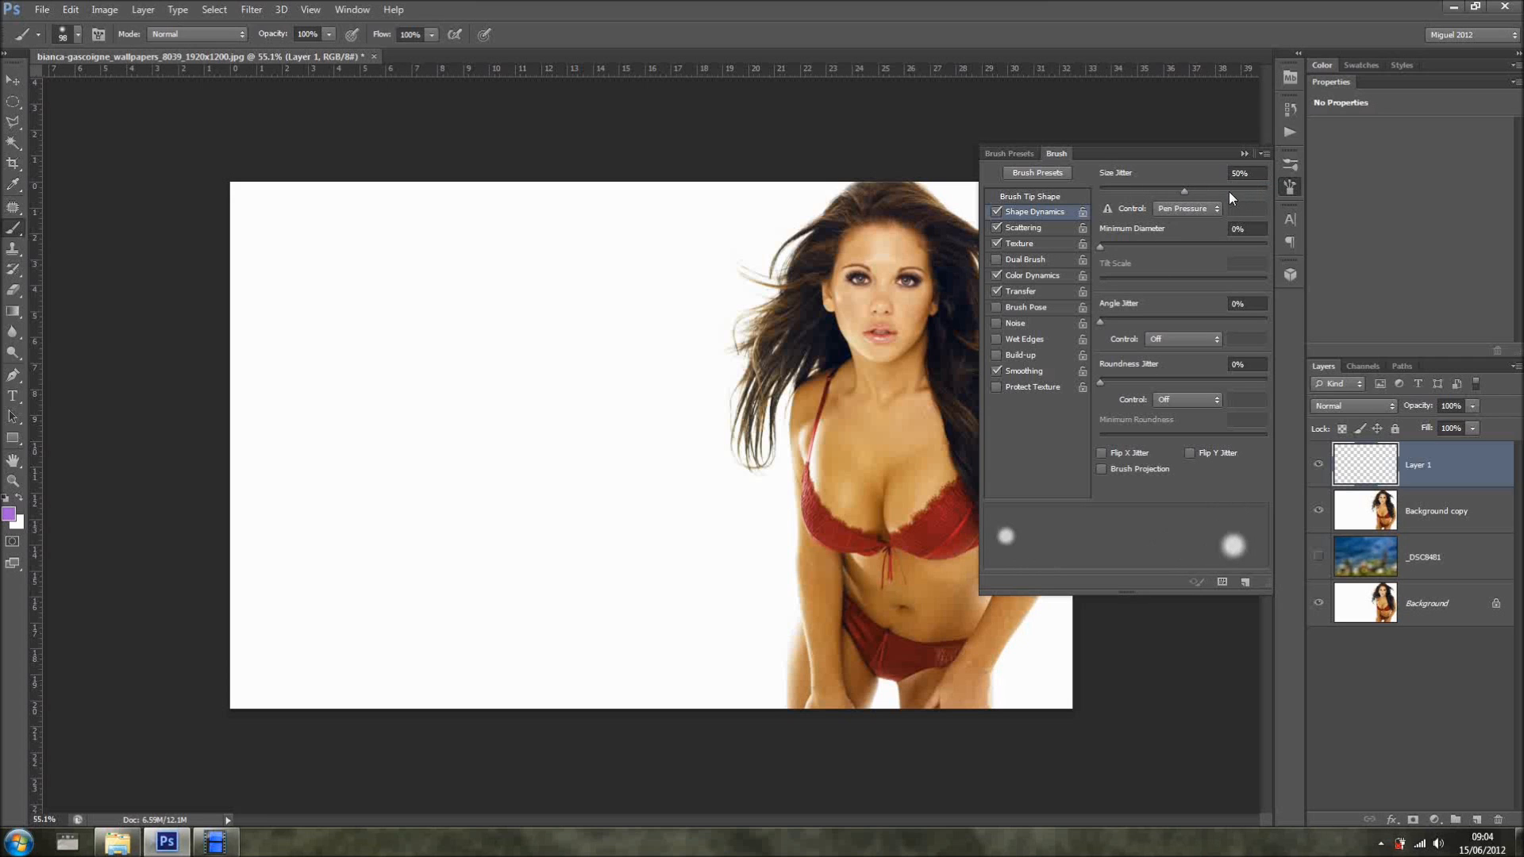
pyautogui.moveTo(1183, 191); pyautogui.dragTo(1234, 191)
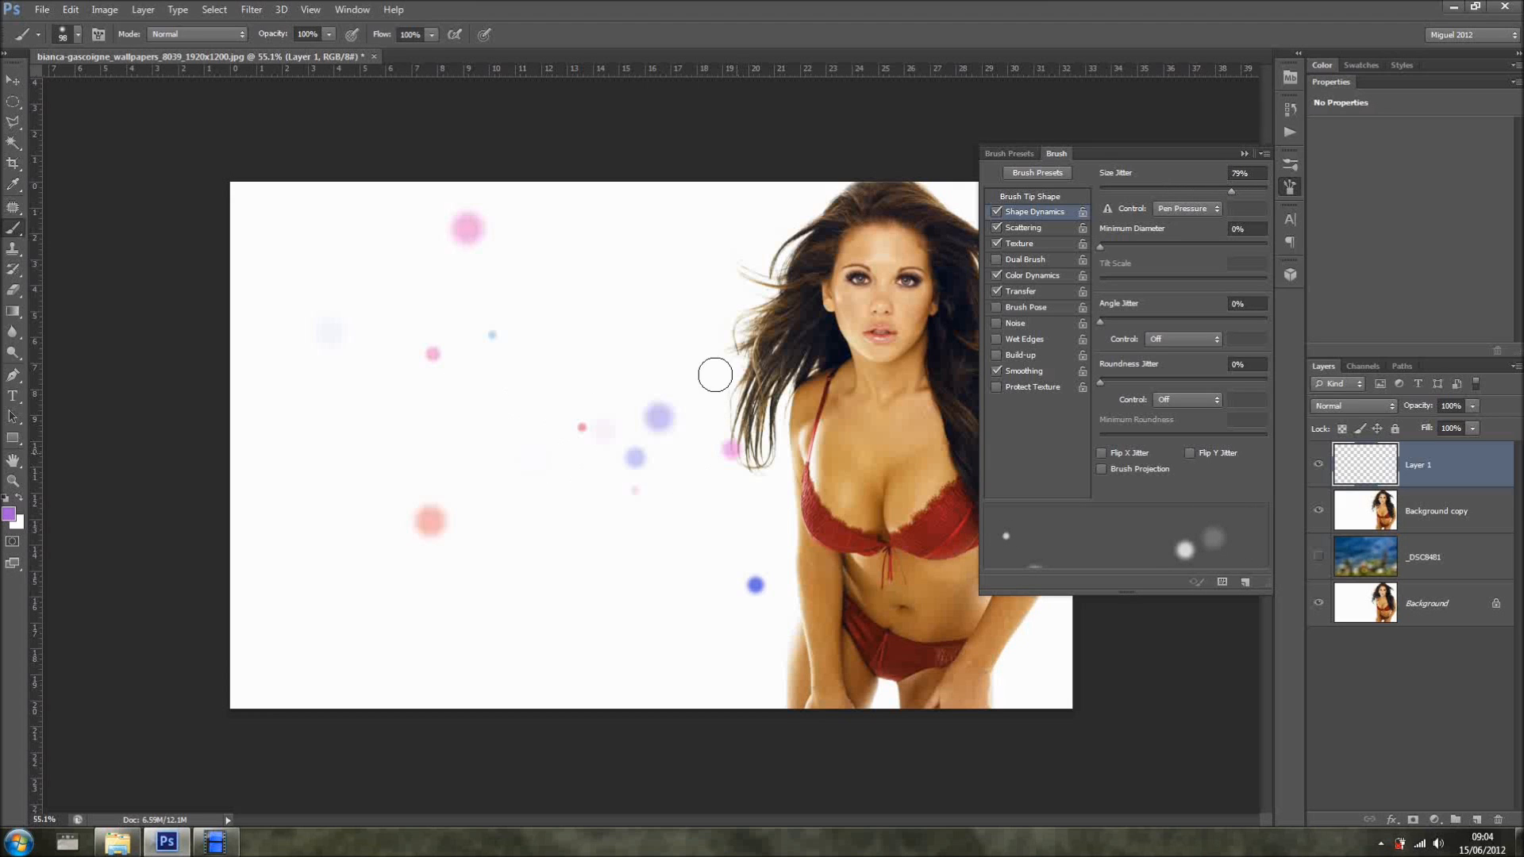
pyautogui.moveTo(714, 373); pyautogui.dragTo(549, 369)
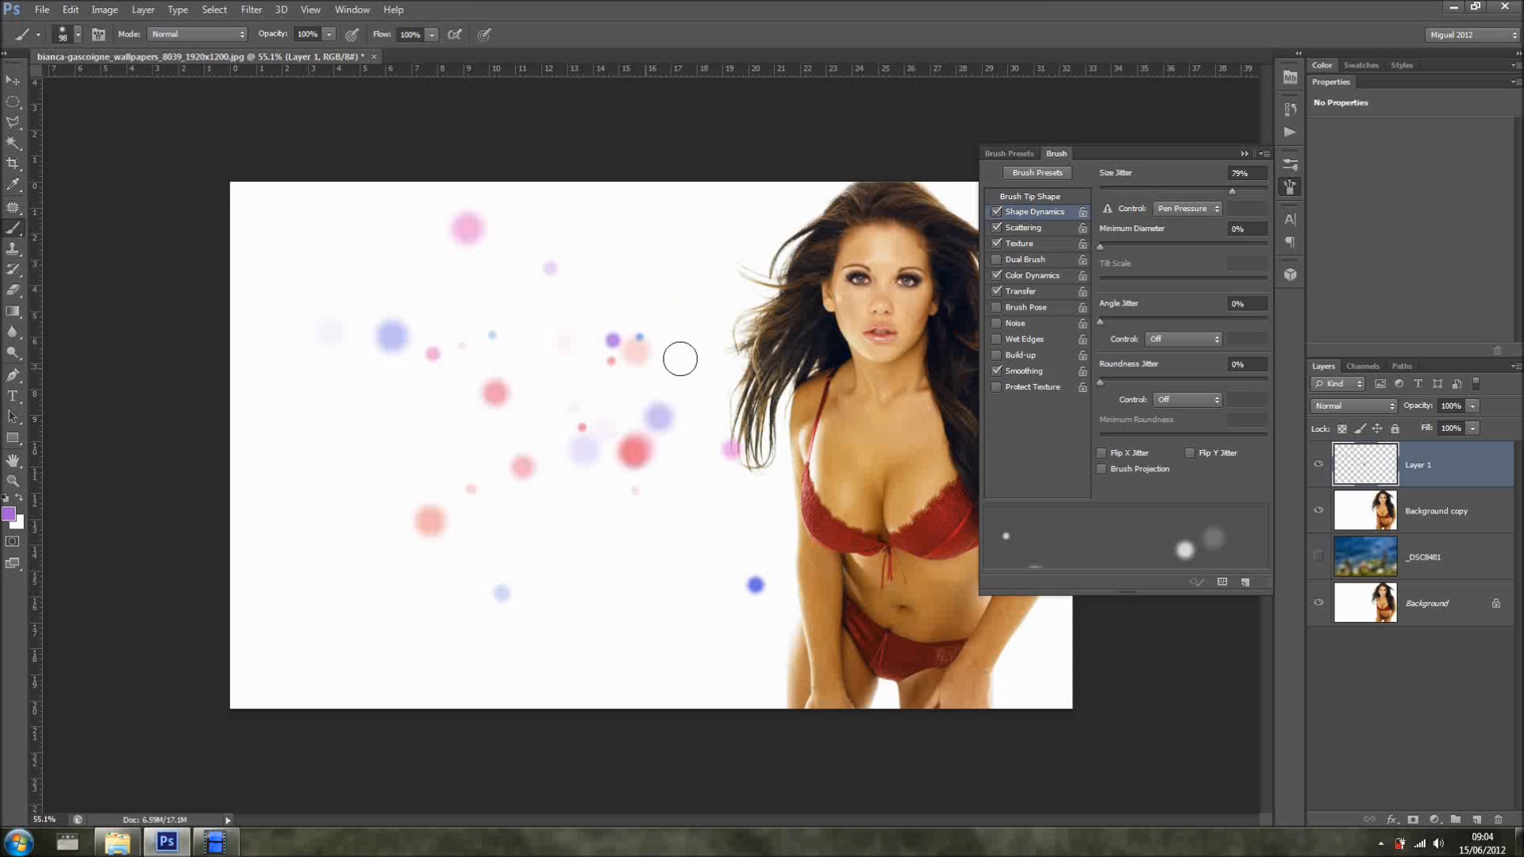
pyautogui.moveTo(1237, 196)
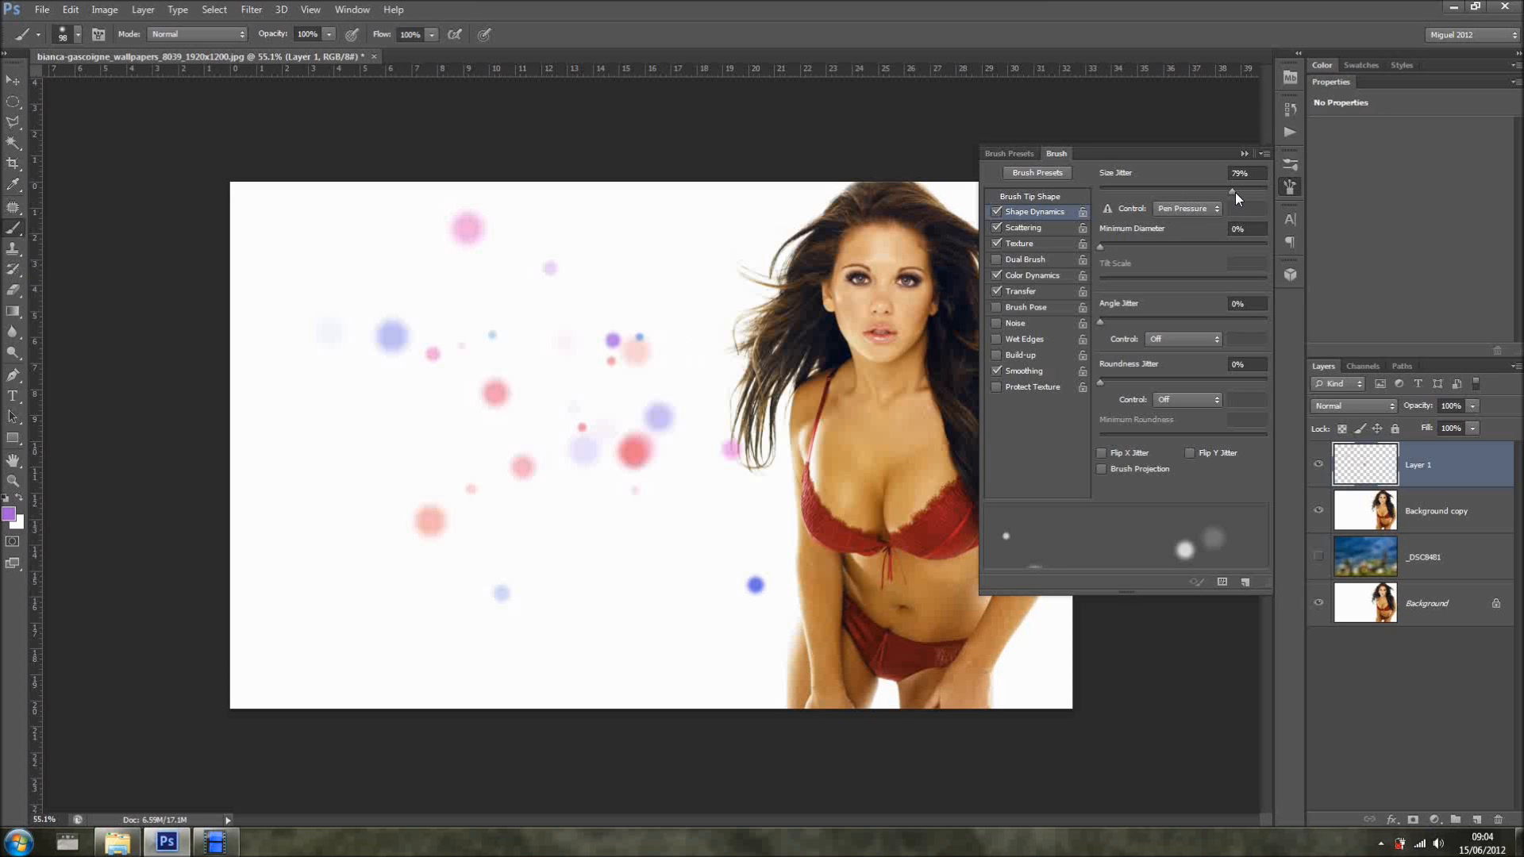
# - Lower the bokeh brush's size jitter from 79% to 20%
pyautogui.moveTo(1229, 190); pyautogui.dragTo(1142, 190)
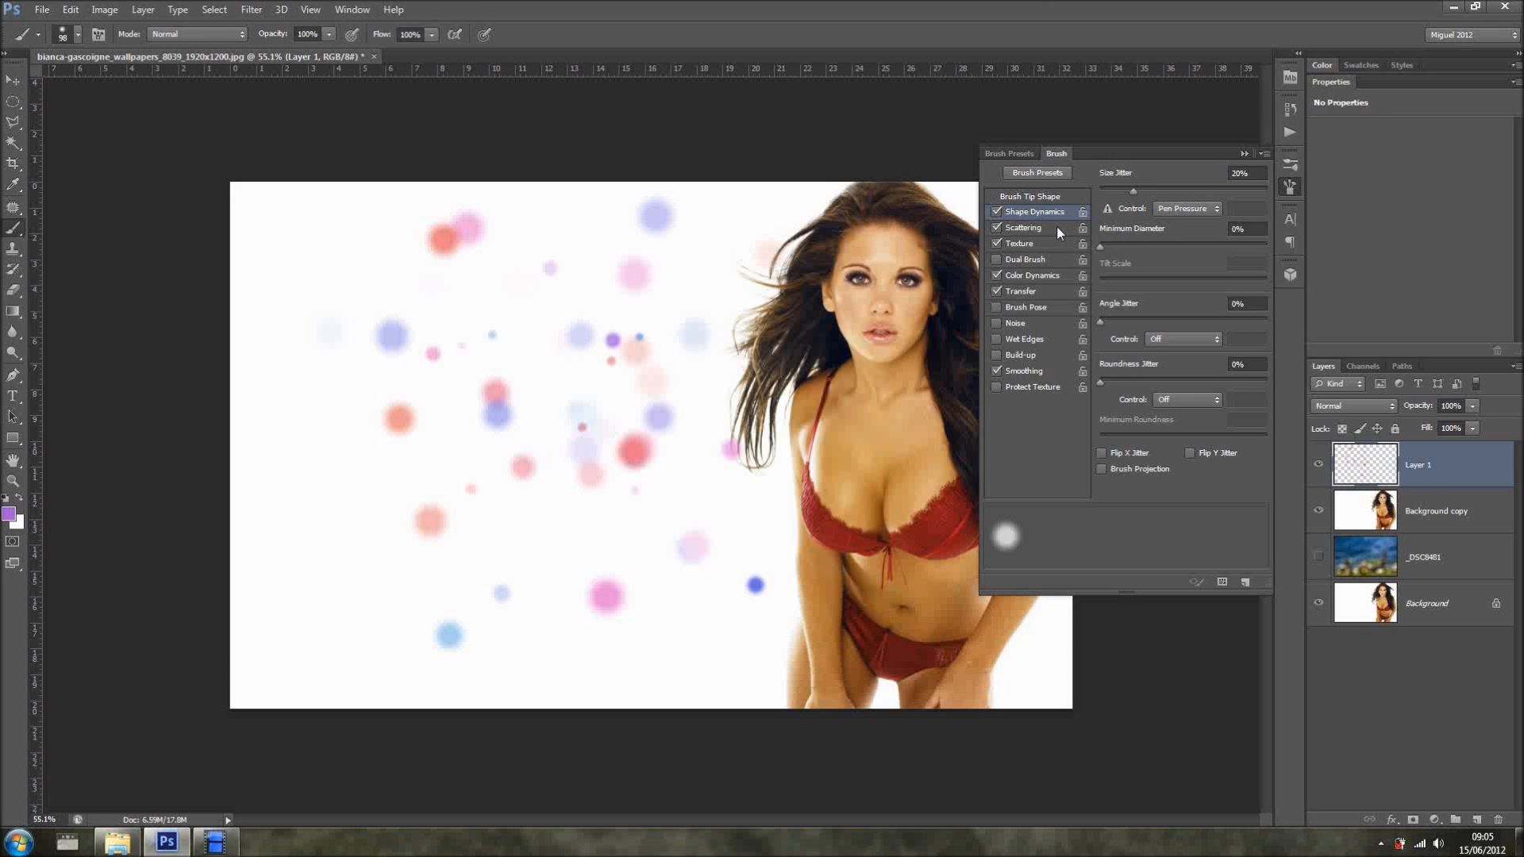
pyautogui.moveTo(1177, 188)
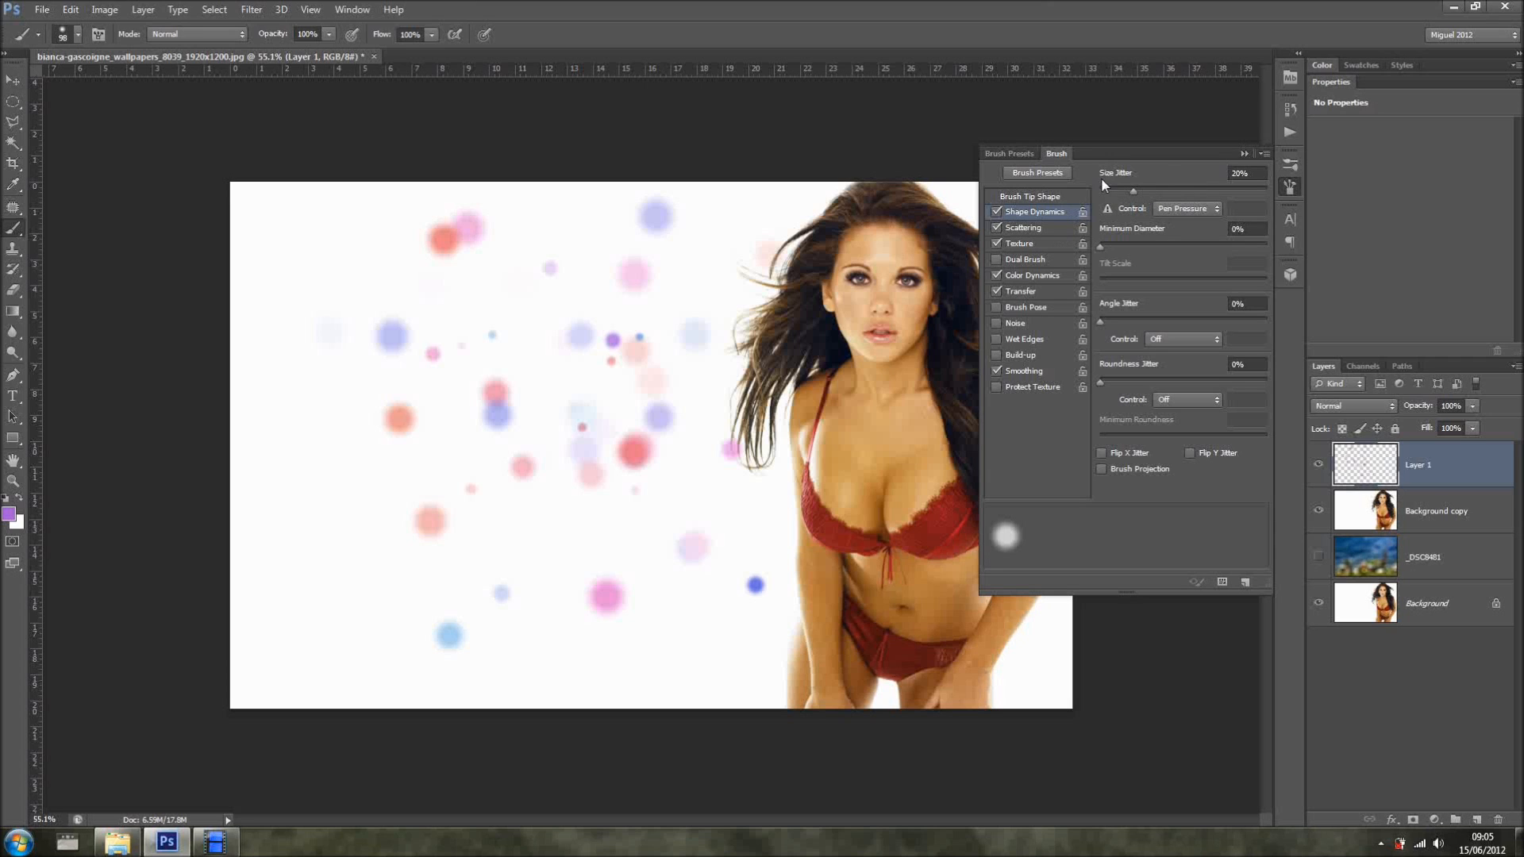
pyautogui.moveTo(1135, 188)
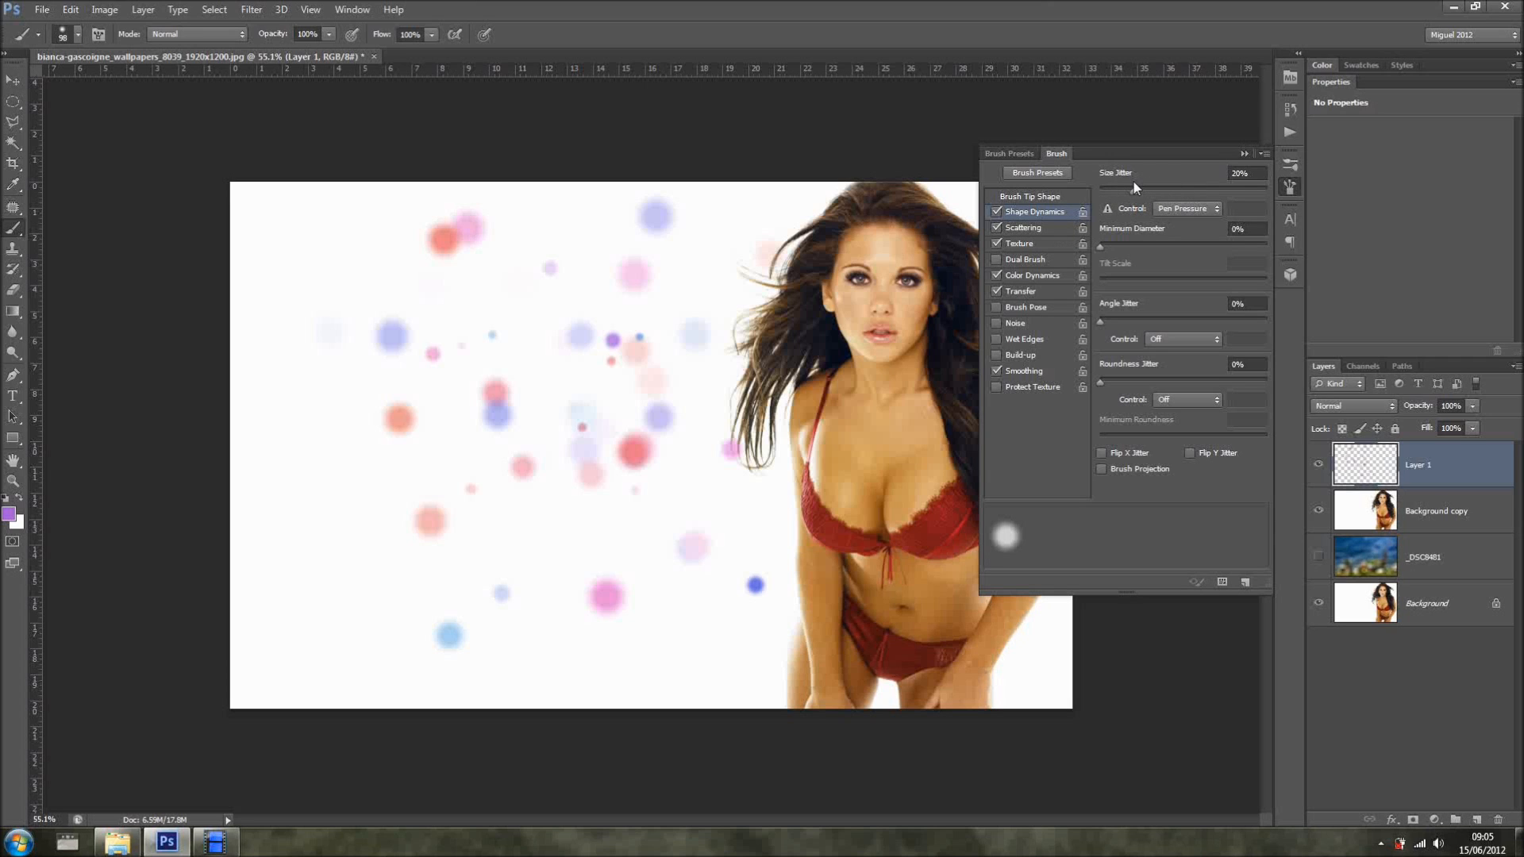
# - Set the size jitter Control option to Off
pyautogui.click(1214, 208)
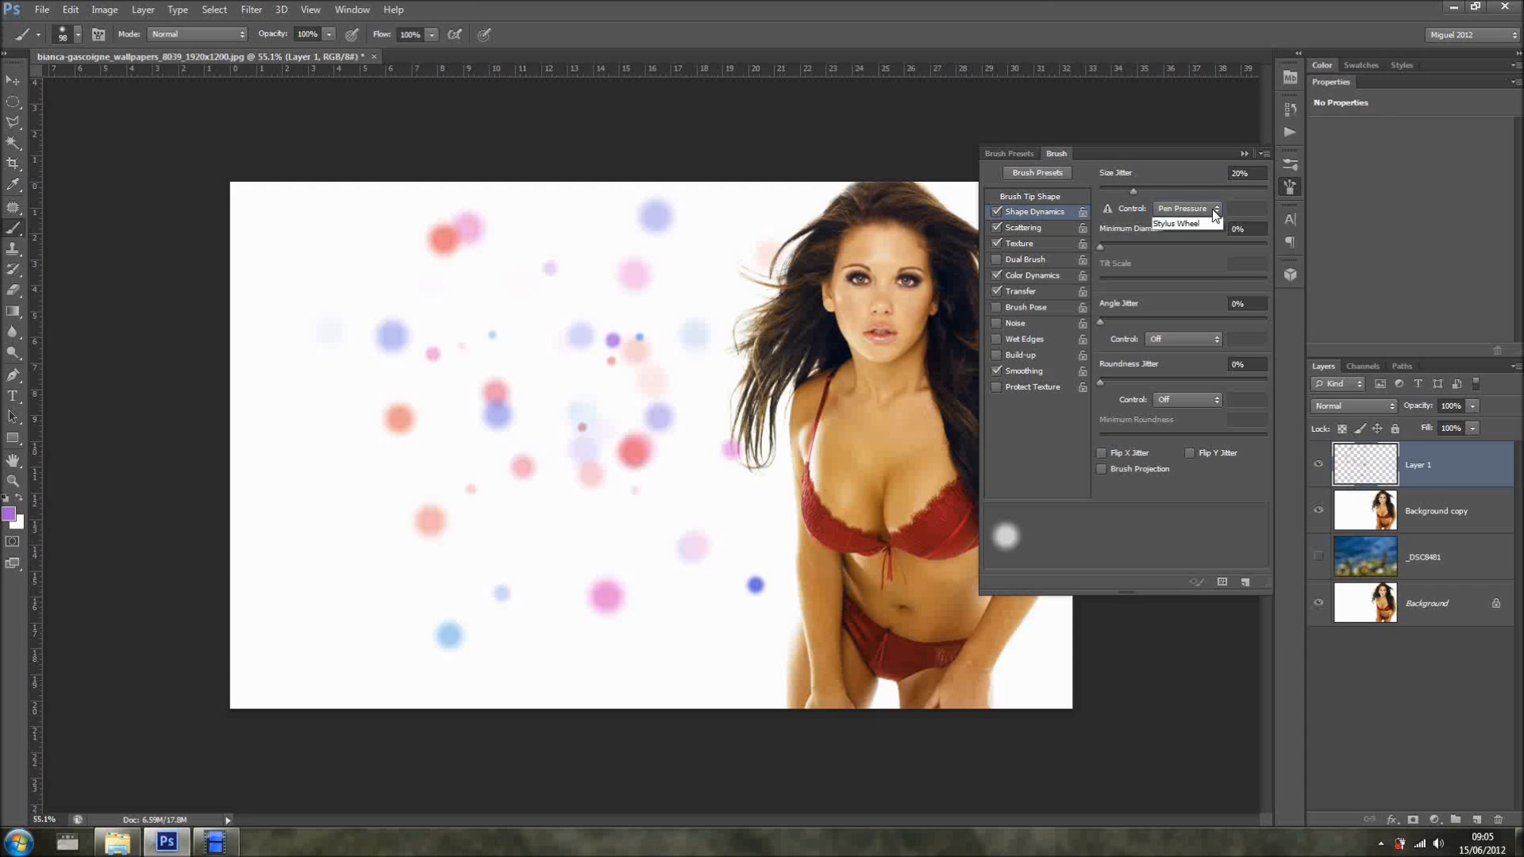
pyautogui.click(1213, 208)
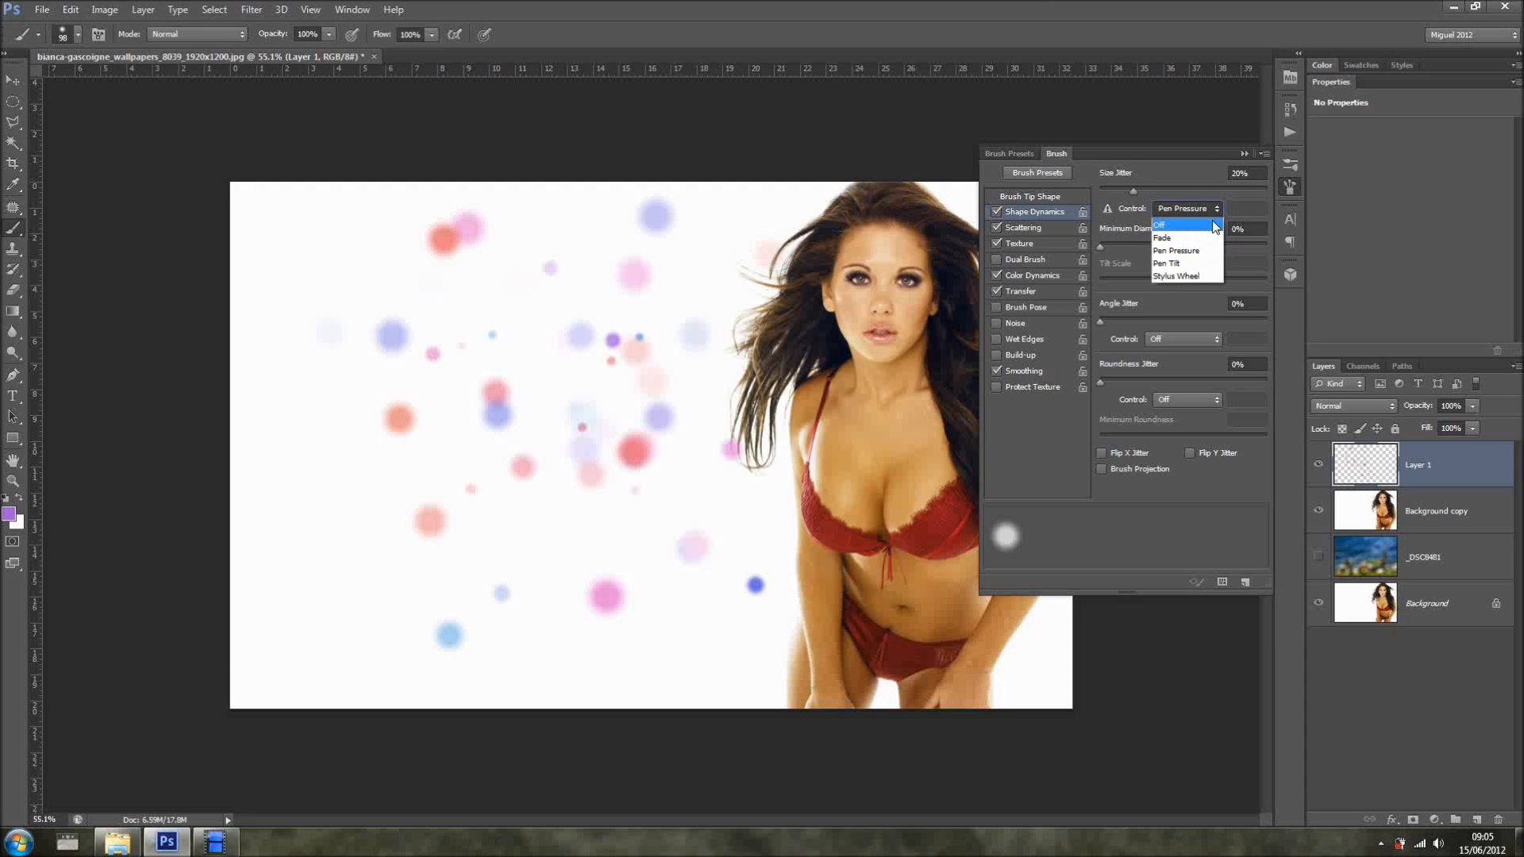
pyautogui.click(1160, 224)
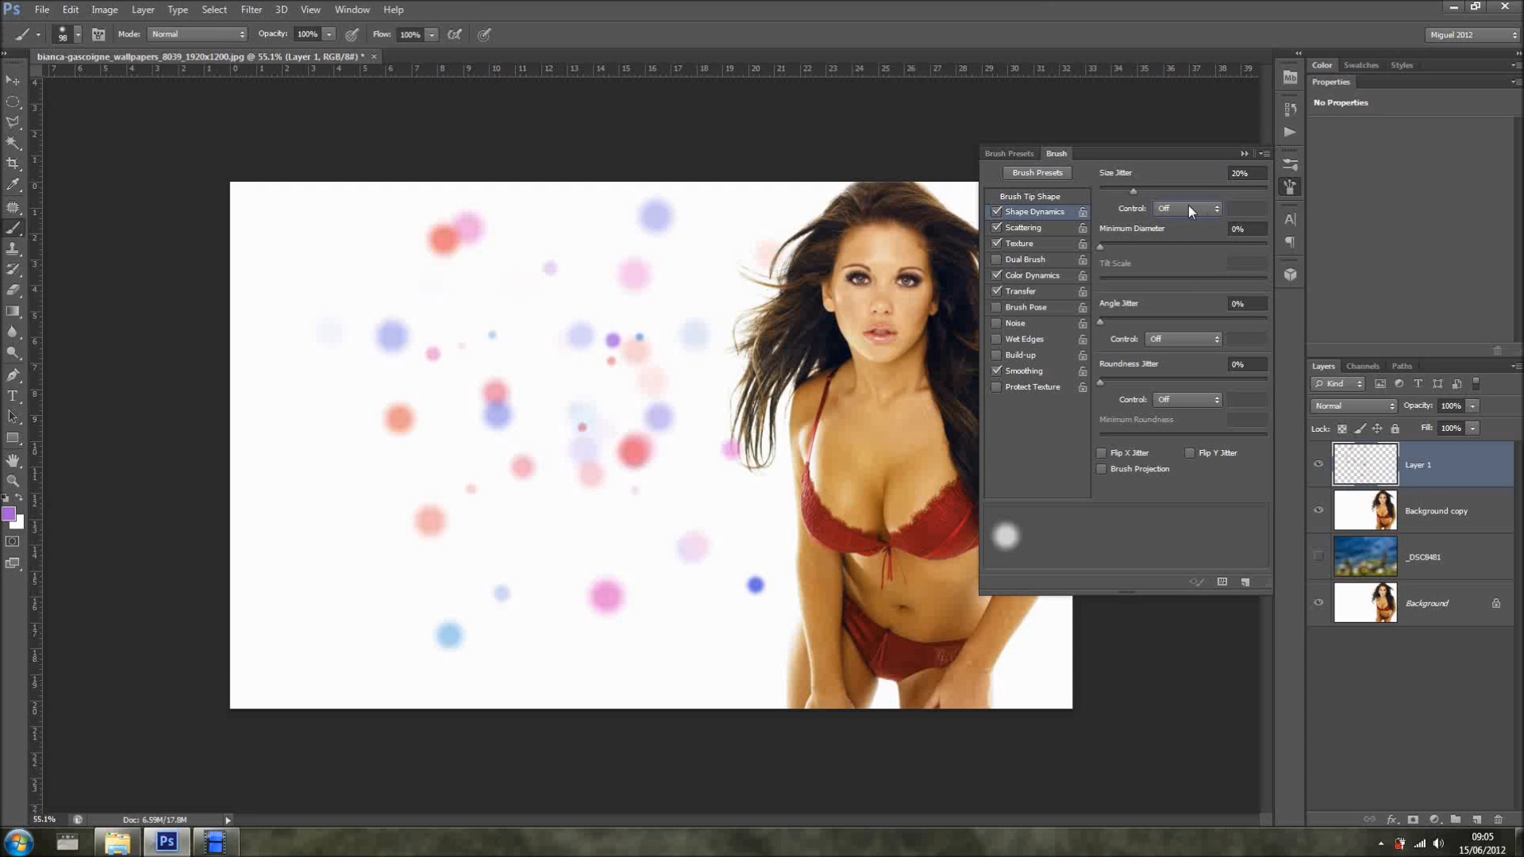
# - Move through Brush Tip Shape and Shape Dynamics to the Scattering settings
pyautogui.click(1021, 196)
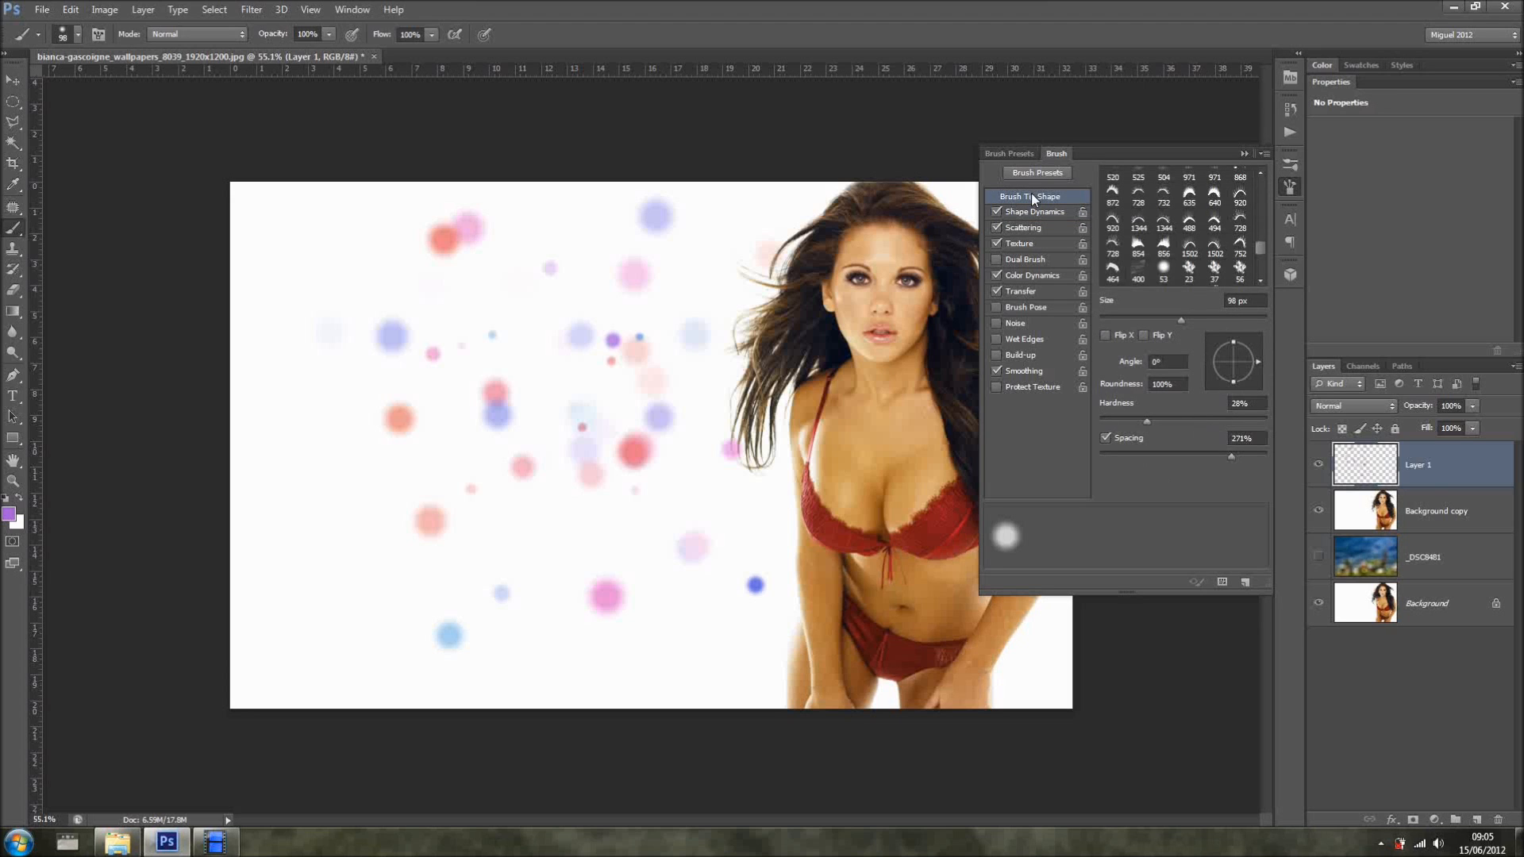
pyautogui.click(1034, 211)
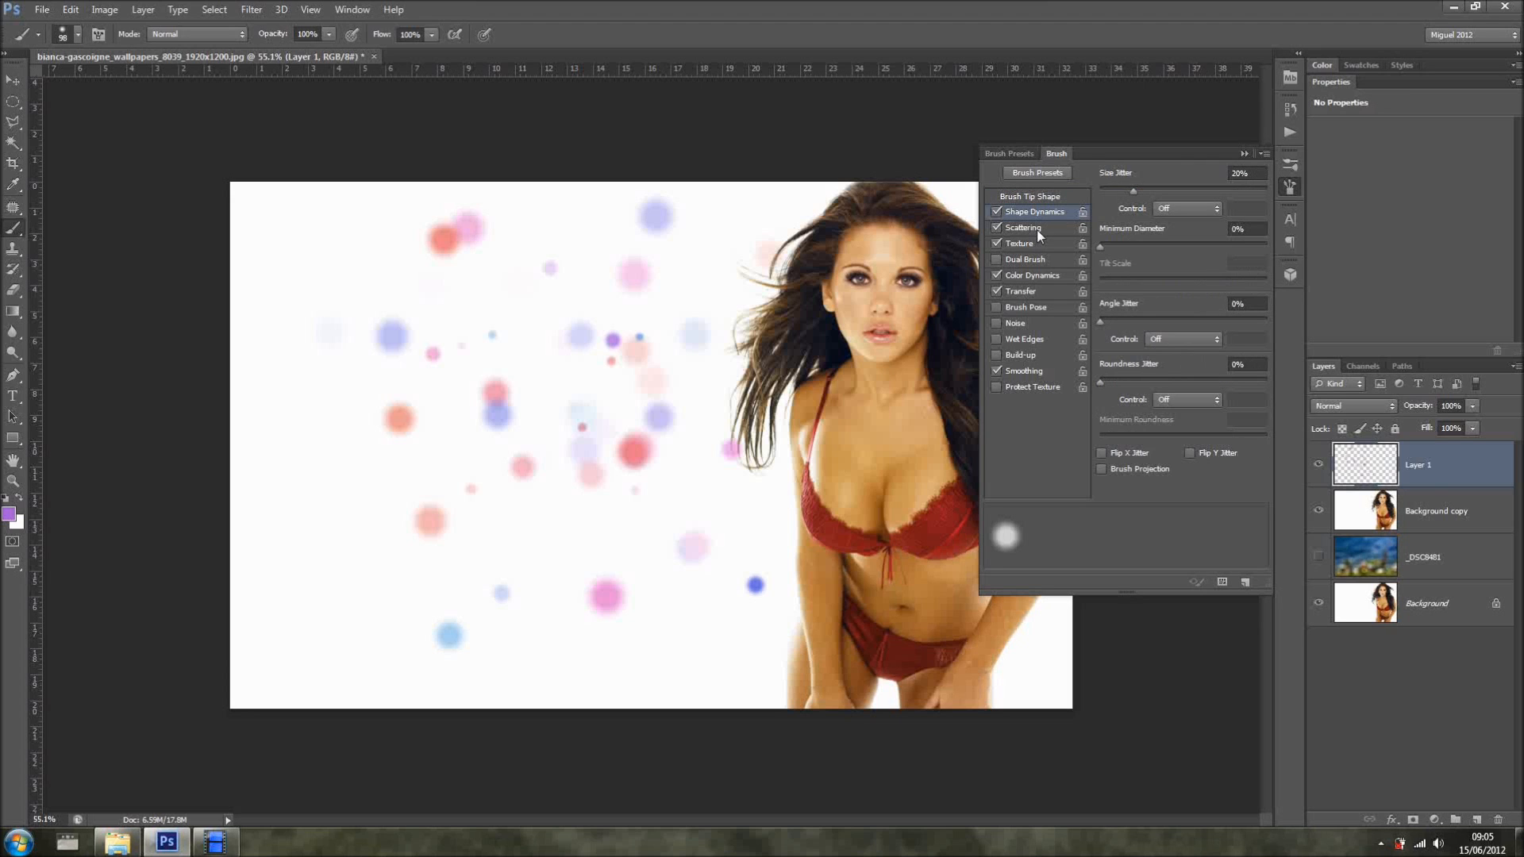
pyautogui.click(1023, 228)
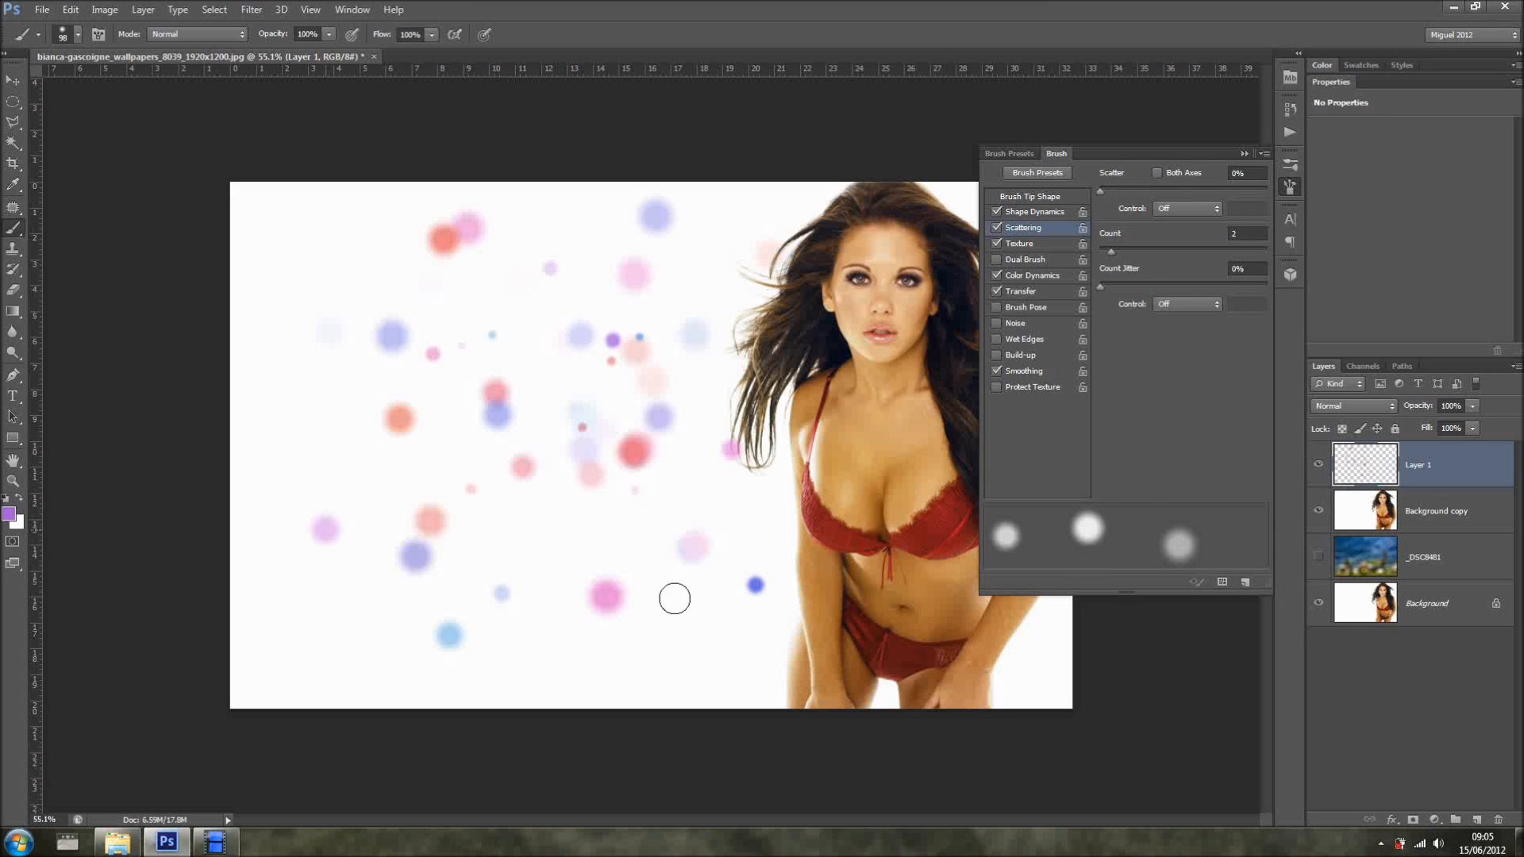
# - Paint a scattered bokeh stroke, then set Scatter back to 0% for unscattered dots
pyautogui.moveTo(674, 600); pyautogui.dragTo(772, 480)
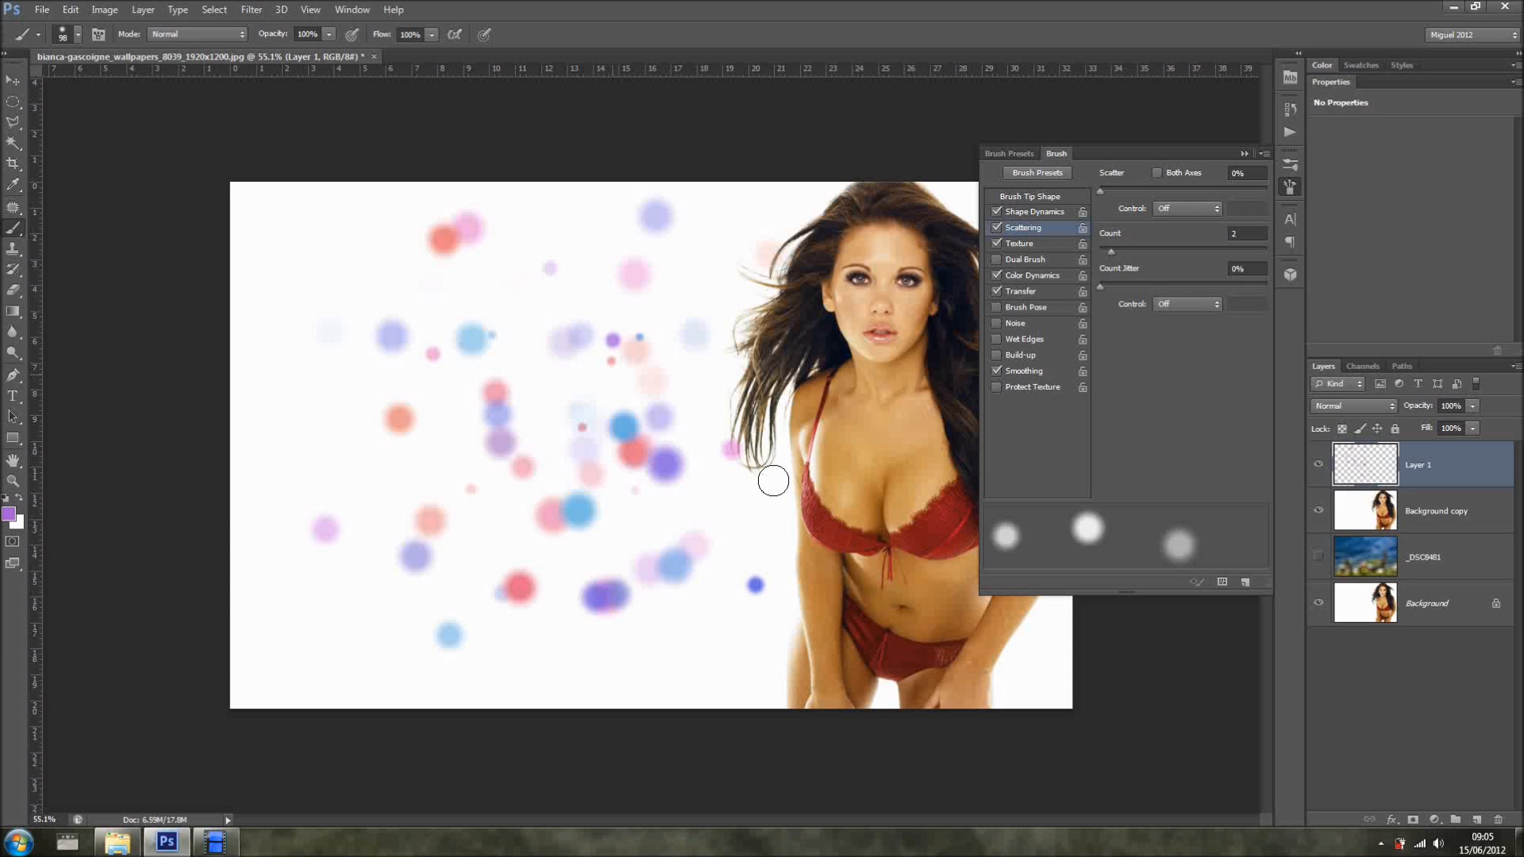
pyautogui.moveTo(1162, 318)
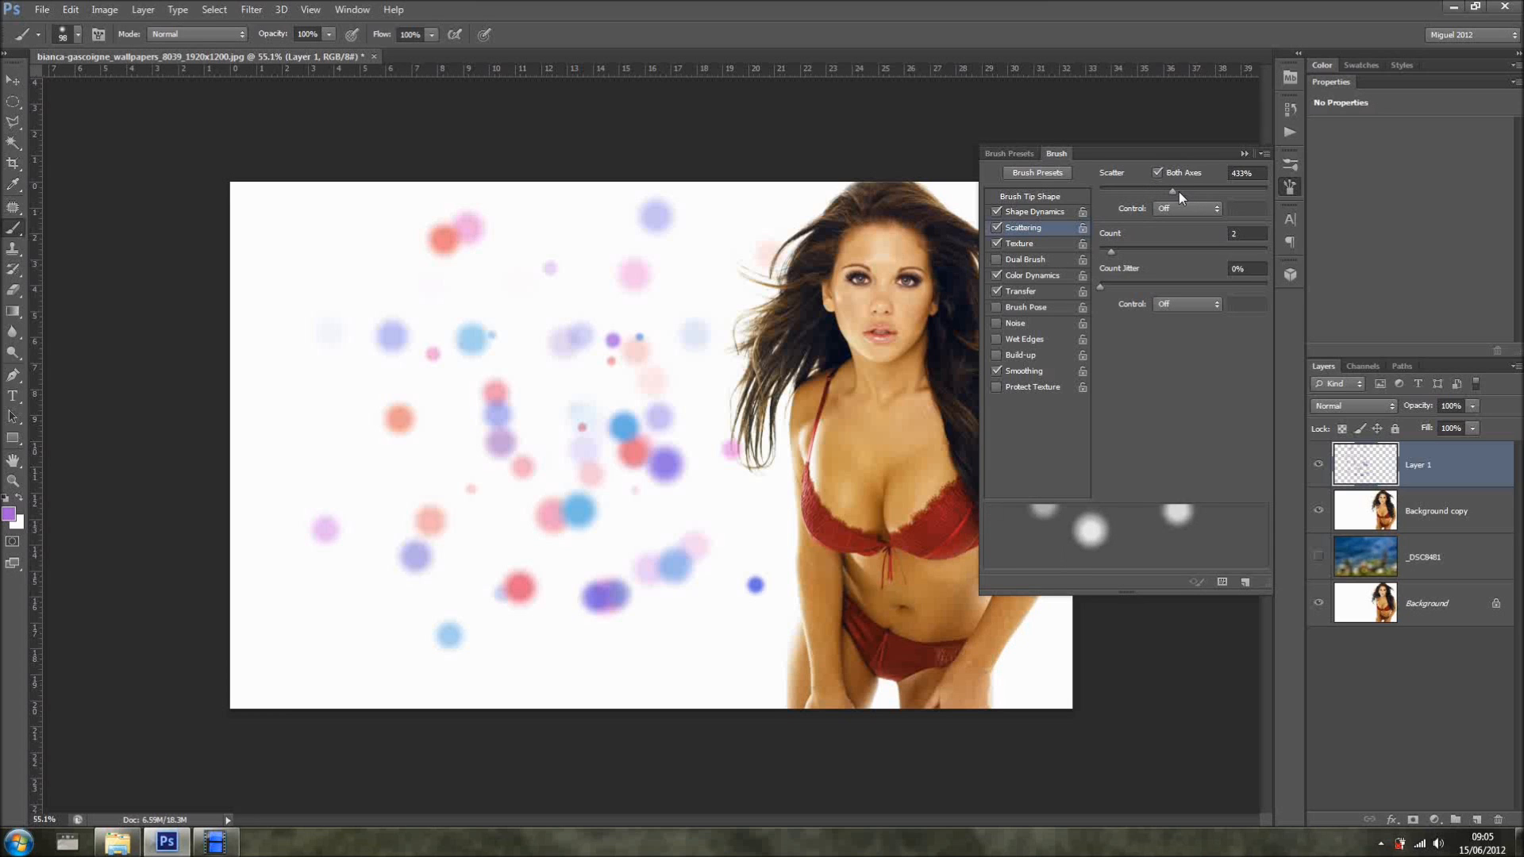
pyautogui.moveTo(1176, 191); pyautogui.dragTo(1161, 191)
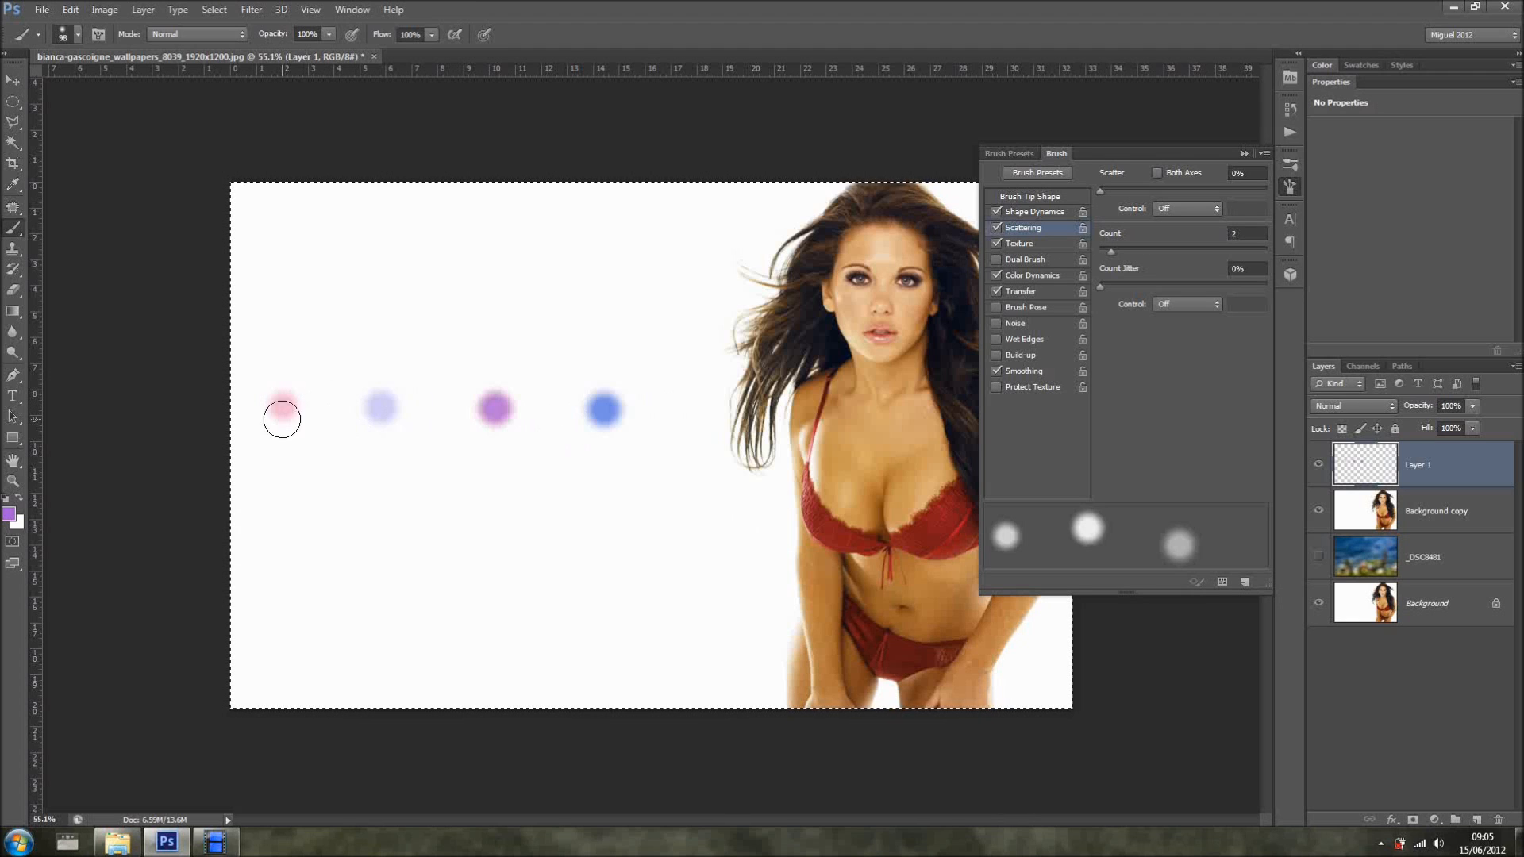
pyautogui.moveTo(411, 421)
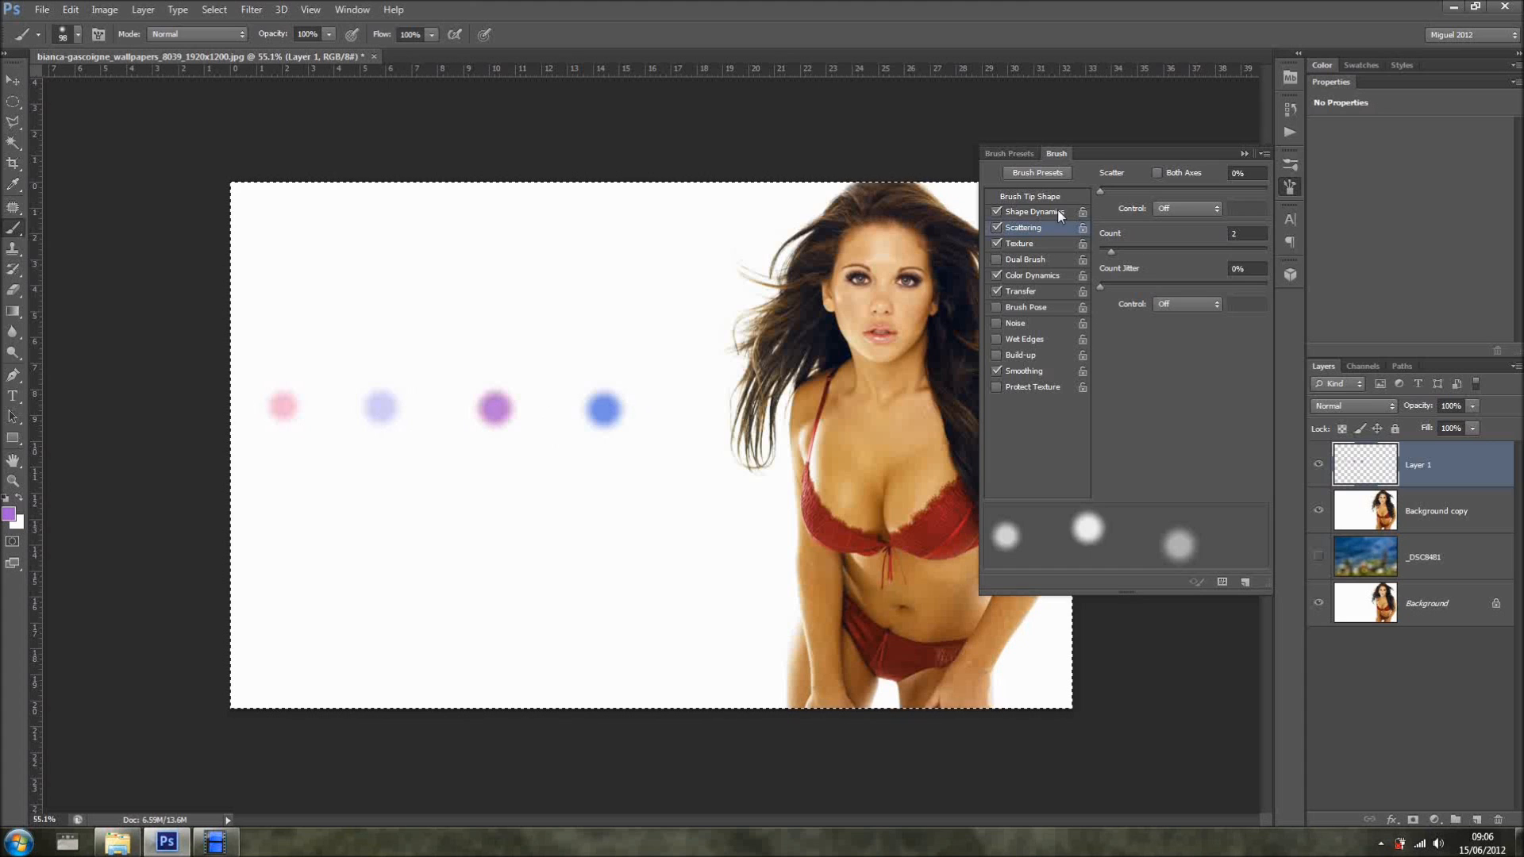
pyautogui.click(1024, 196)
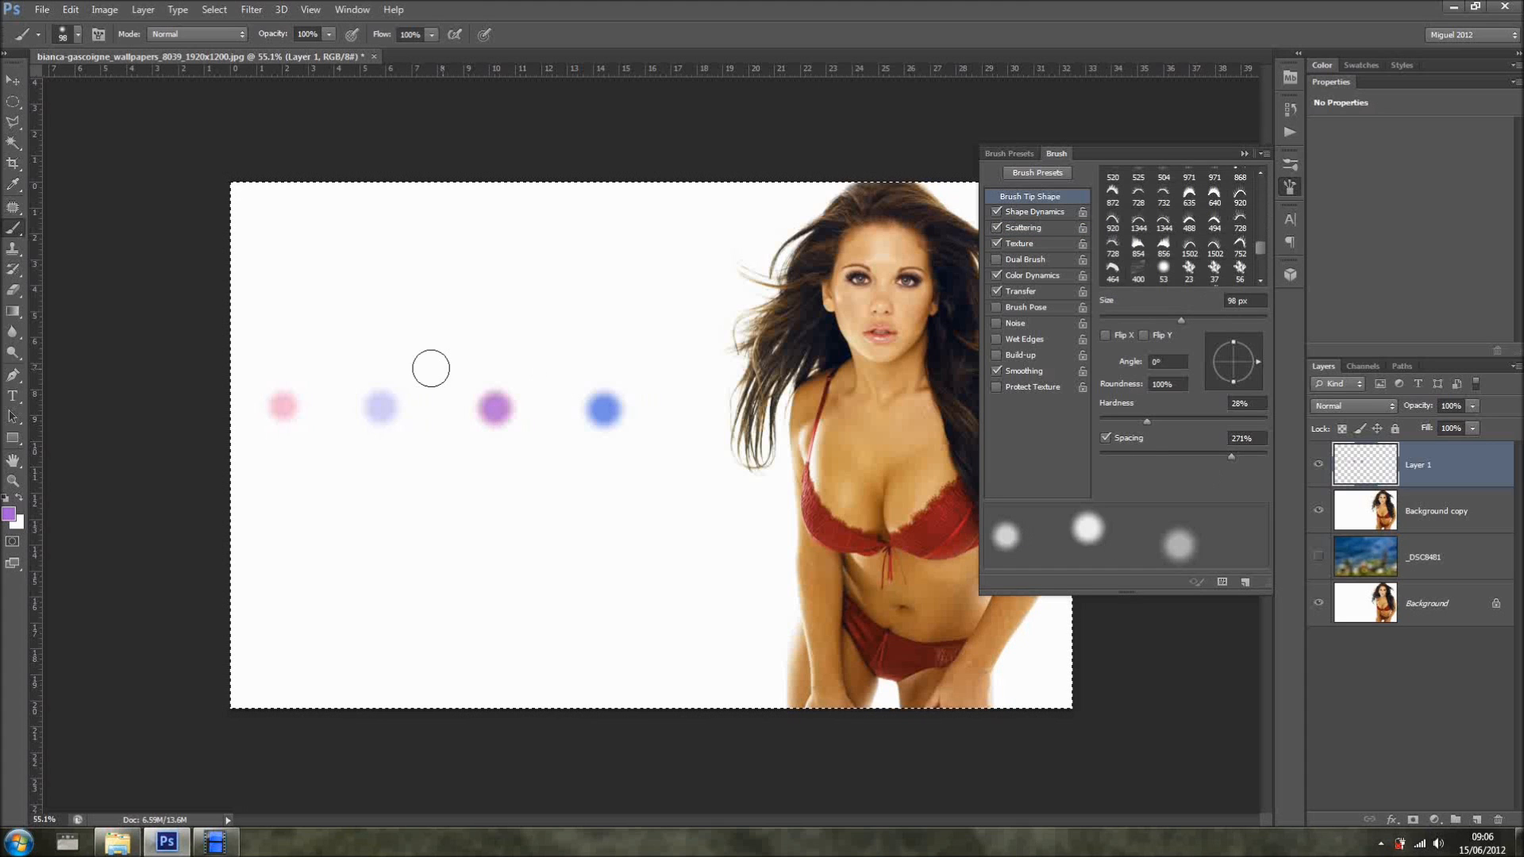
# - Raise Scattering to 1000% on both axes and paint widely scattered dots across the canvas
pyautogui.click(1024, 228)
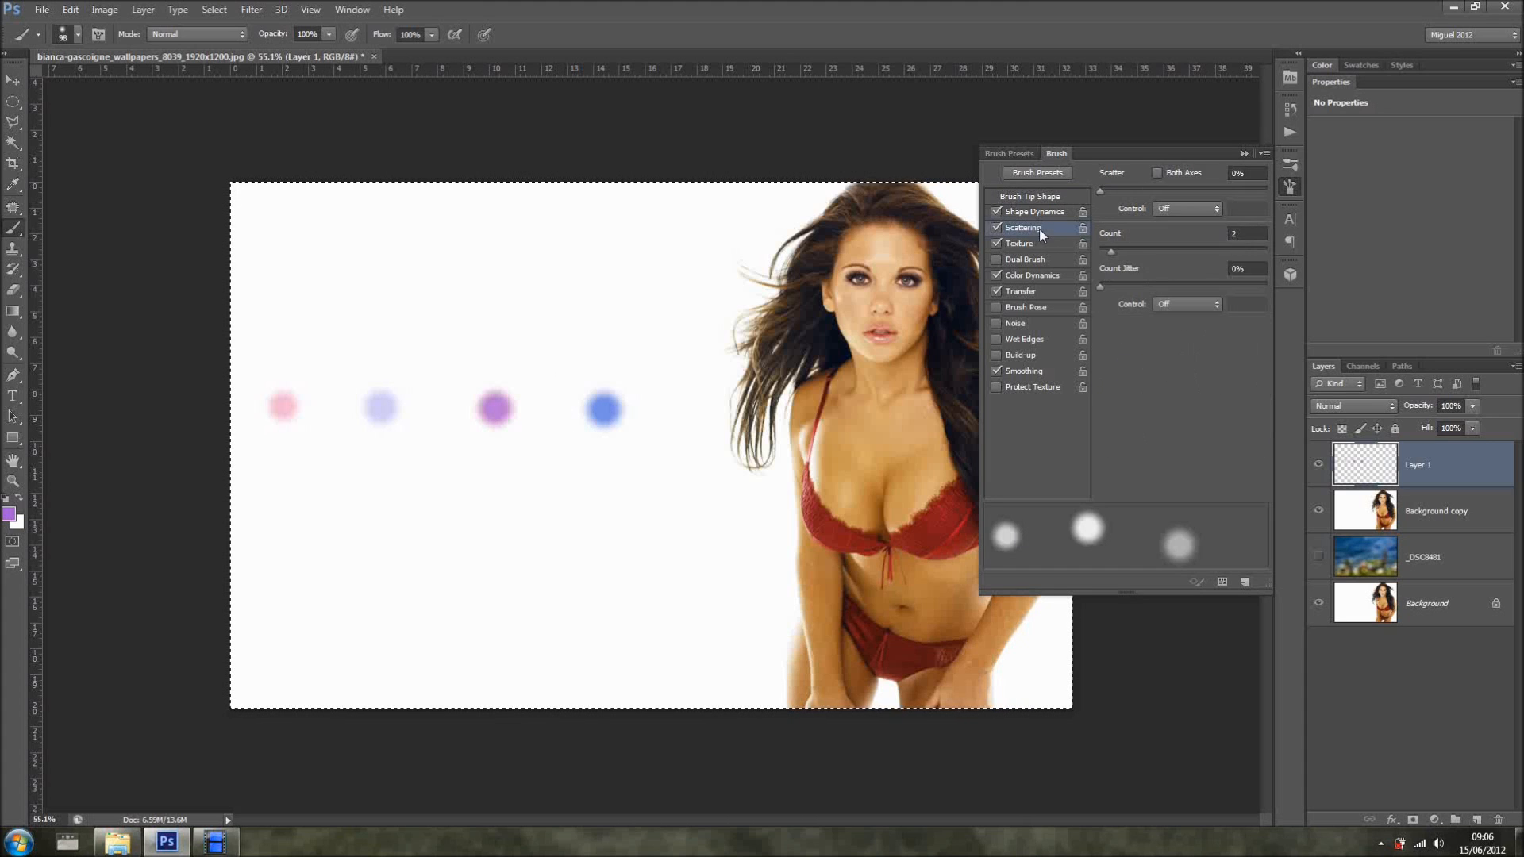
pyautogui.moveTo(762, 403)
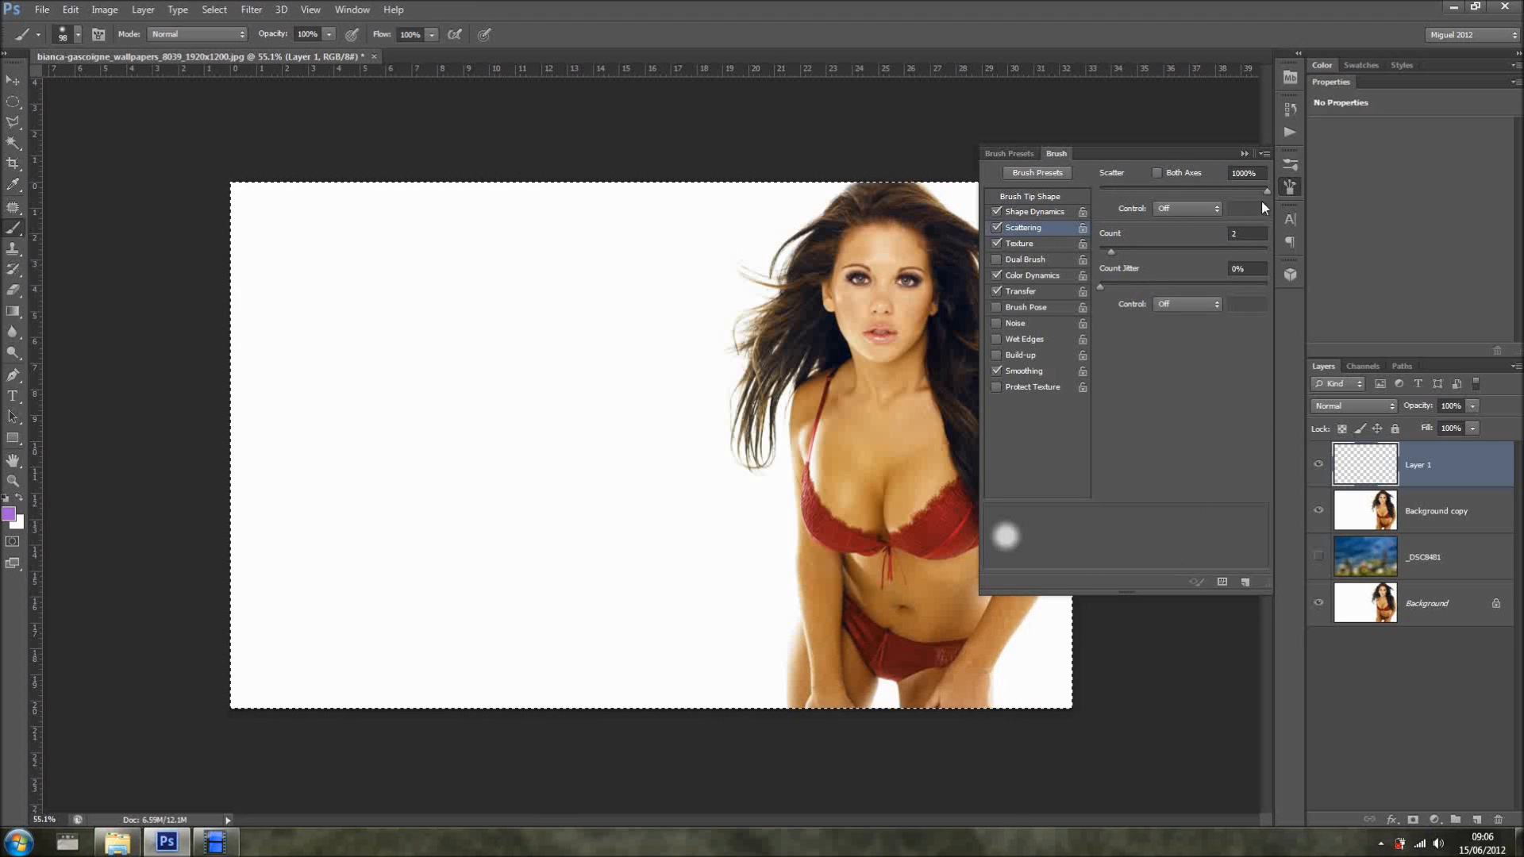
pyautogui.click(284, 443)
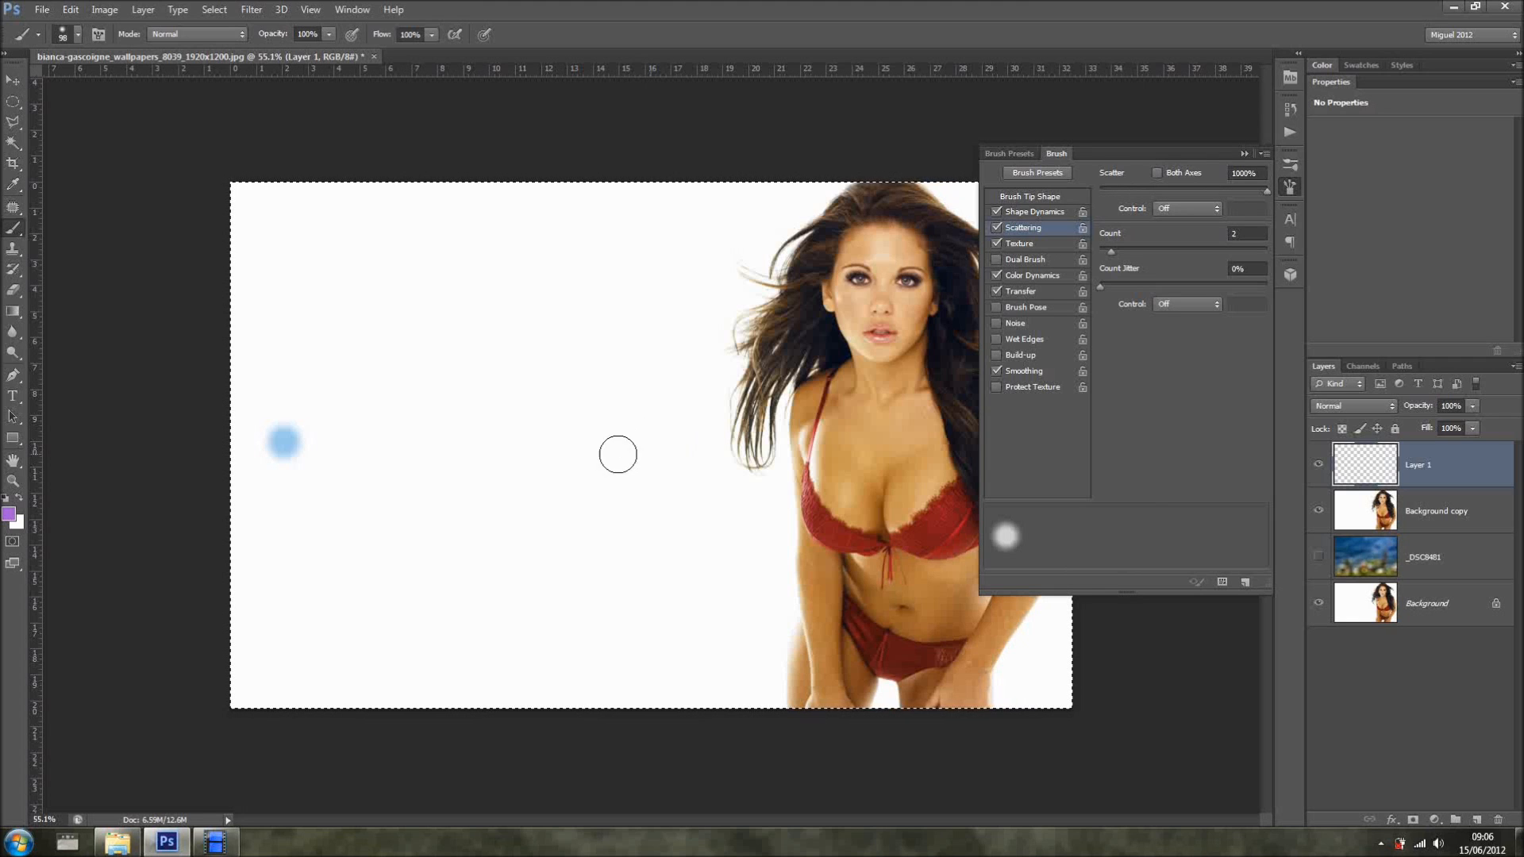
pyautogui.moveTo(616, 447)
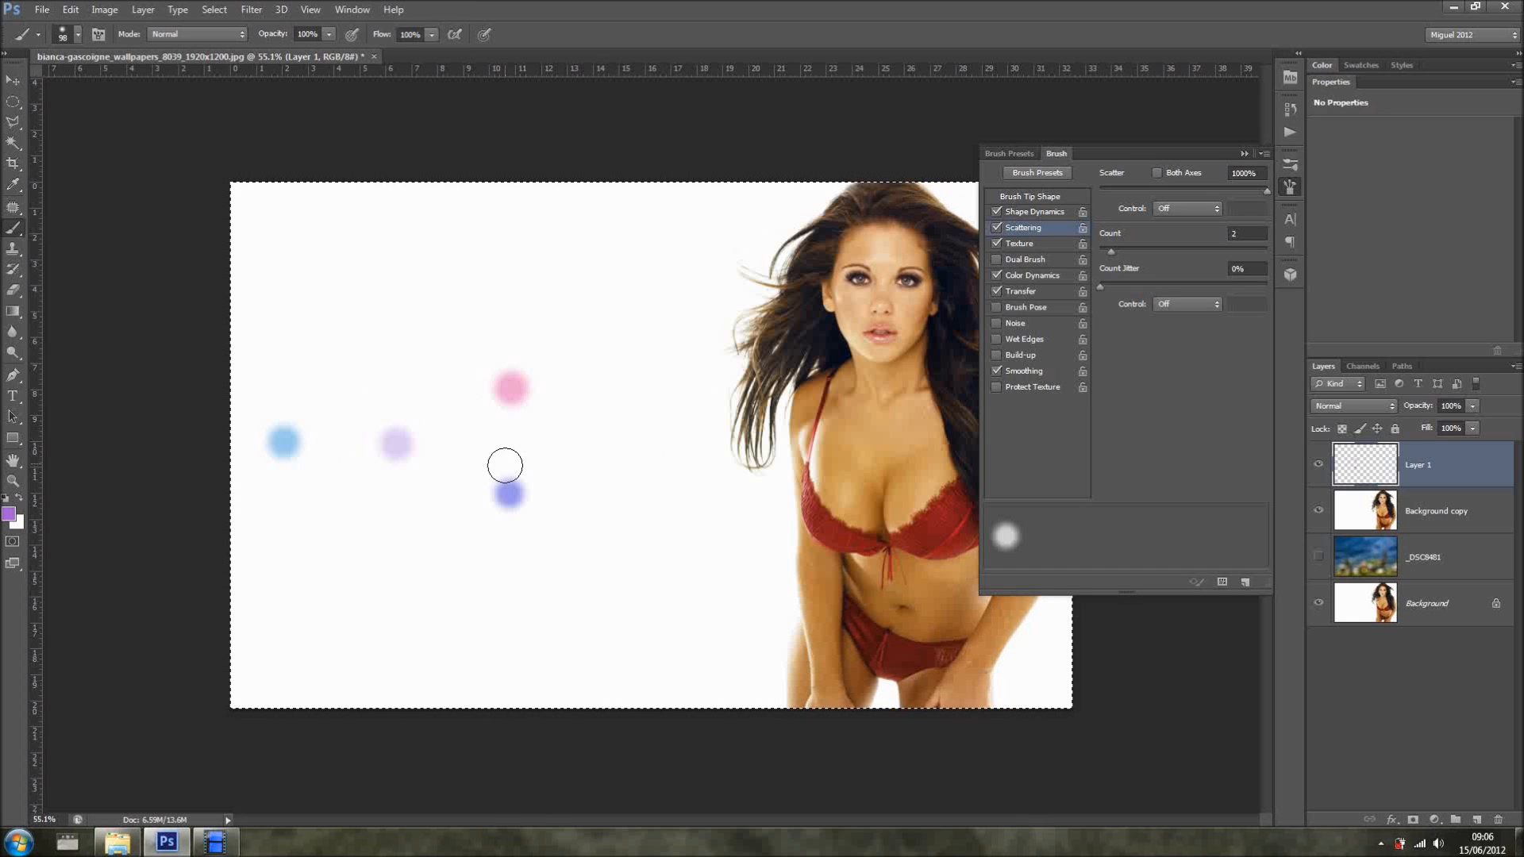
pyautogui.moveTo(568, 449)
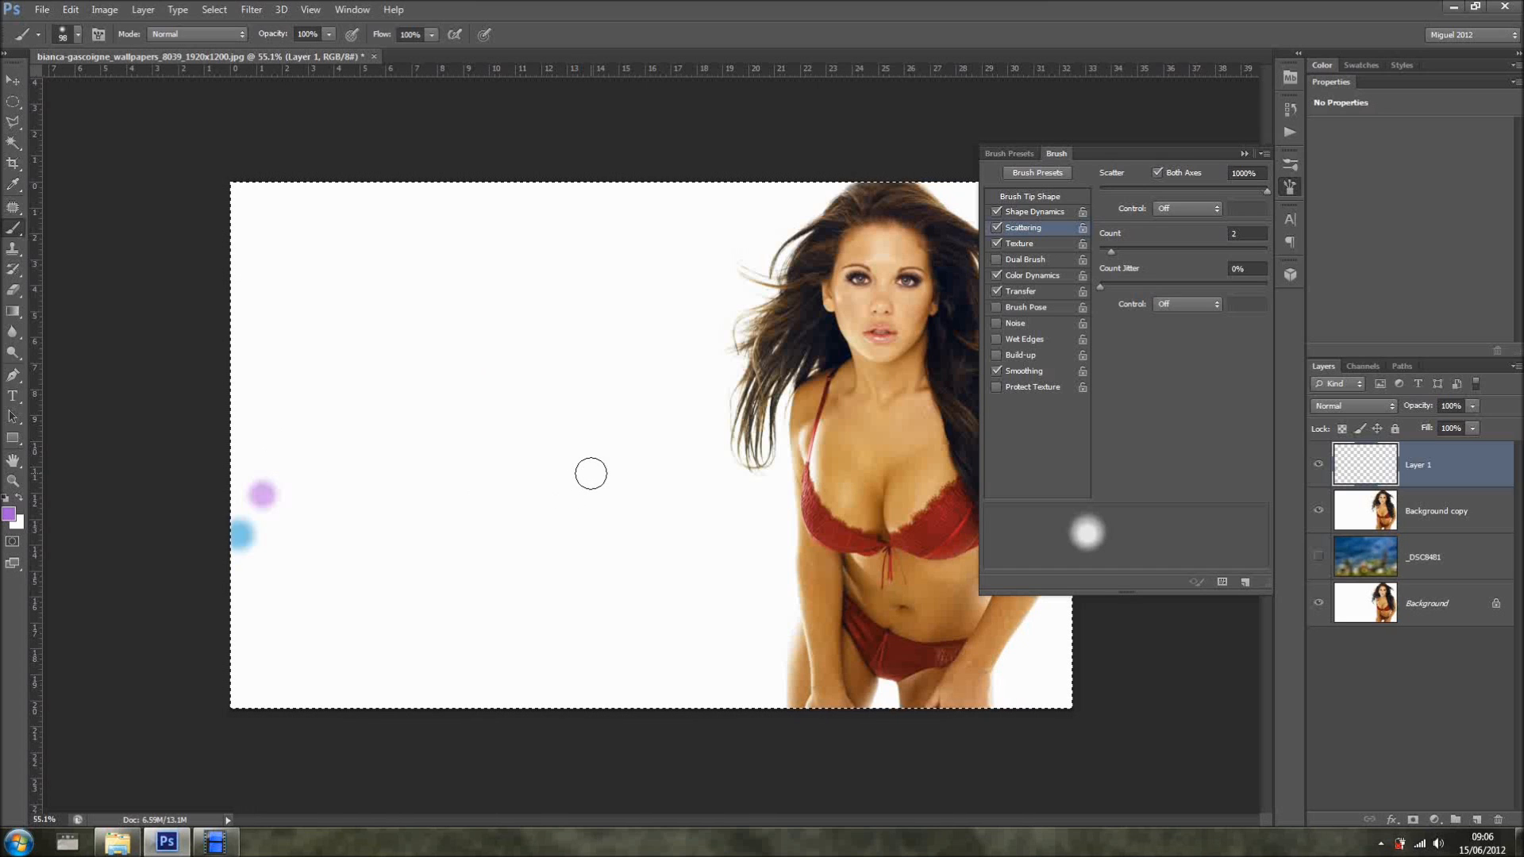
pyautogui.moveTo(591, 473); pyautogui.dragTo(354, 469)
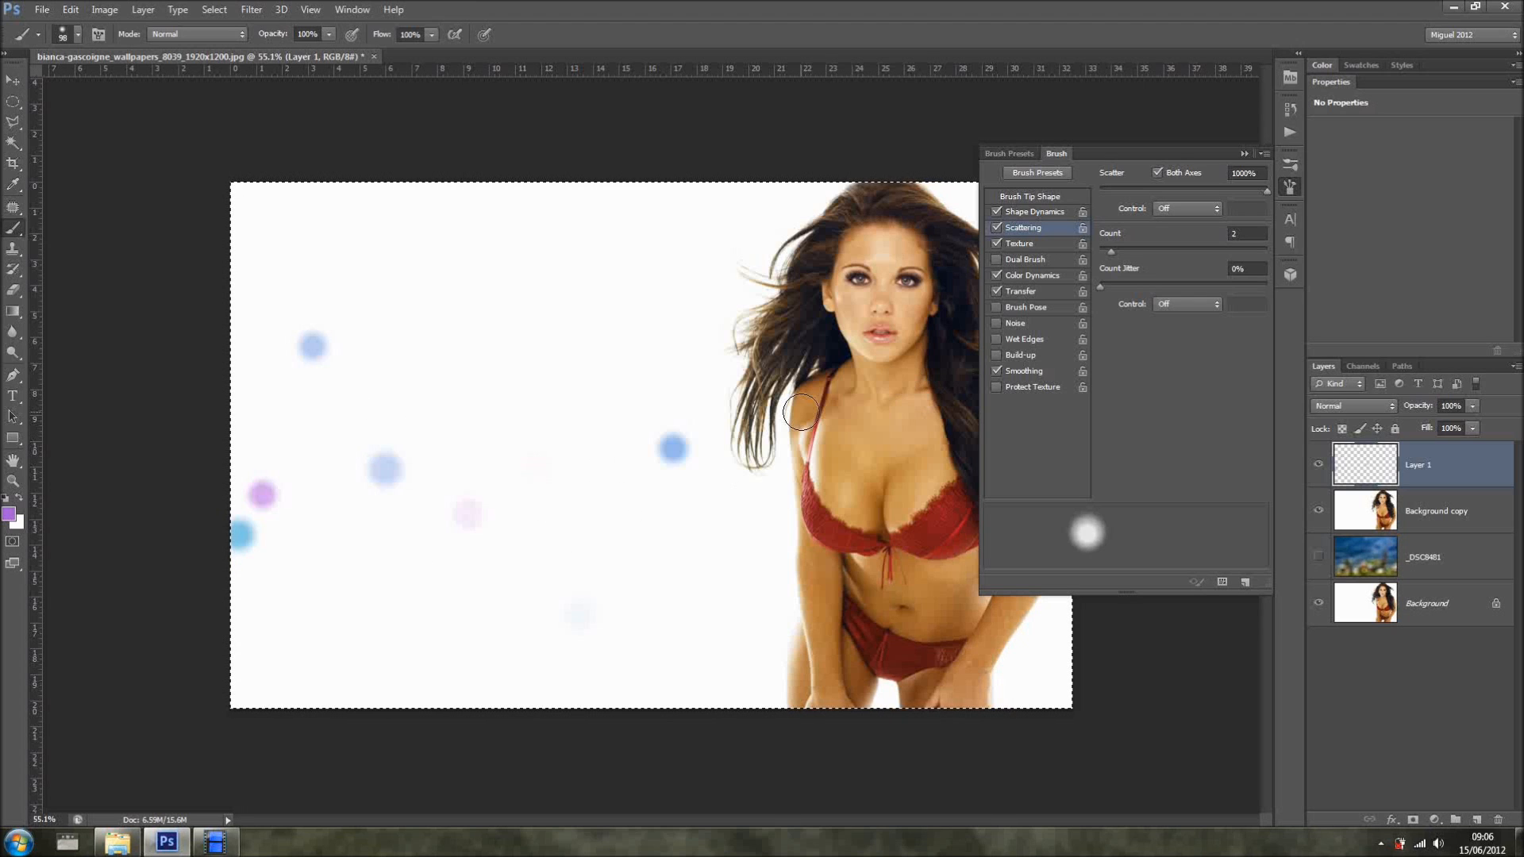
# - Invert the brush texture at 28% depth and paint test dots over the face
pyautogui.click(1019, 243)
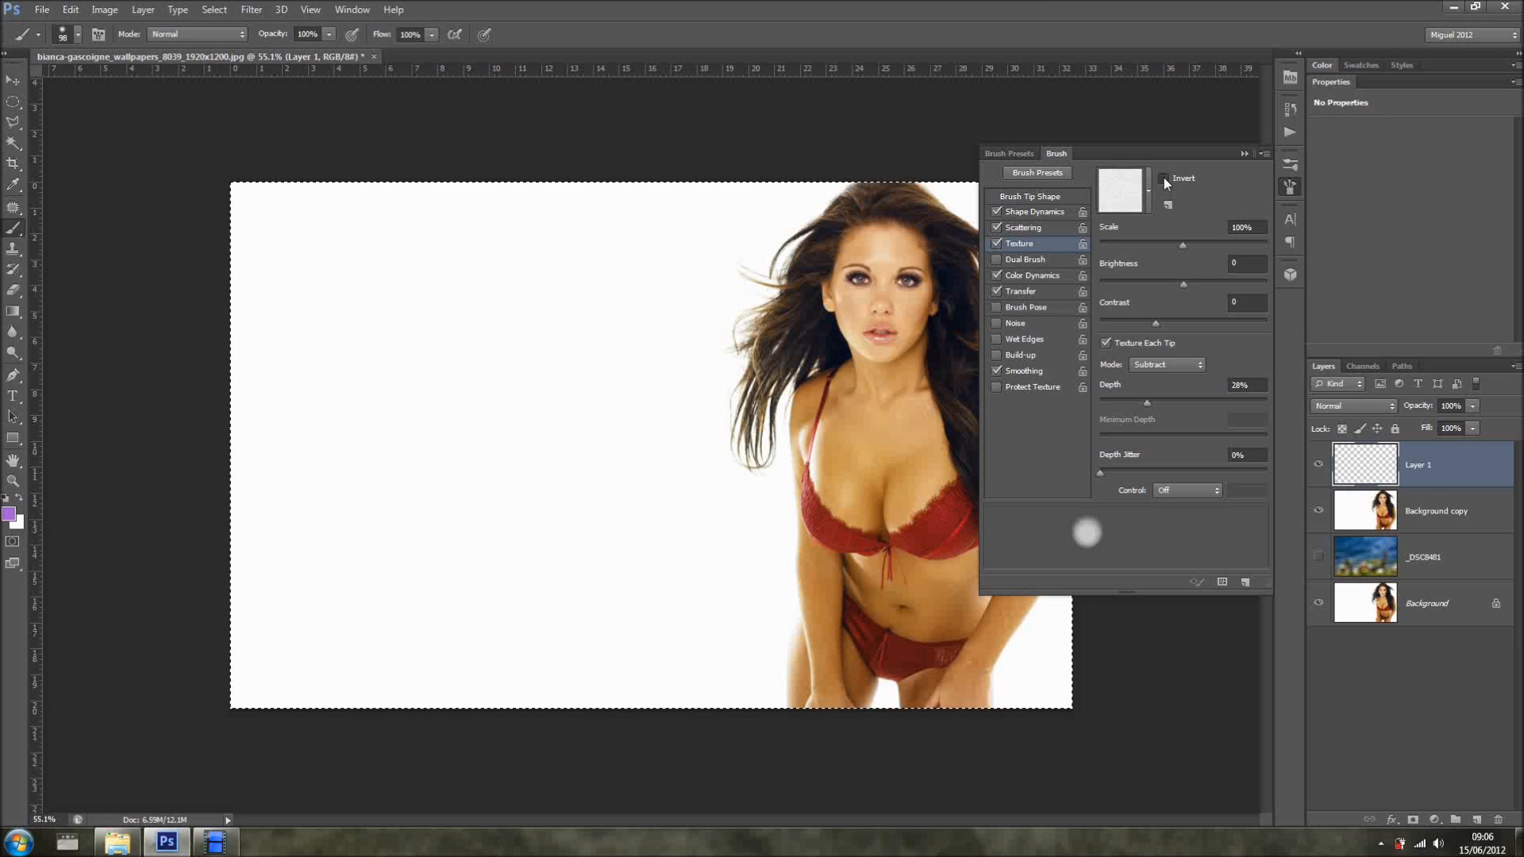
pyautogui.click(1166, 364)
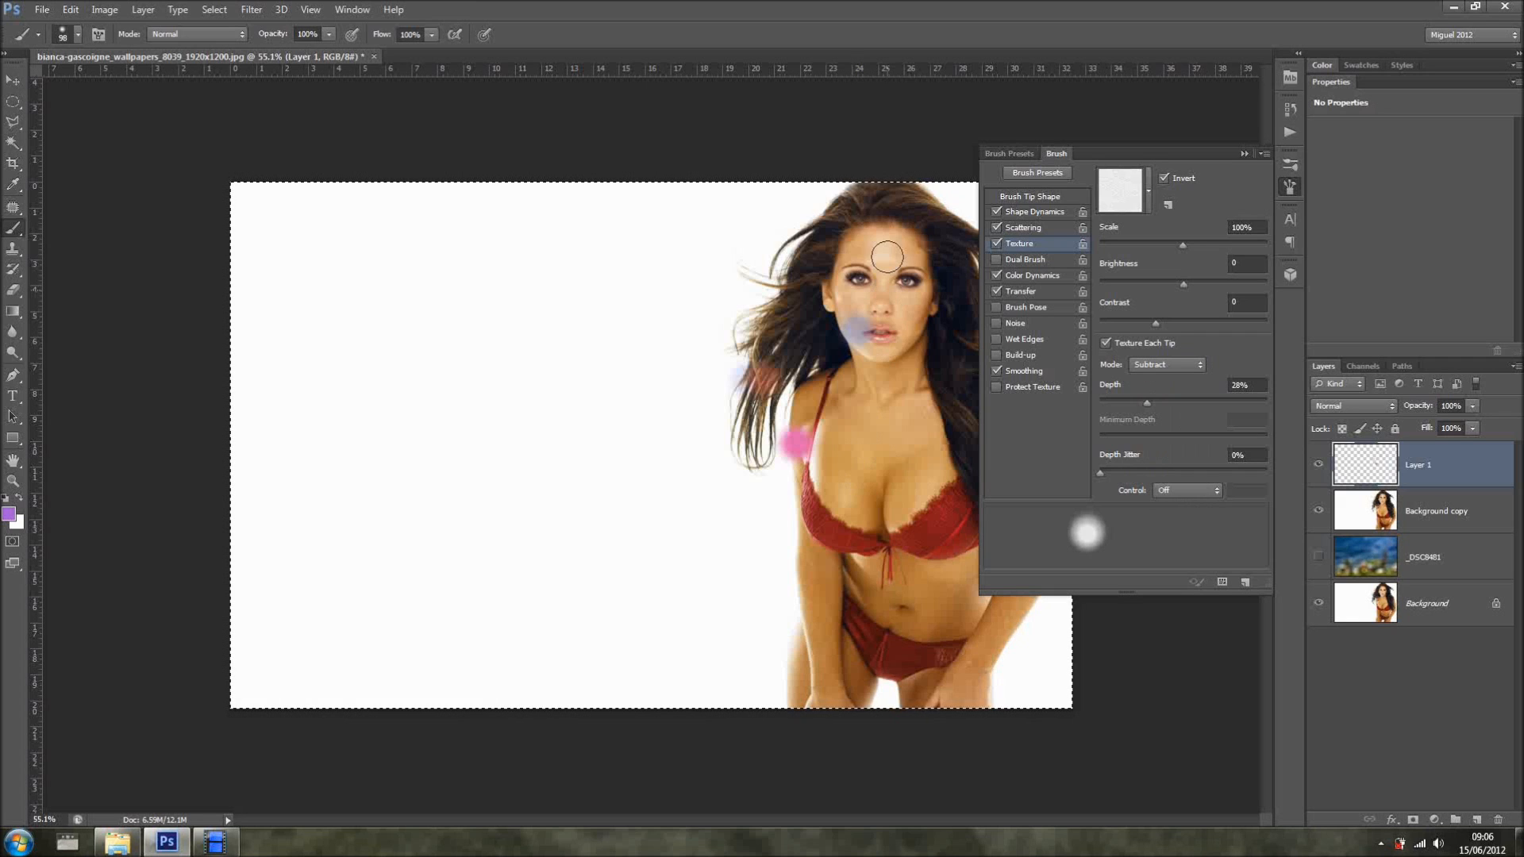
pyautogui.moveTo(884, 255); pyautogui.dragTo(867, 386)
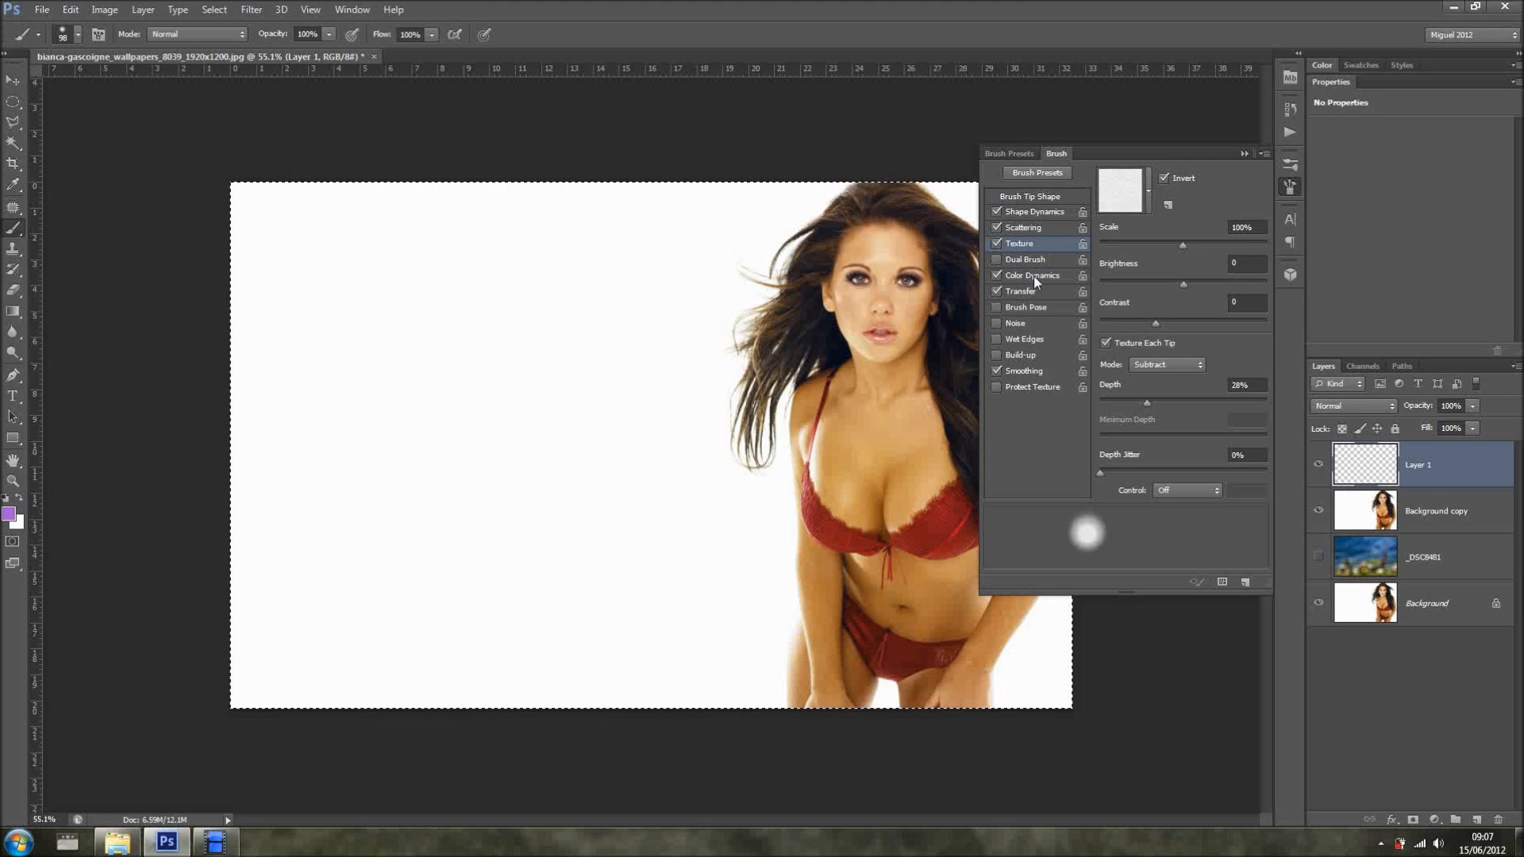
# - In Color Dynamics, set a yellow foreground colour and Hue Jitter to 53%
pyautogui.click(1033, 276)
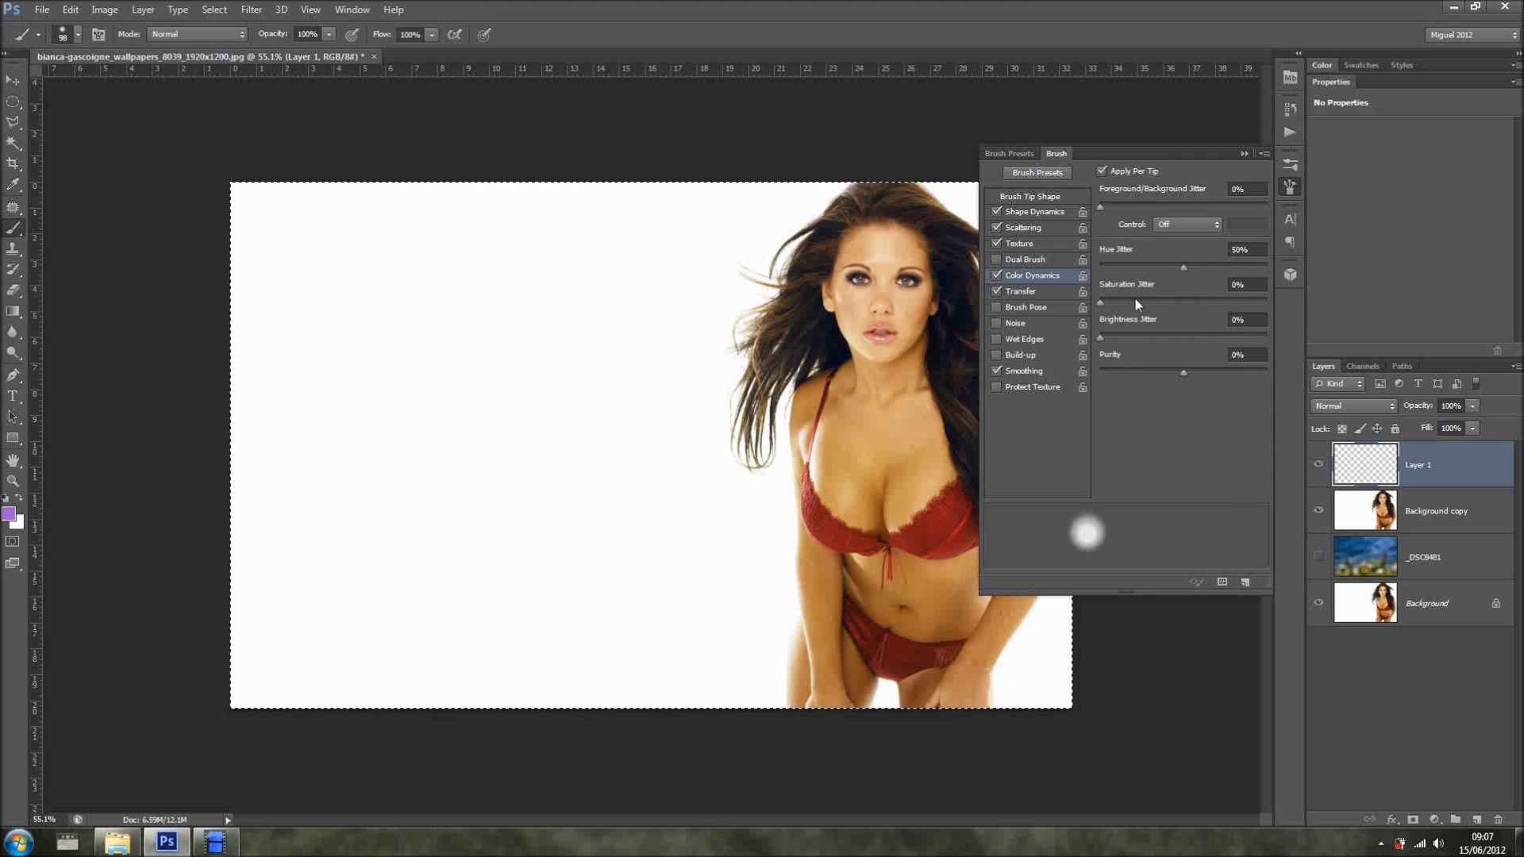
pyautogui.moveTo(823, 406)
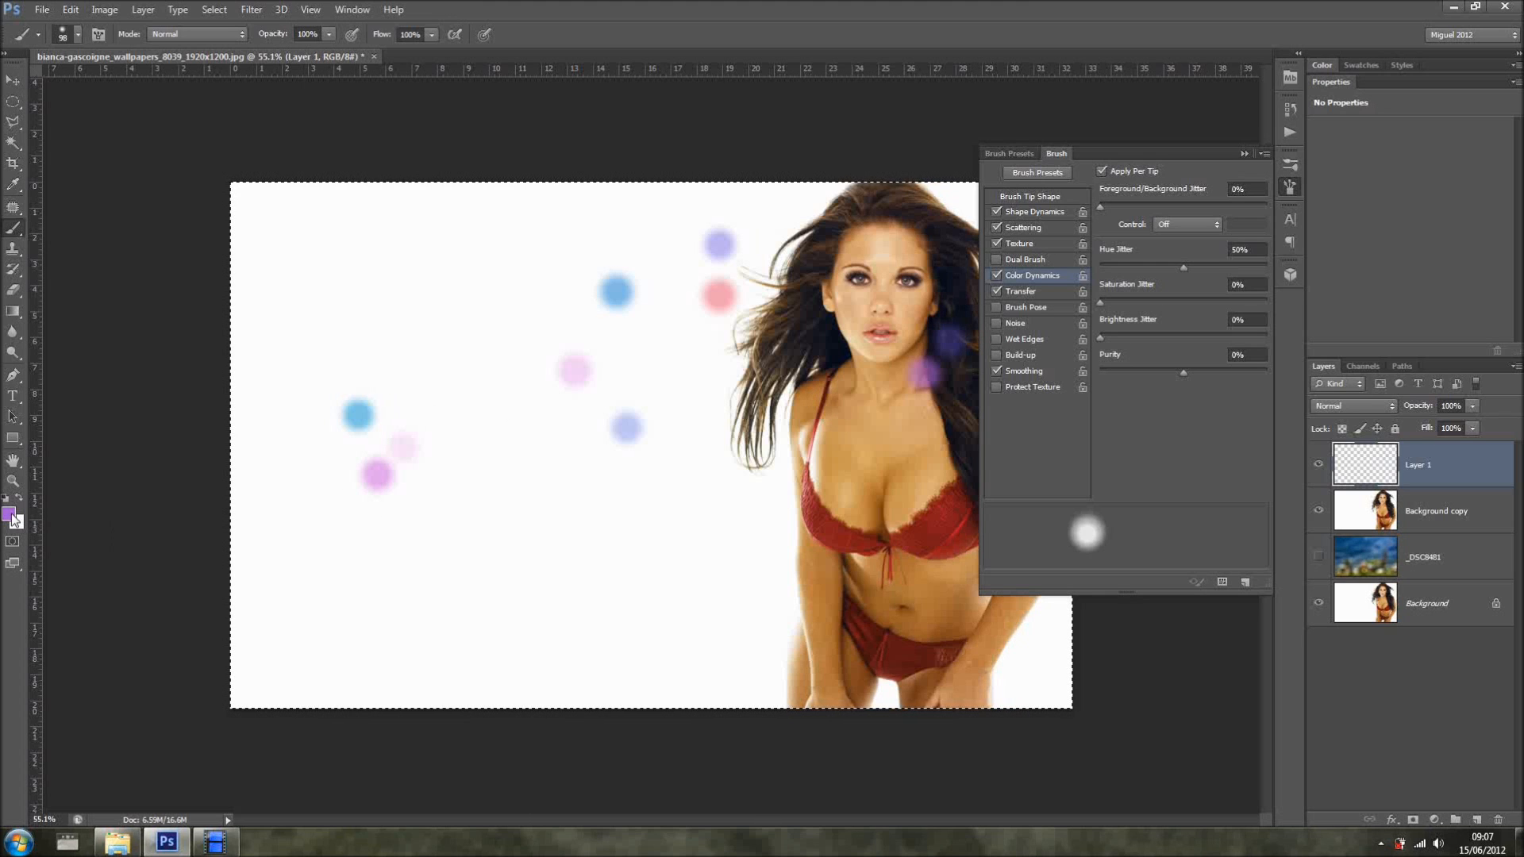
pyautogui.click(8, 515)
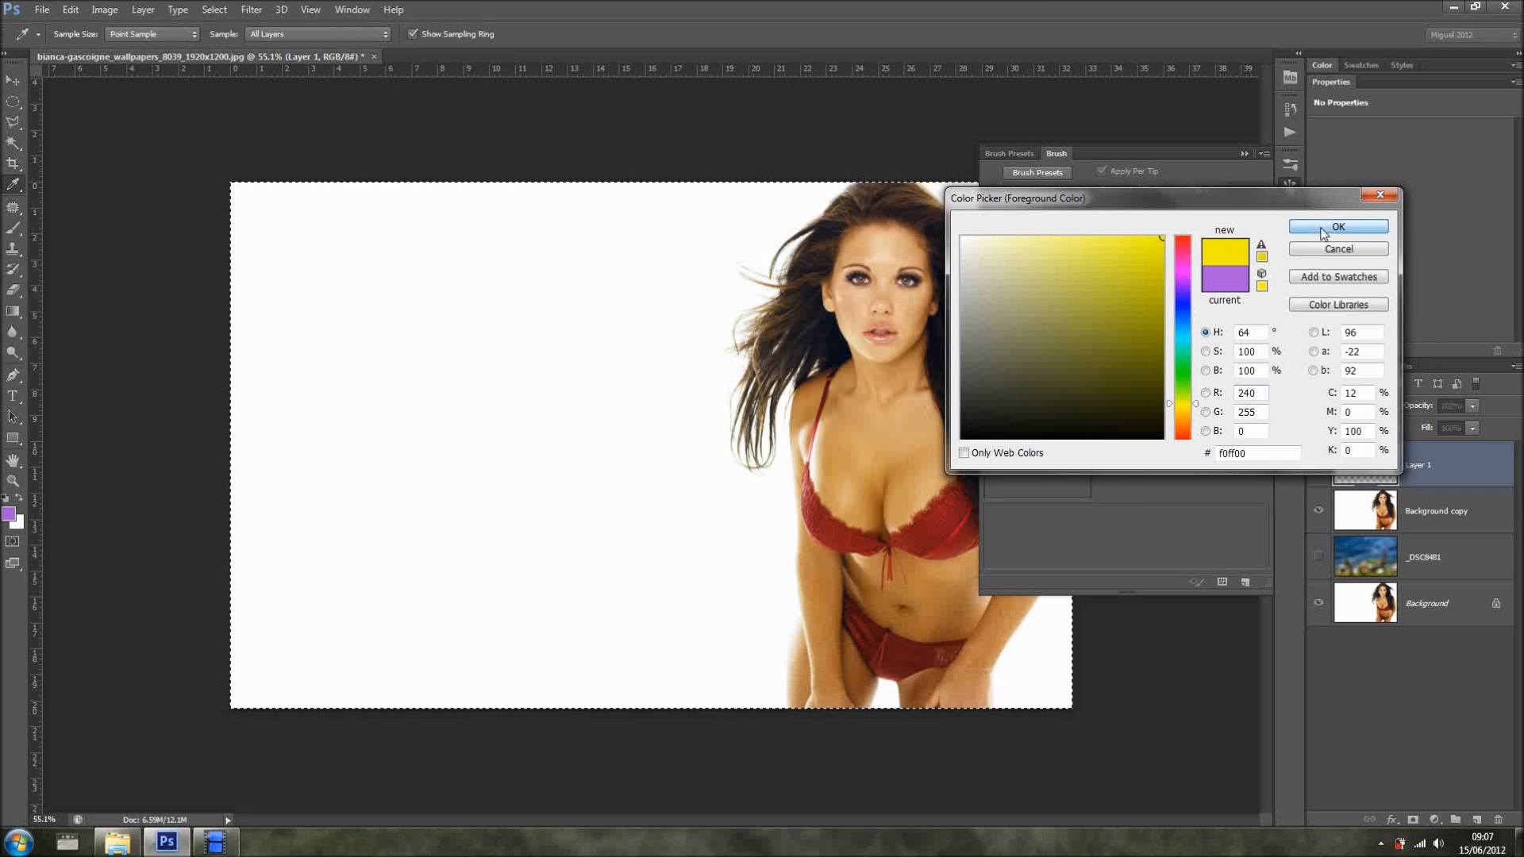
pyautogui.click(1338, 227)
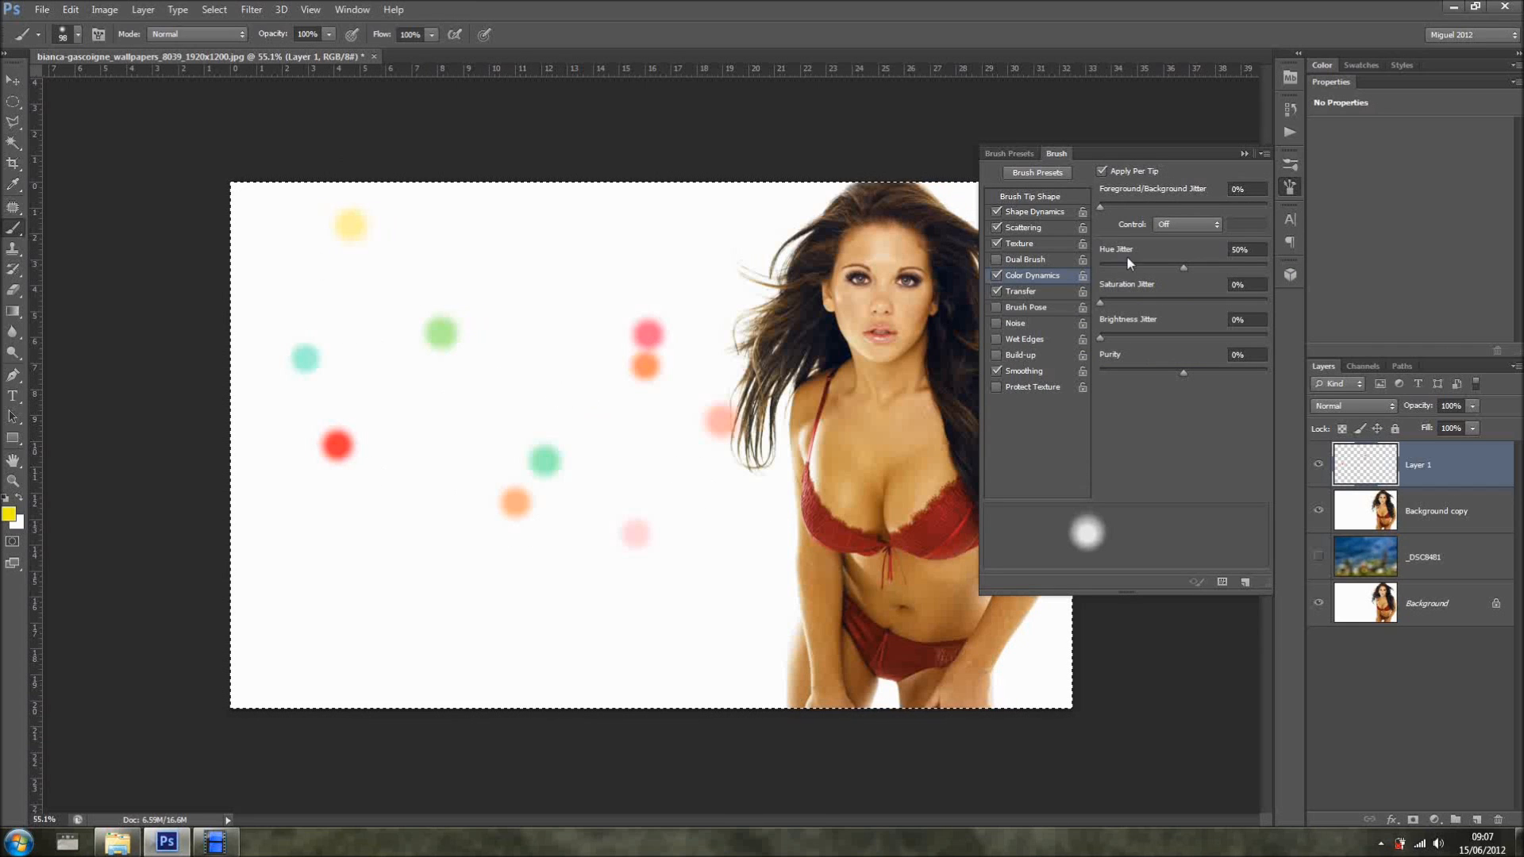
pyautogui.moveTo(1119, 272)
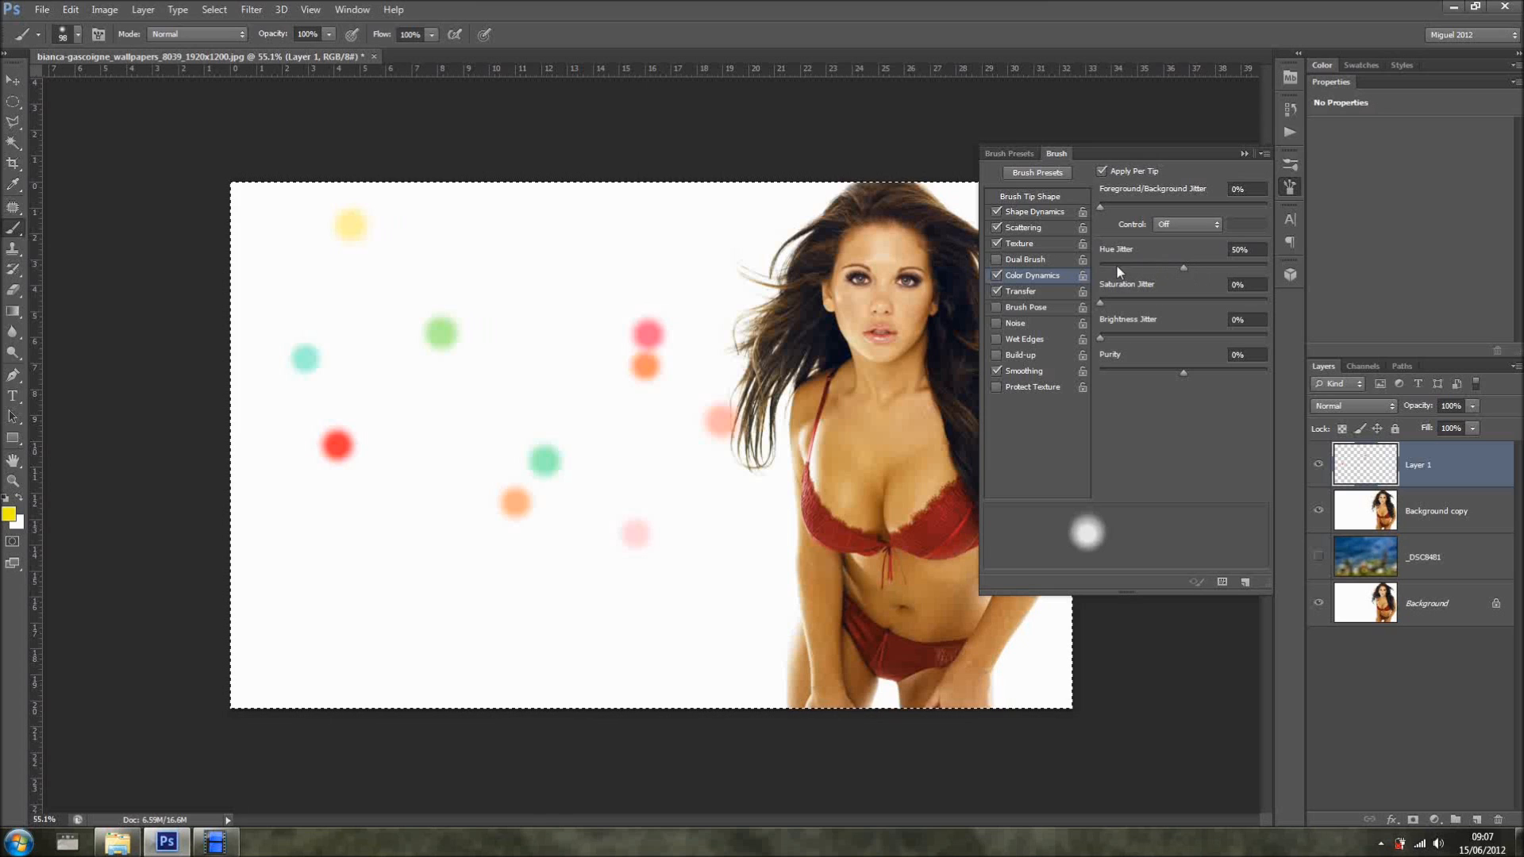
pyautogui.moveTo(1116, 288)
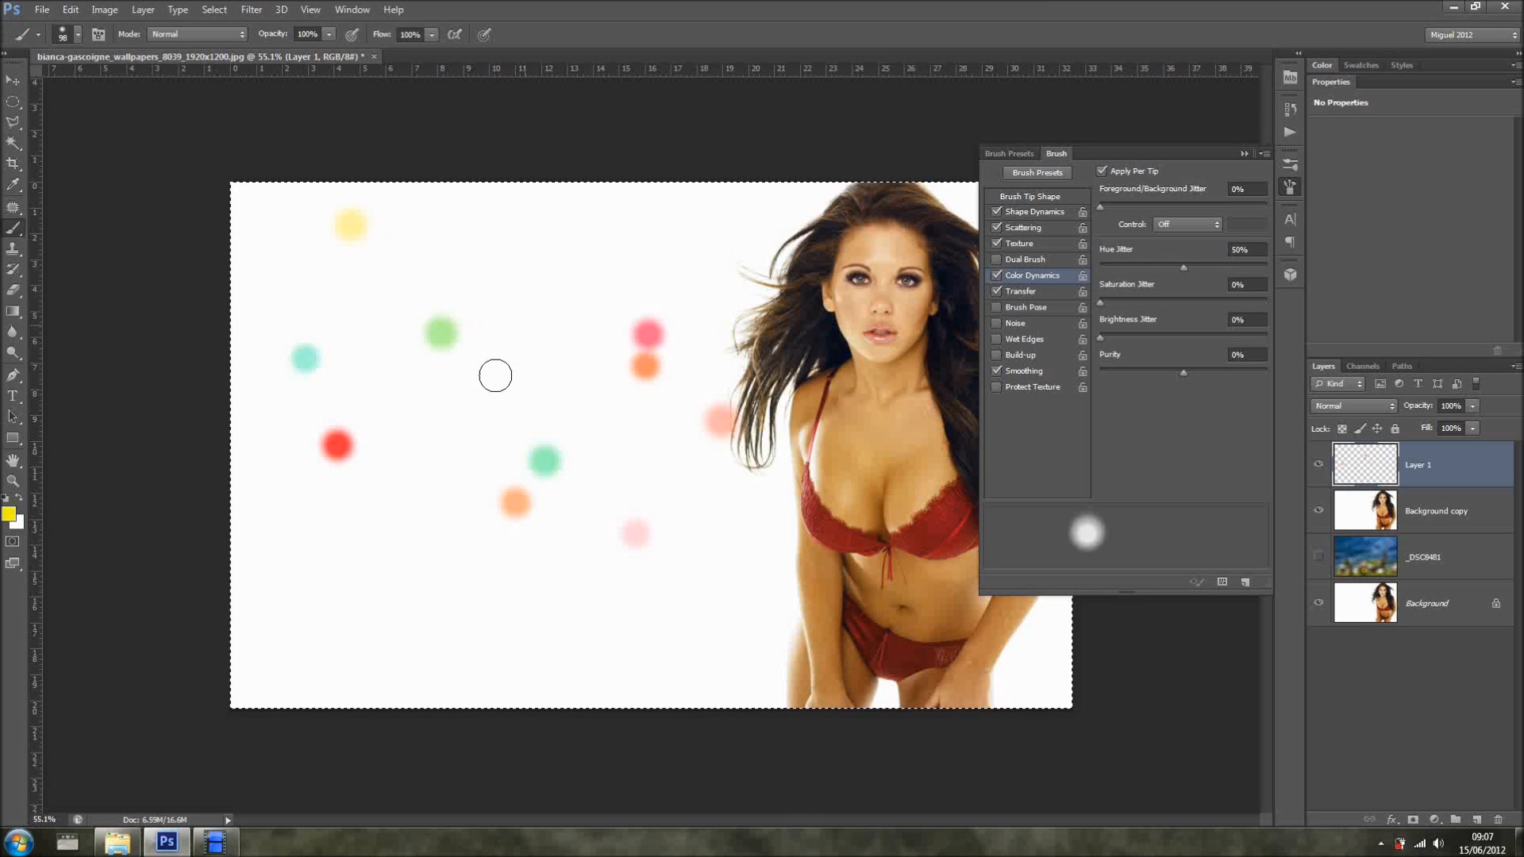
pyautogui.moveTo(509, 375)
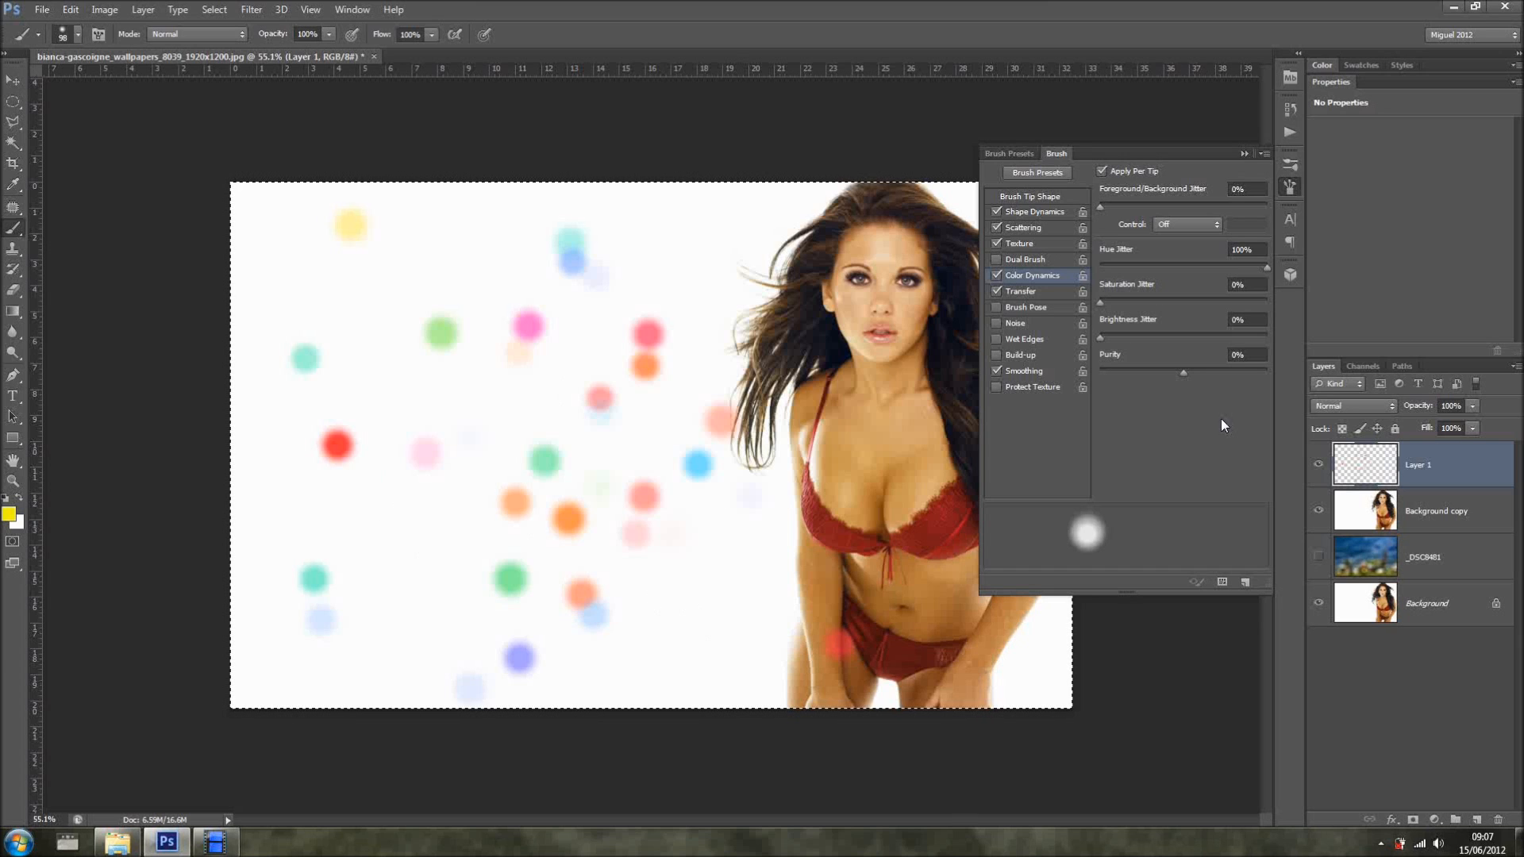
pyautogui.moveTo(1264, 265); pyautogui.dragTo(1195, 265)
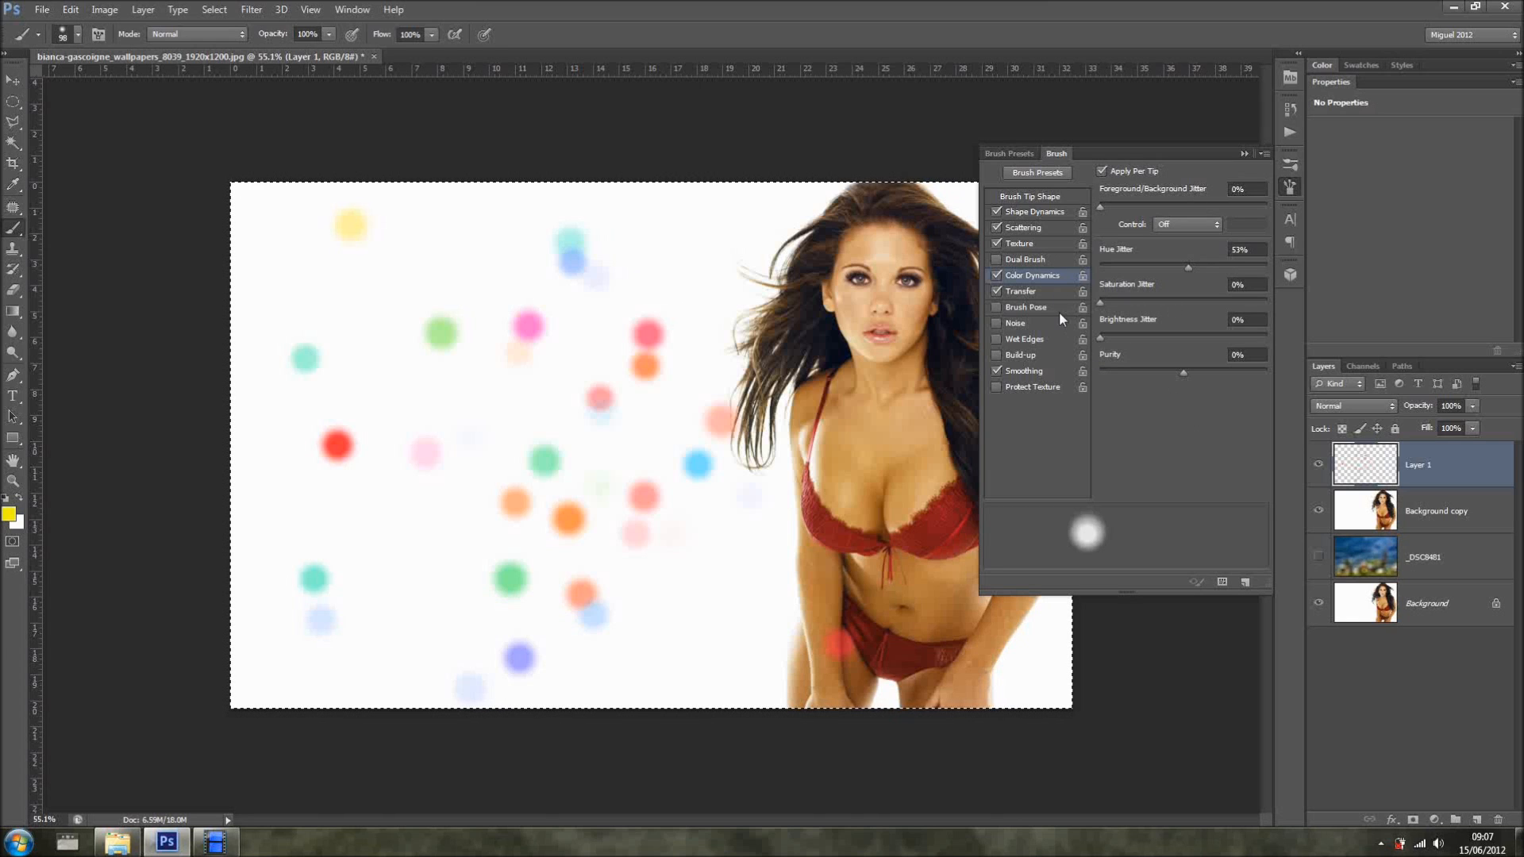
# - Set Transfer Opacity Jitter to 100% and Flow Jitter to about 49%, painting translucent test dots
pyautogui.click(1019, 291)
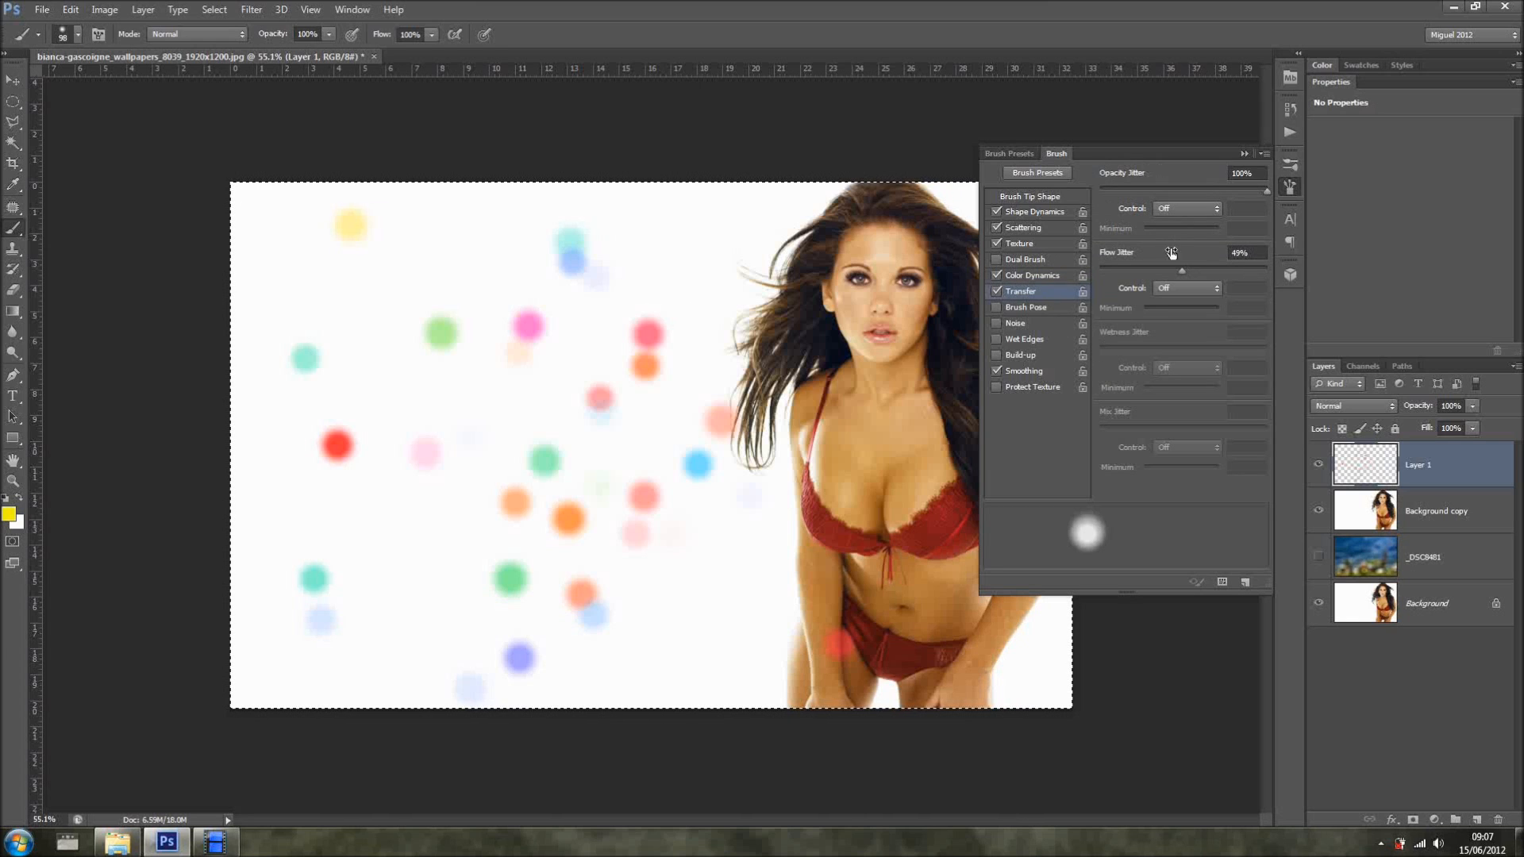
pyautogui.moveTo(507, 284)
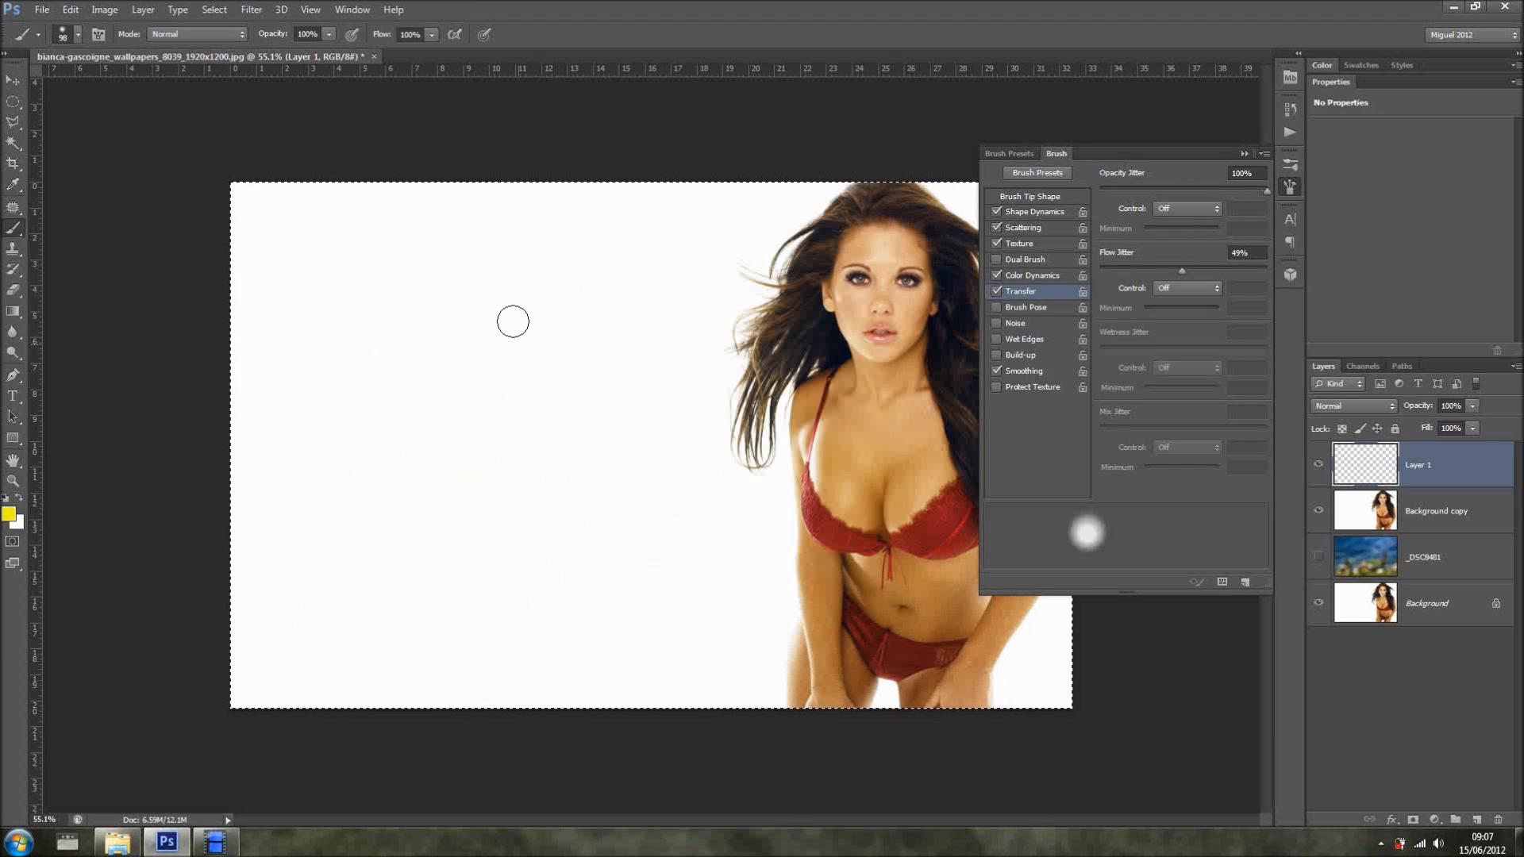
pyautogui.moveTo(368, 343); pyautogui.dragTo(394, 394)
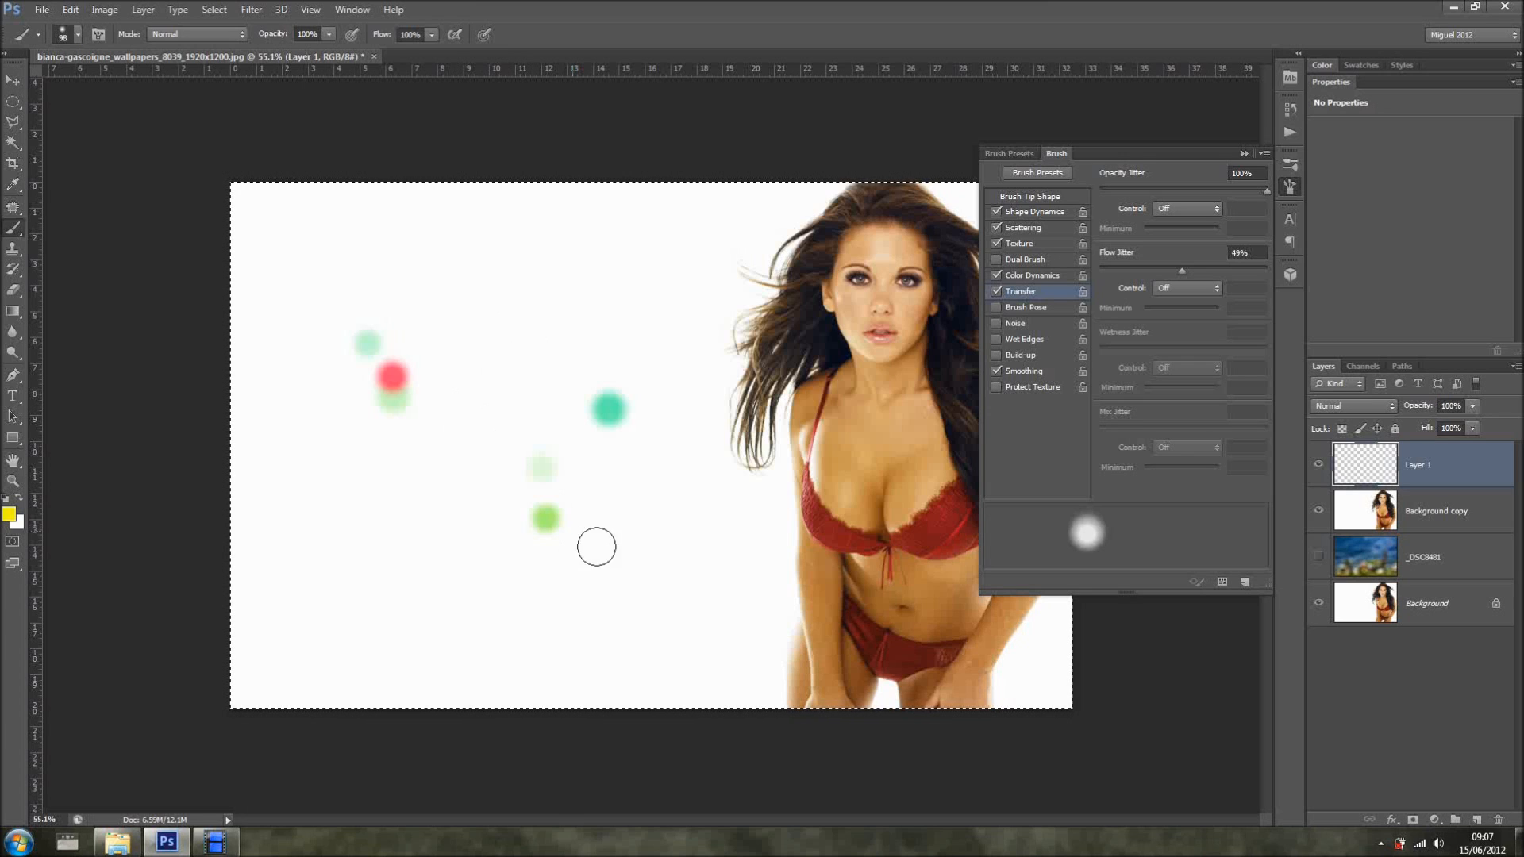
pyautogui.click(627, 548)
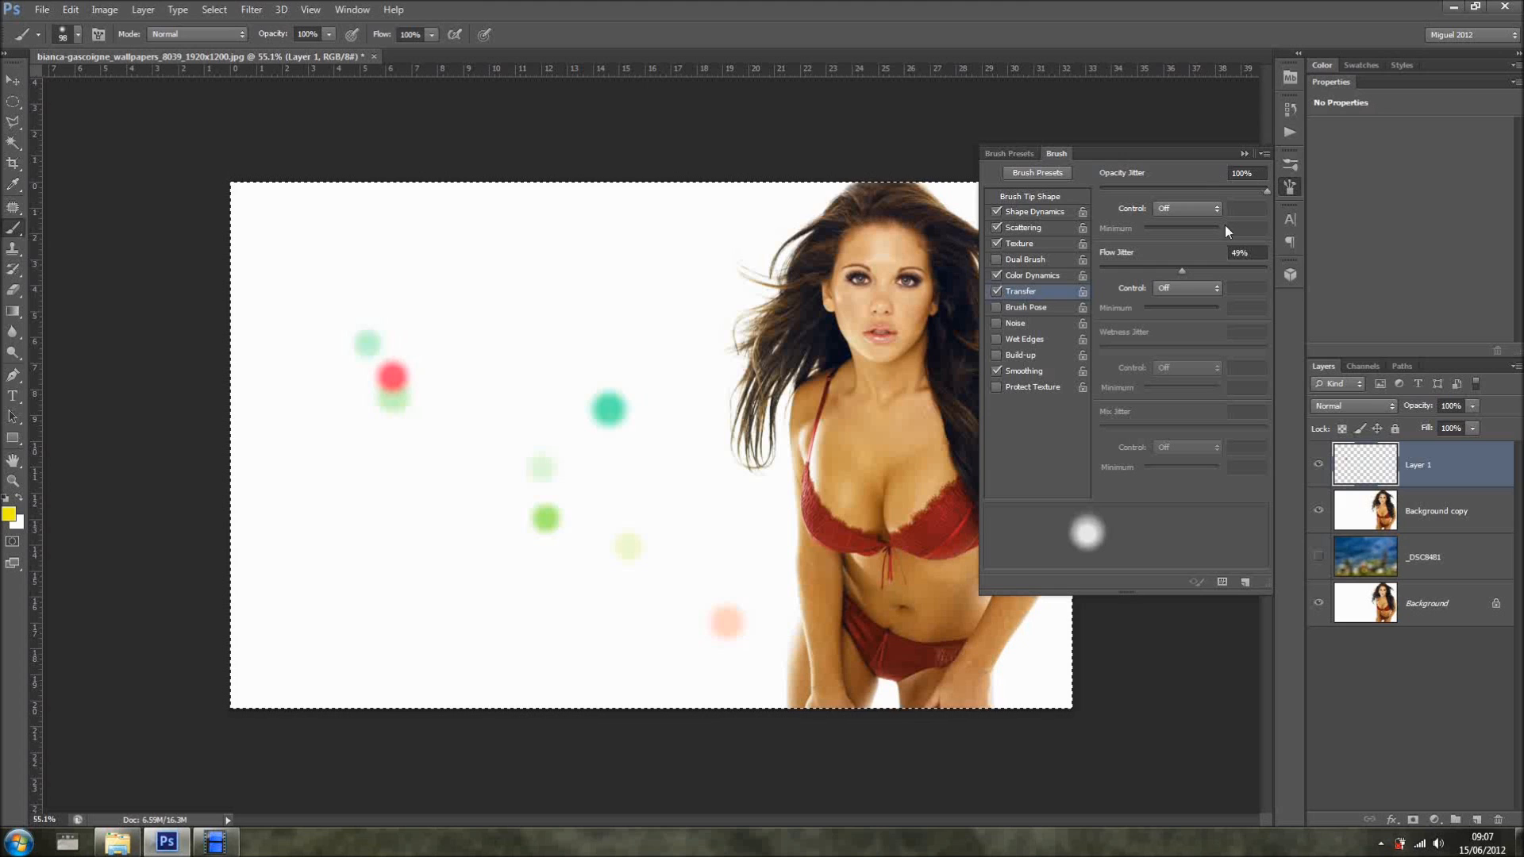
pyautogui.moveTo(677, 259)
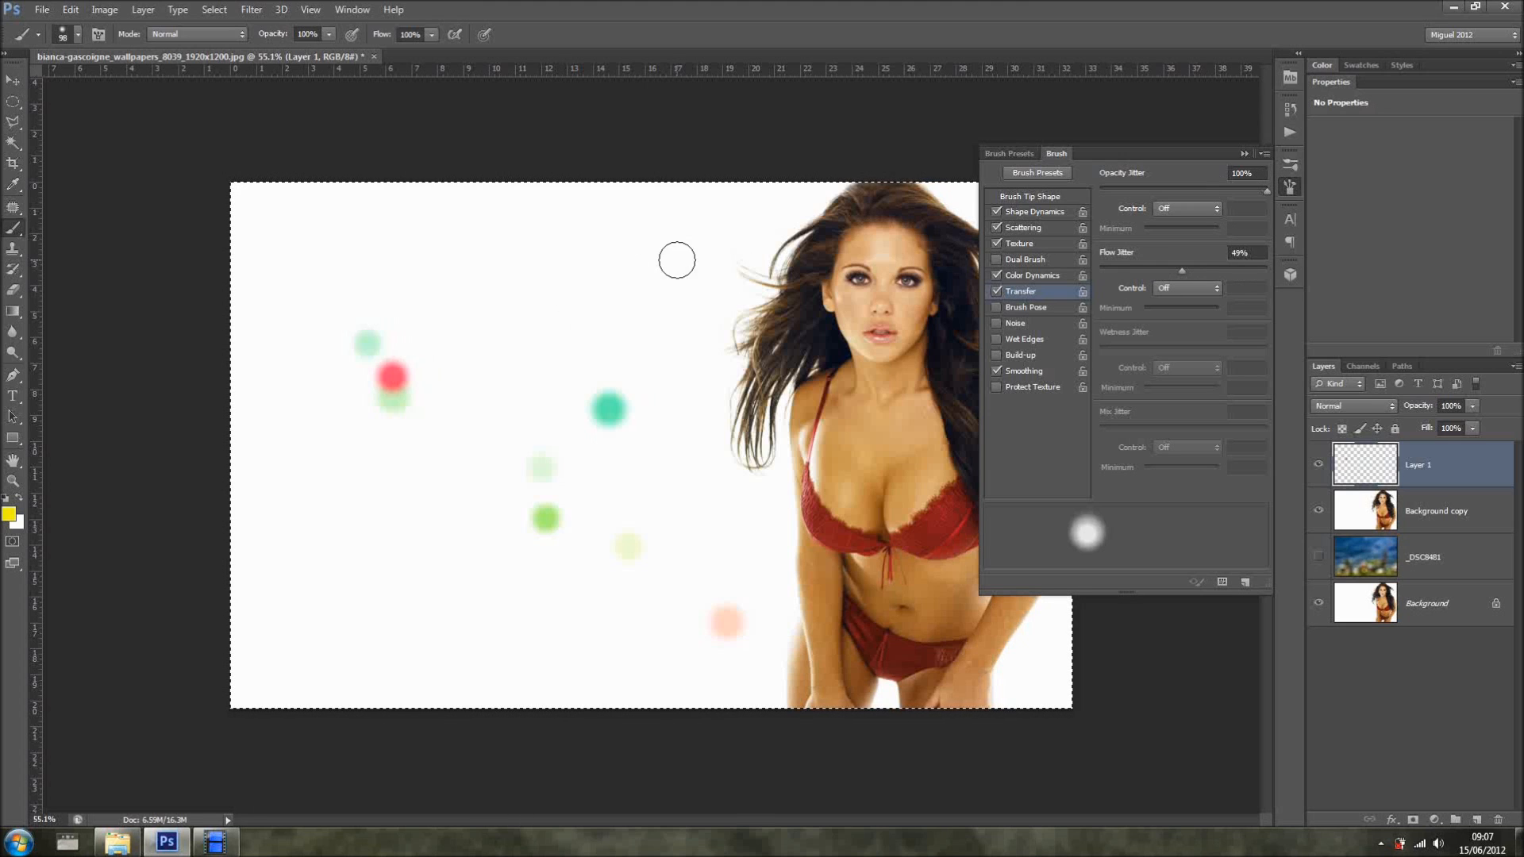
pyautogui.moveTo(676, 260); pyautogui.dragTo(653, 515)
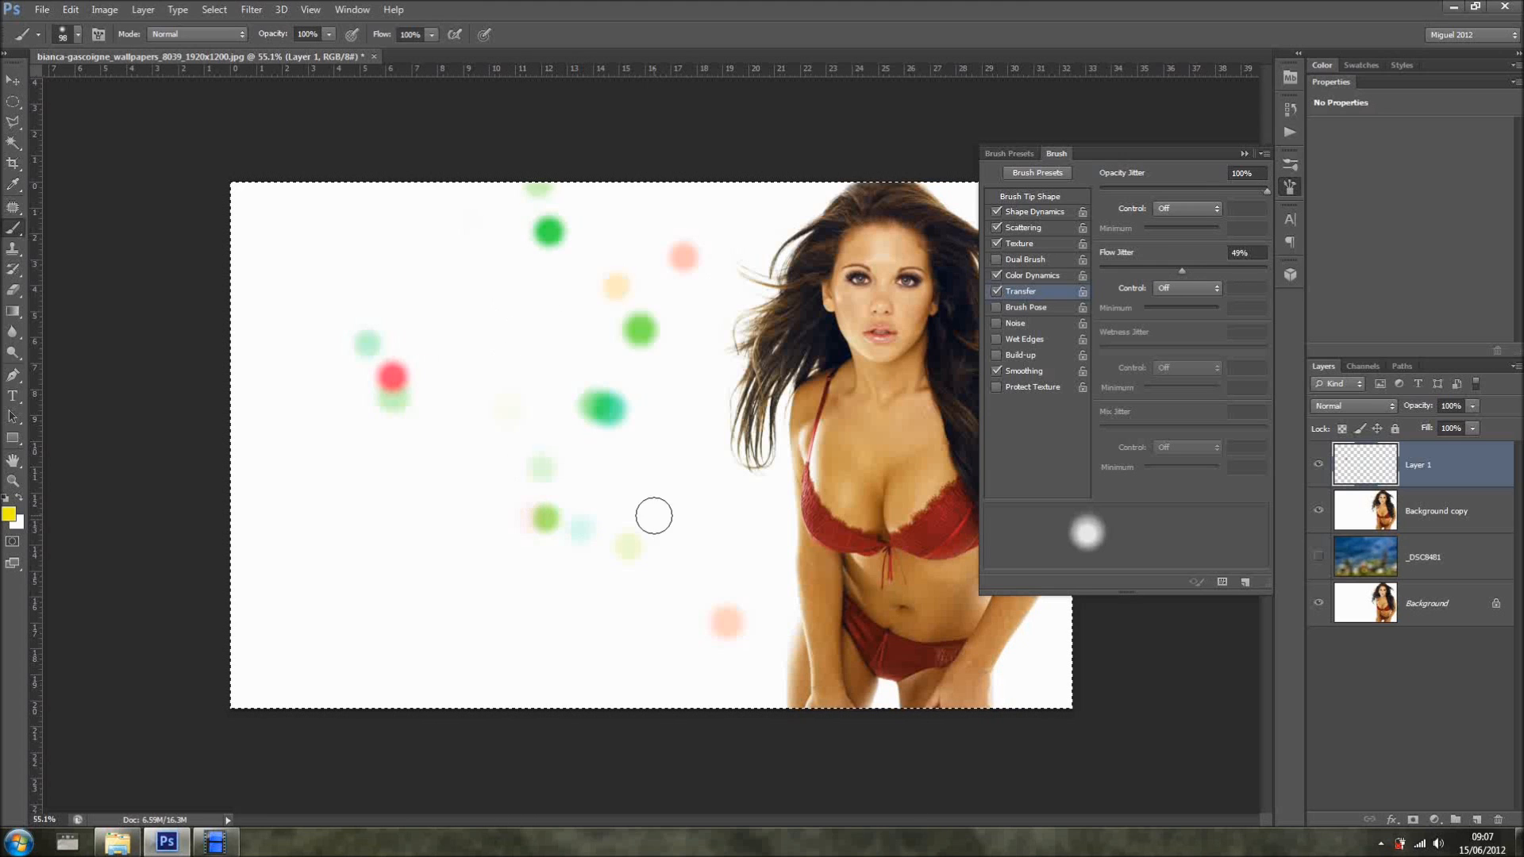
pyautogui.moveTo(852, 432)
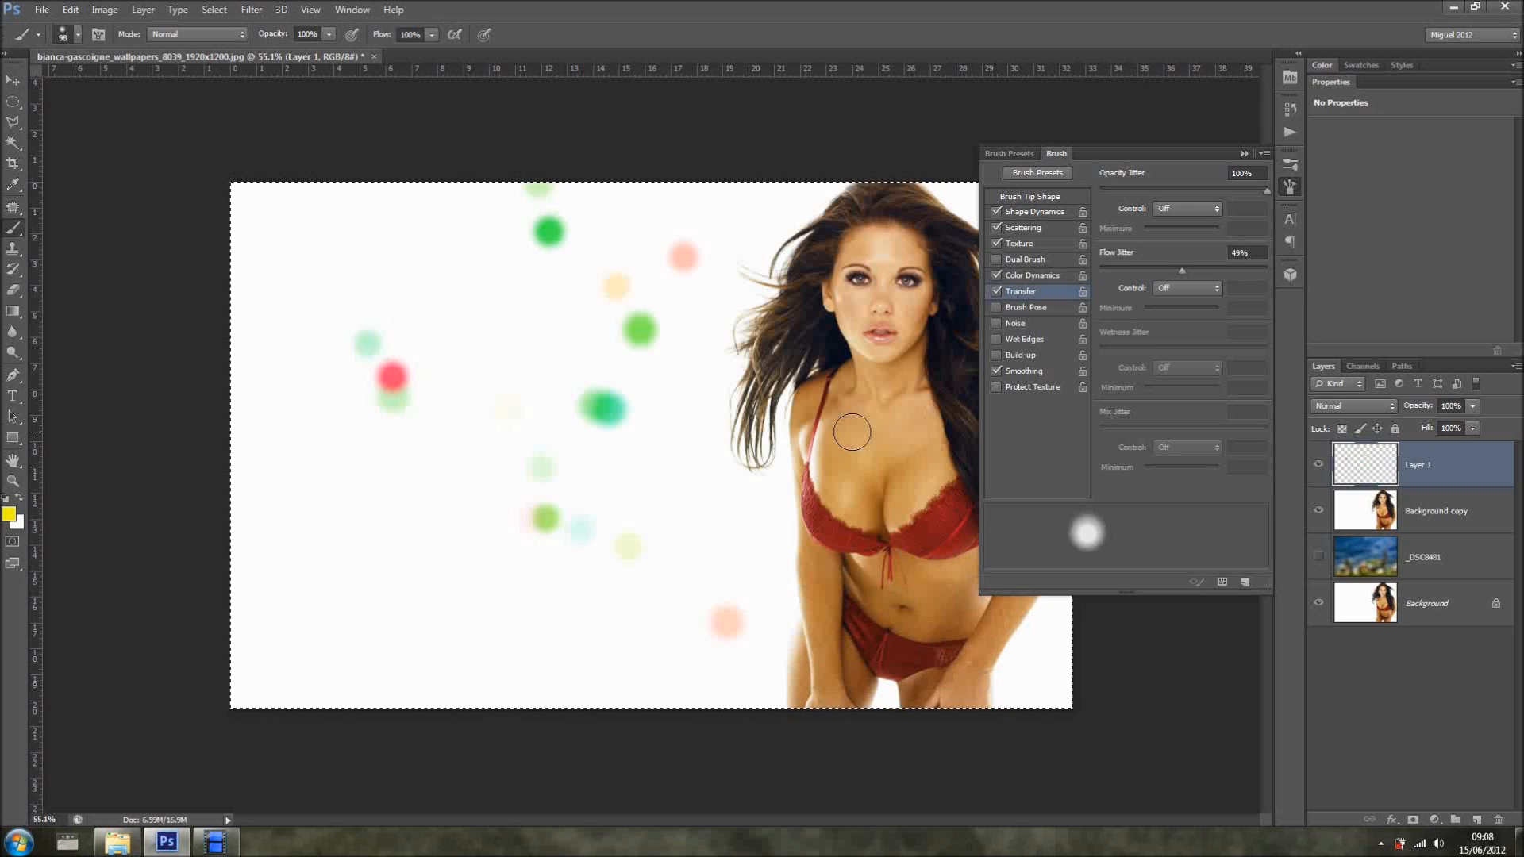
pyautogui.moveTo(850, 433); pyautogui.dragTo(899, 433)
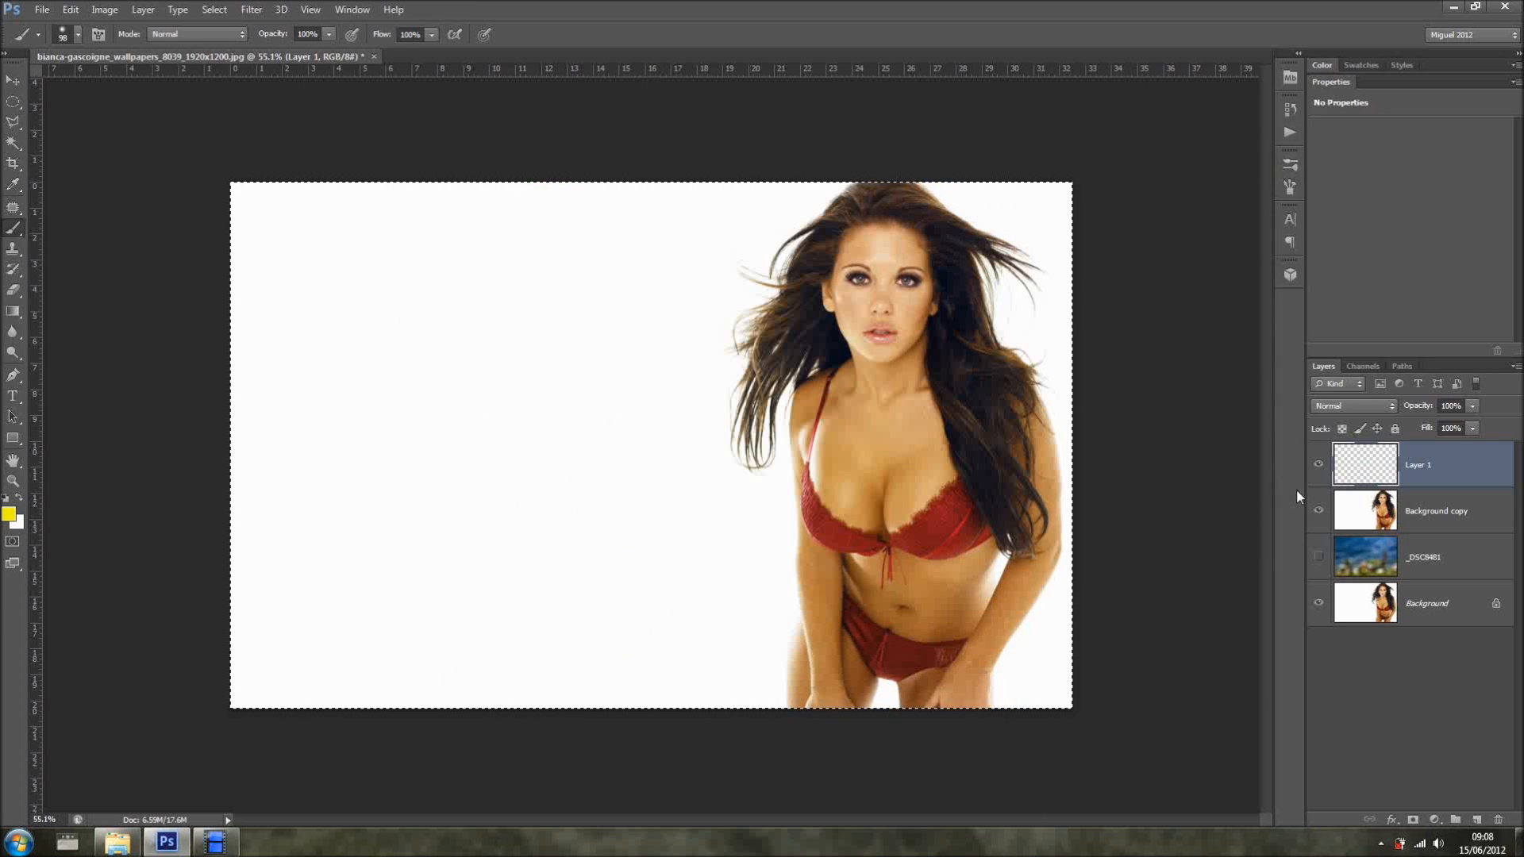
# - Set Background copy to Overlay, show the _DSC8481 bokeh layer, and hide the portrait layers
pyautogui.click(1353, 405)
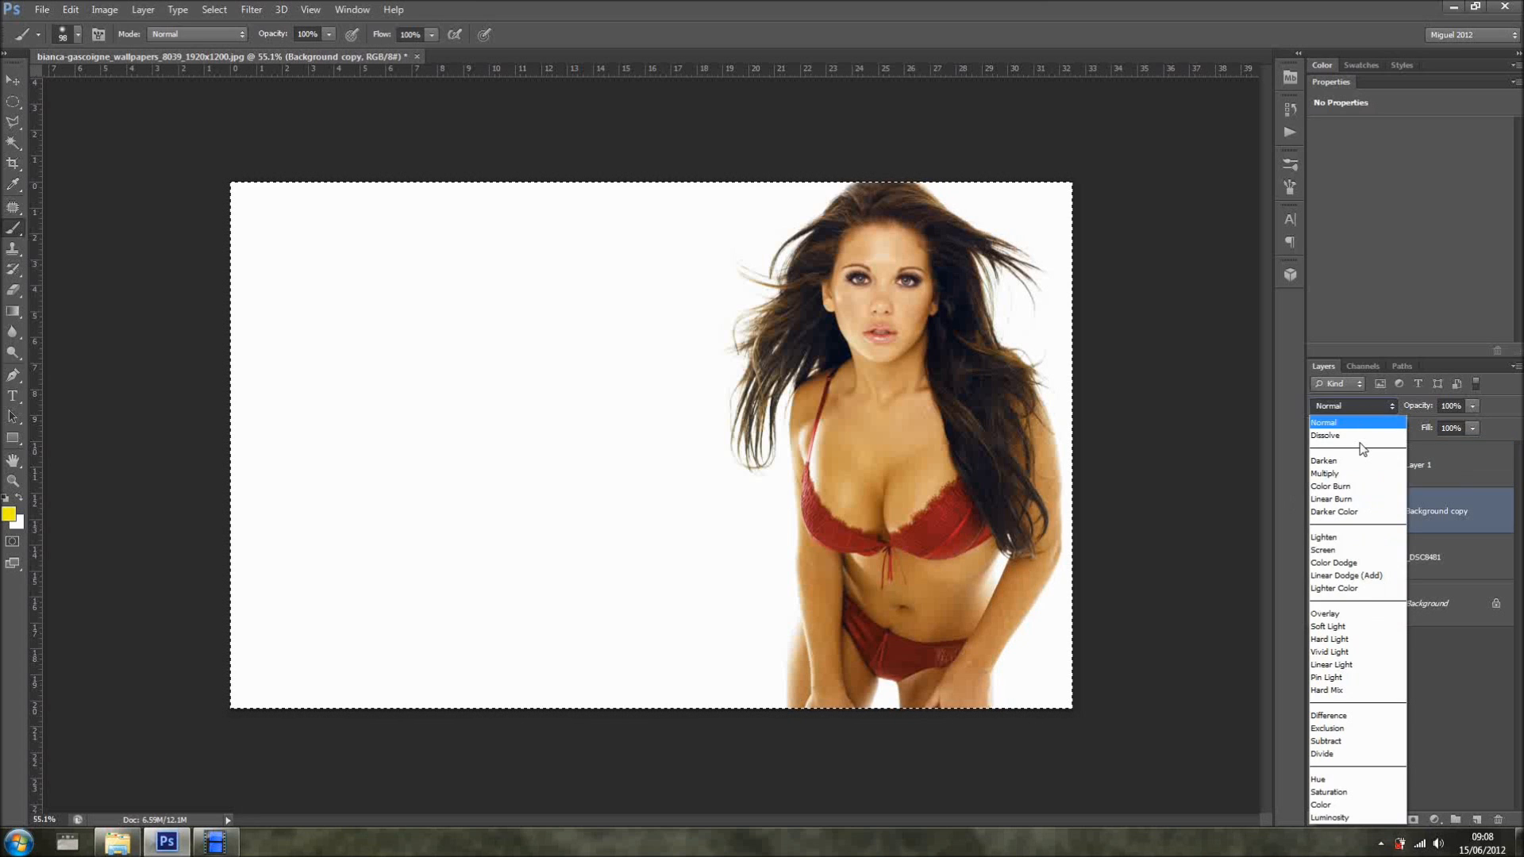
pyautogui.click(1324, 614)
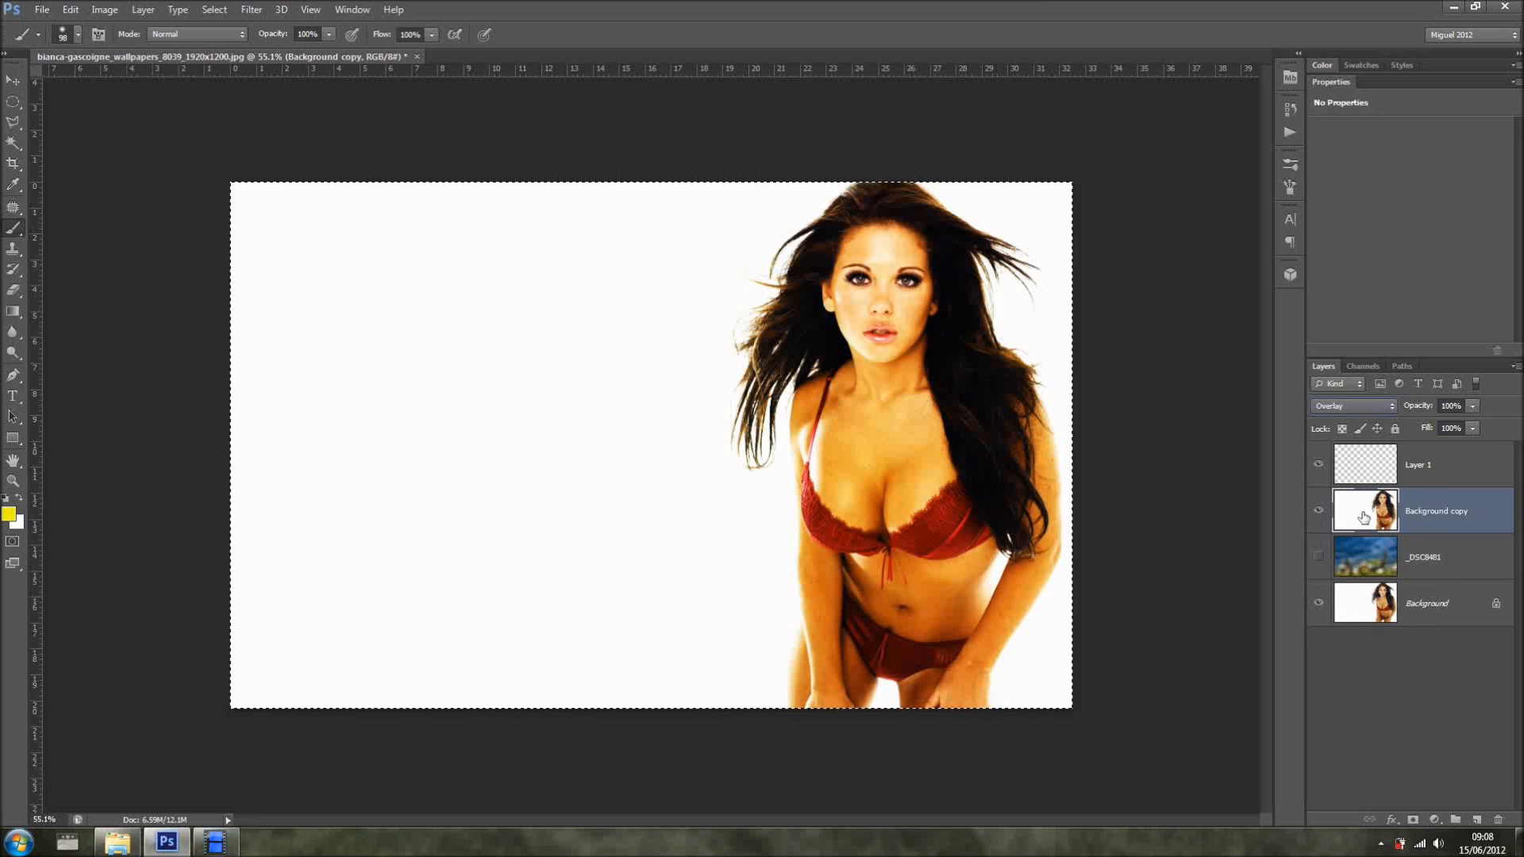
pyautogui.click(1318, 557)
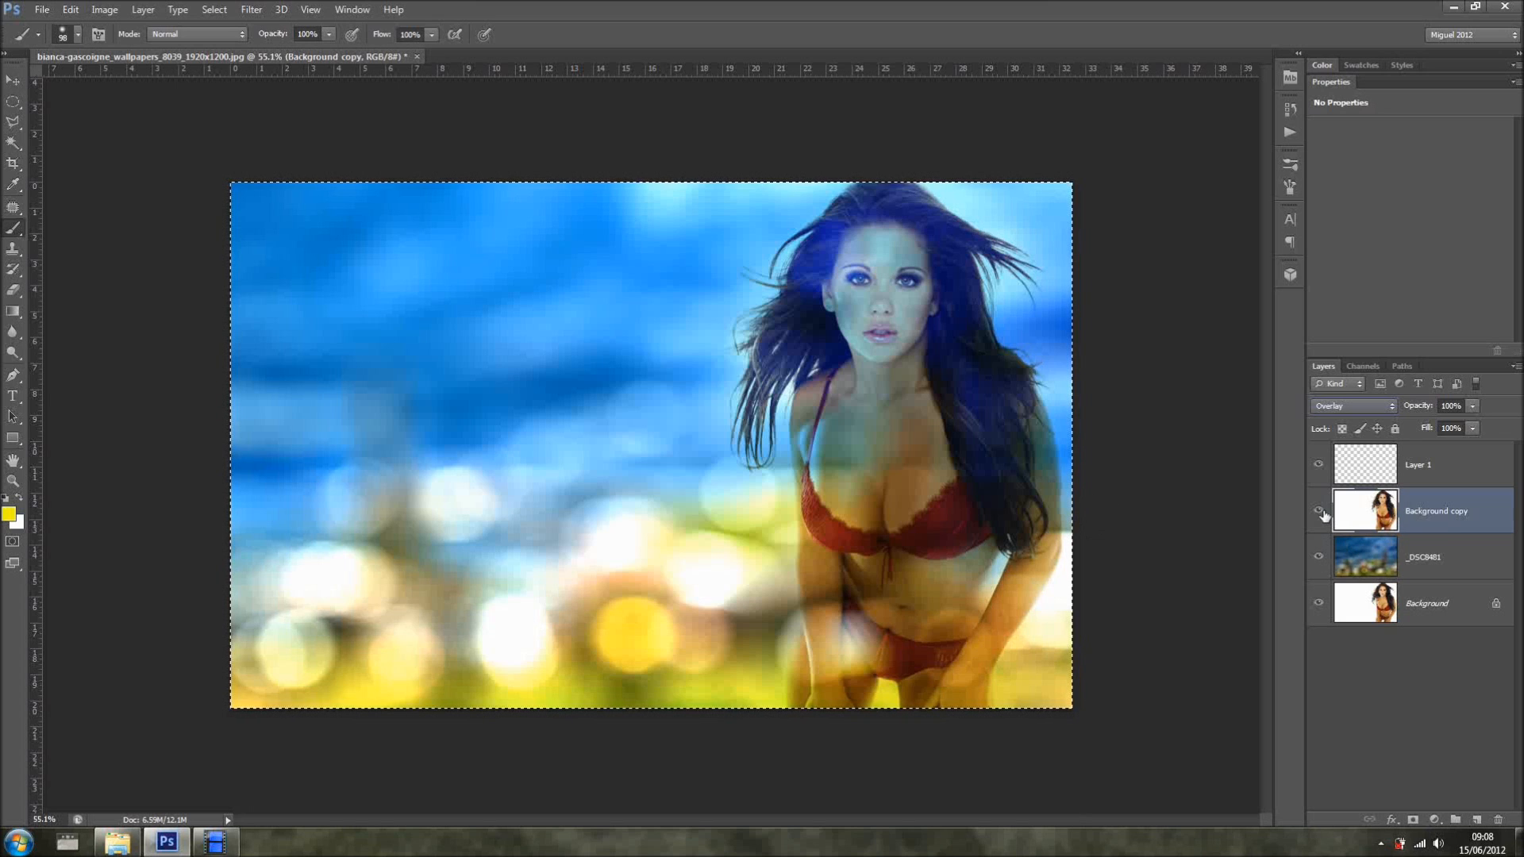
pyautogui.click(1317, 510)
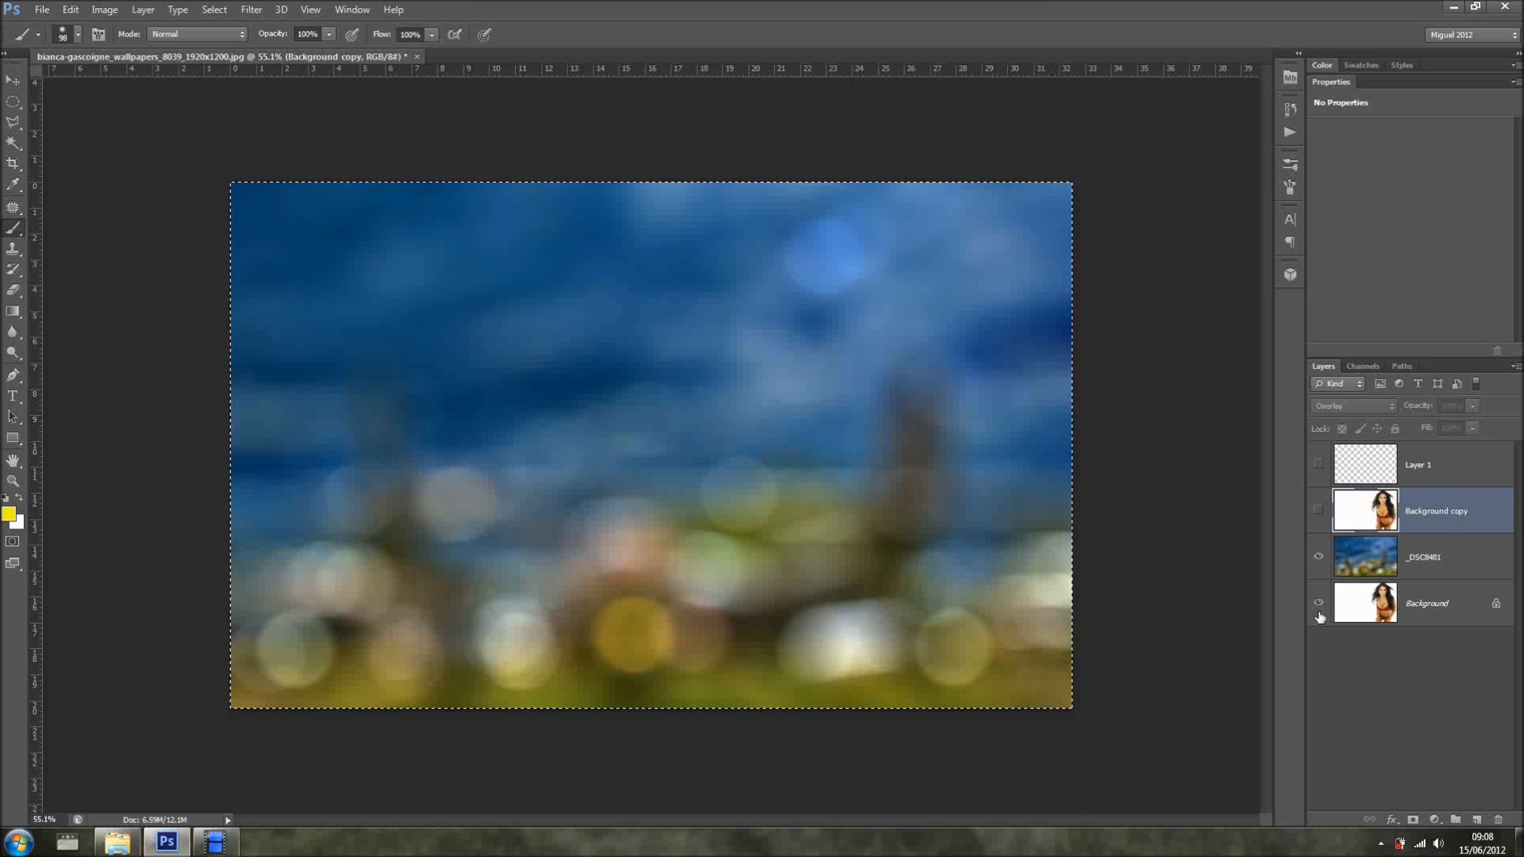
pyautogui.click(1439, 557)
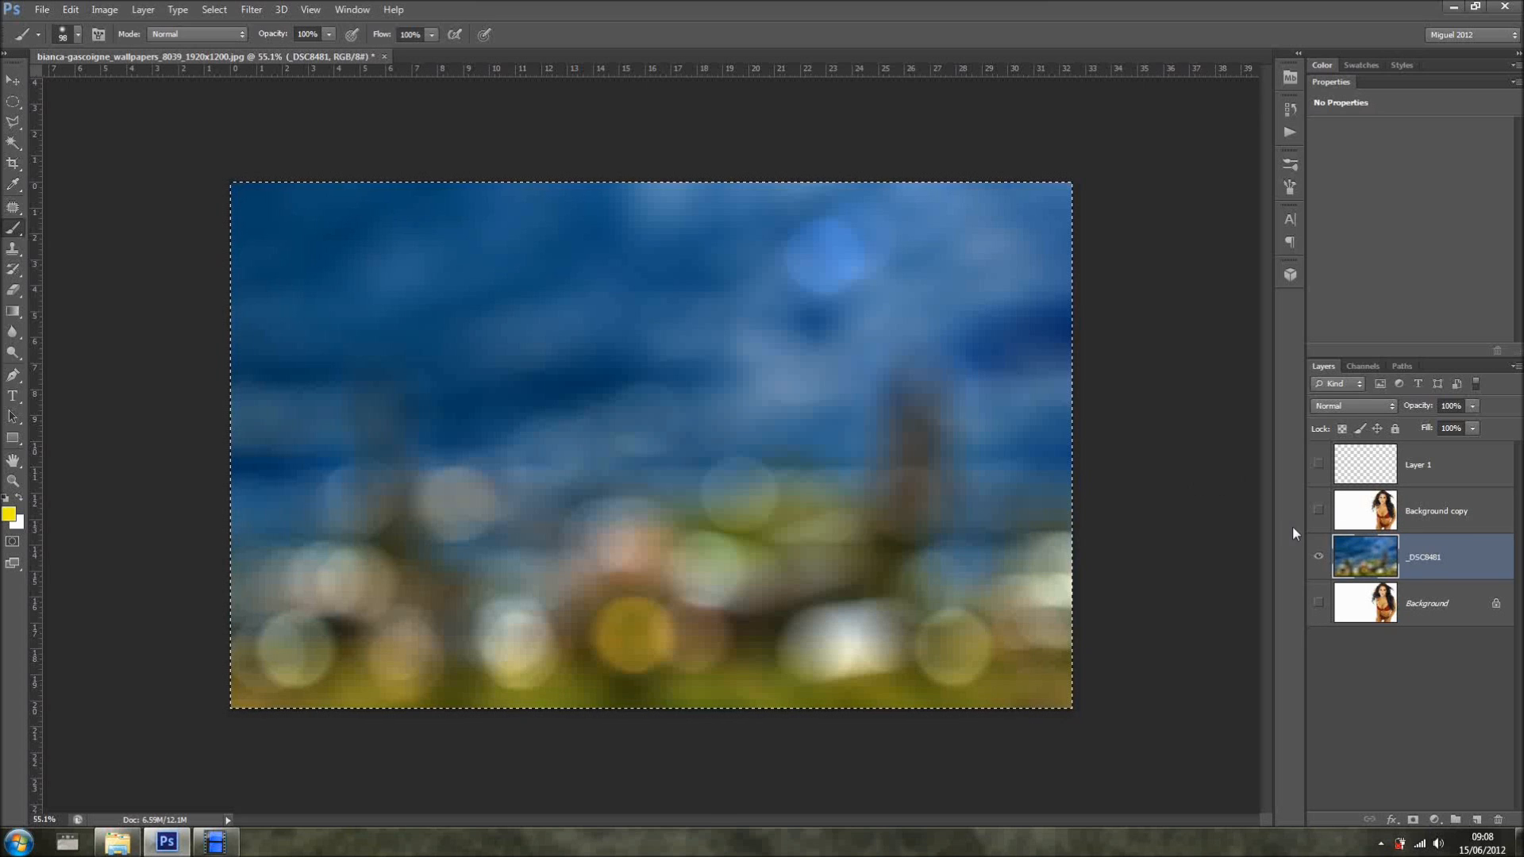
pyautogui.moveTo(1318, 556)
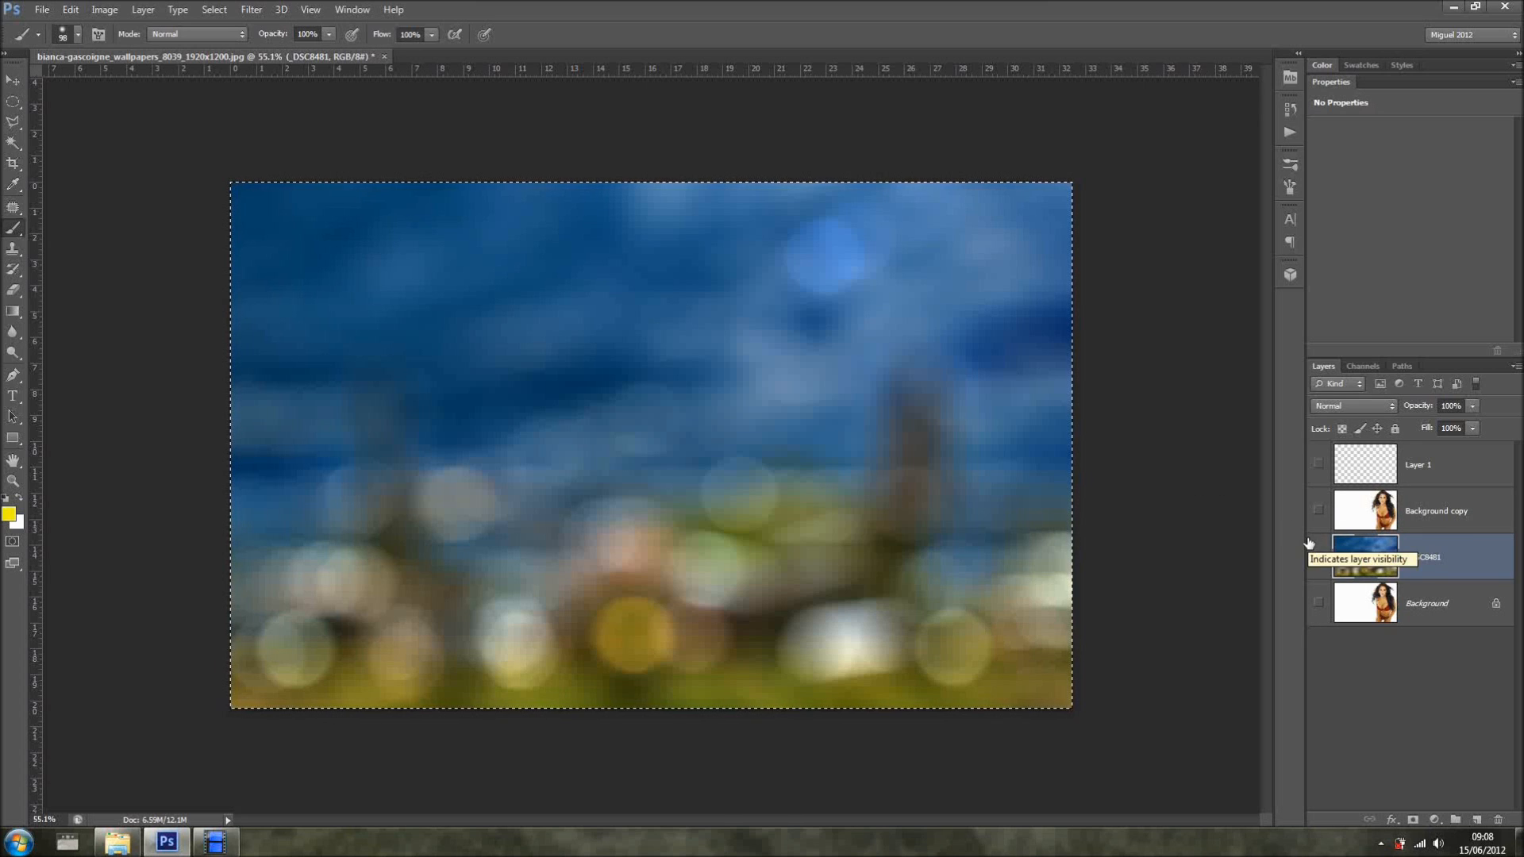